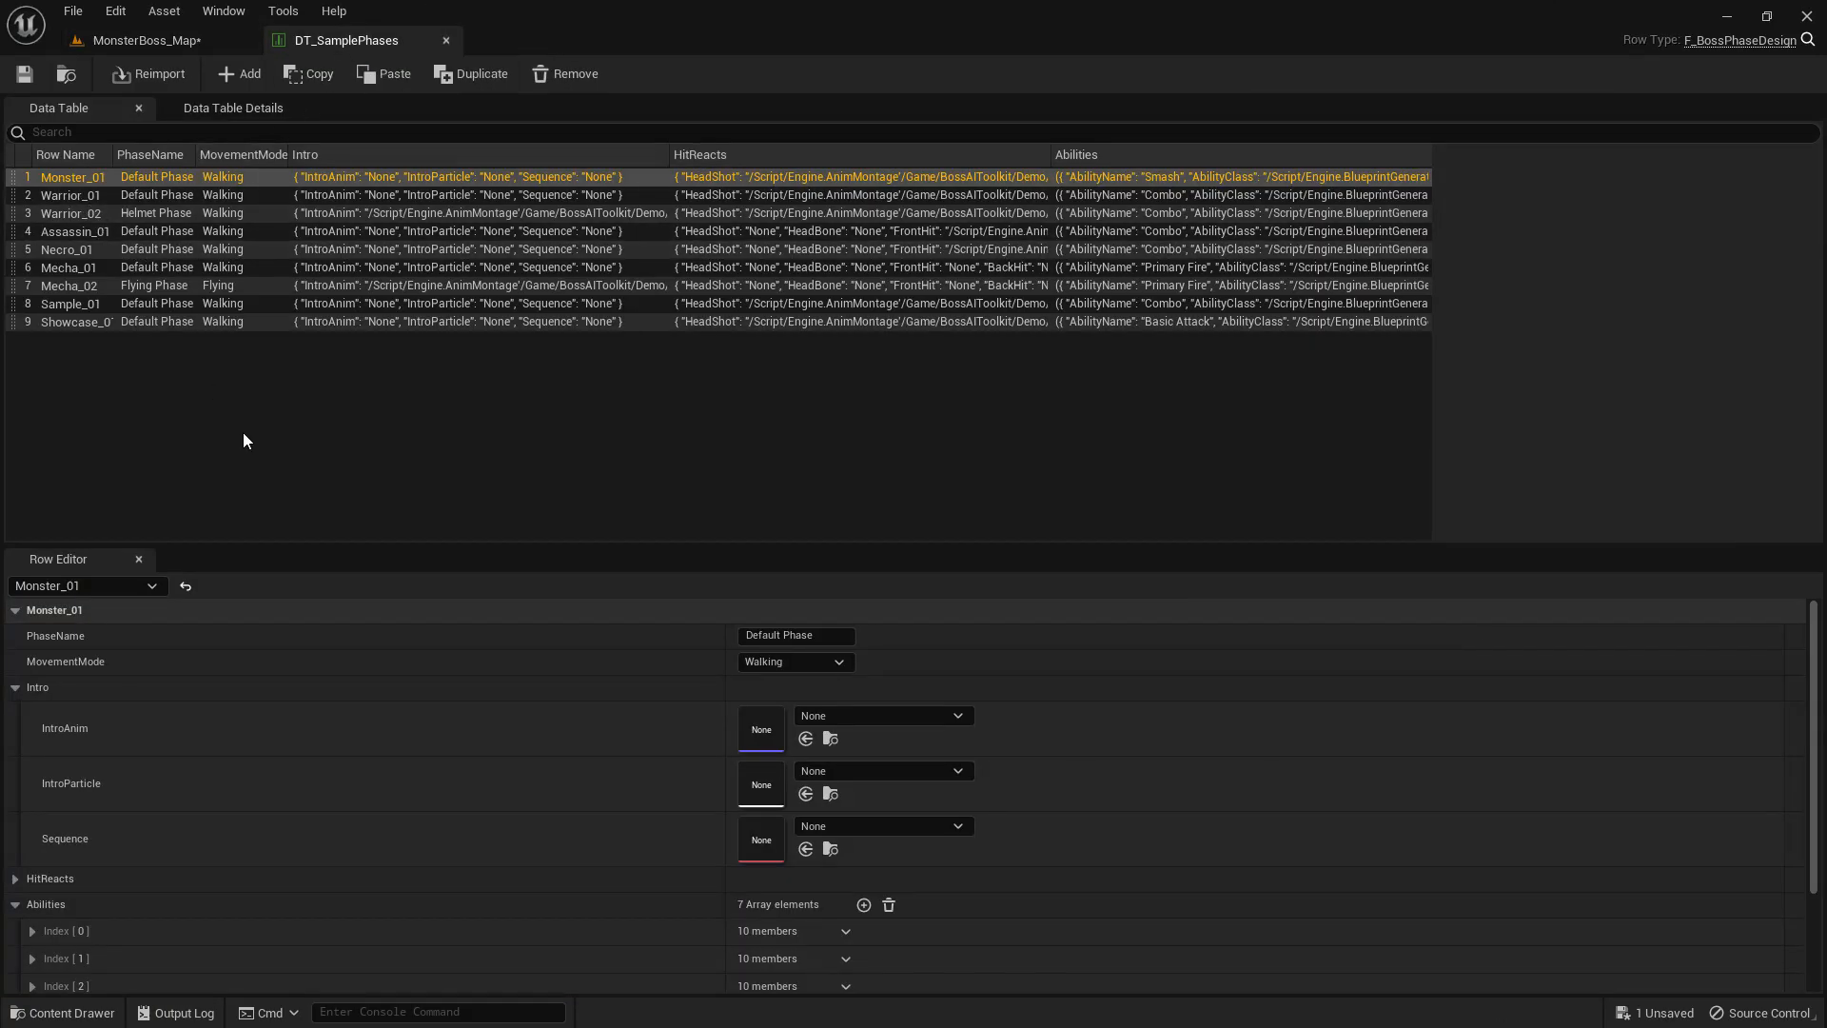
Filter BP_Boss_Rampage's Boss Behavior details by 'debu' to show Debug Ability Index 6.
scroll("down", 3)
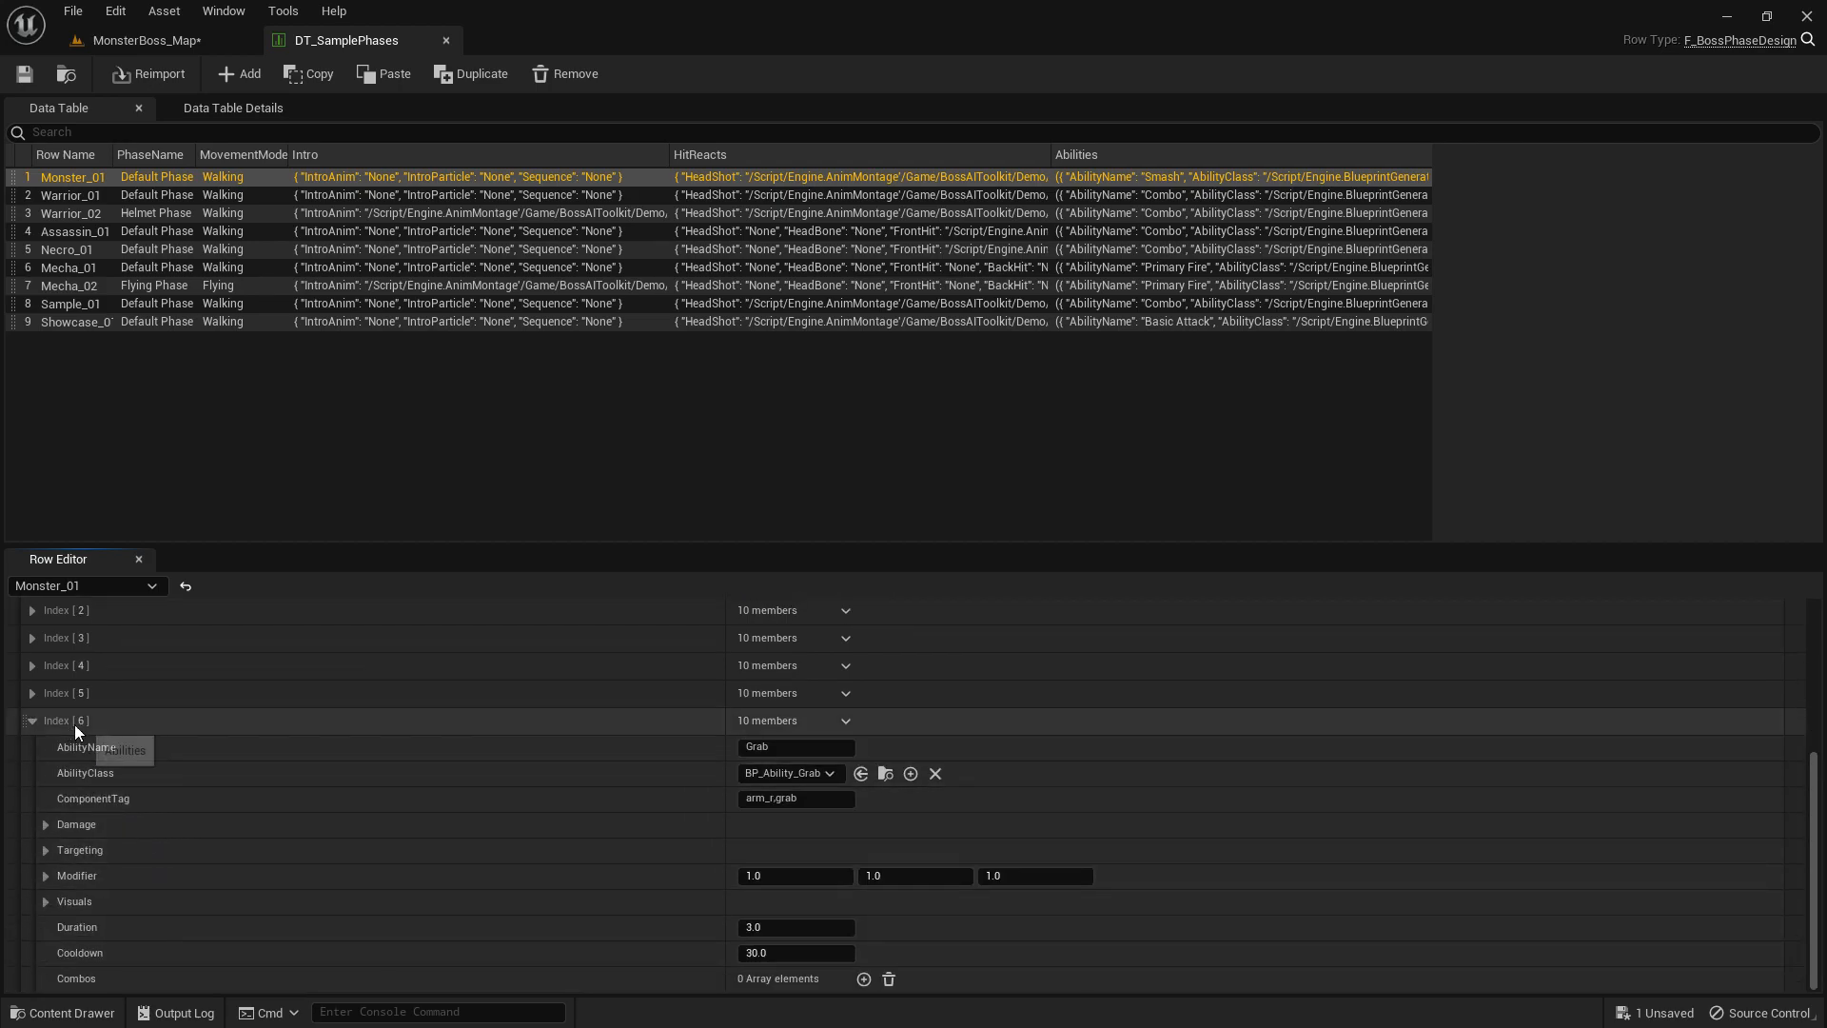
left_click(139, 40)
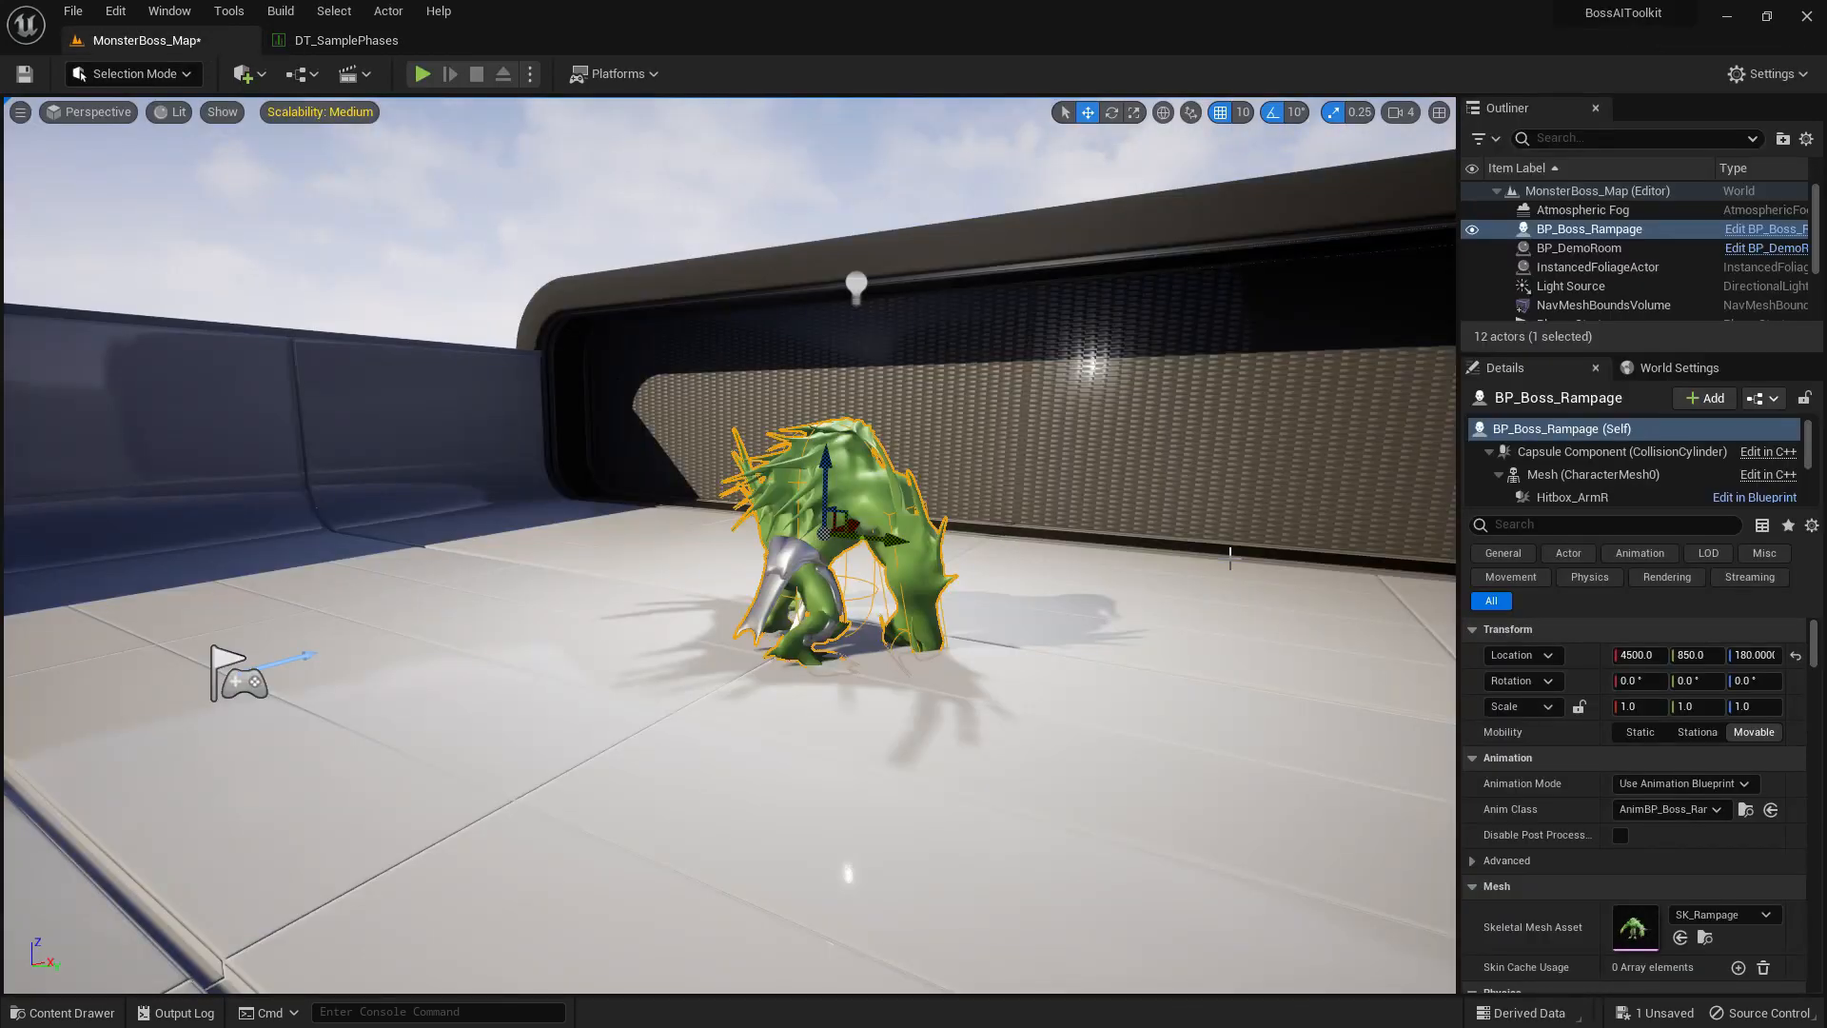
left_click(1555, 446)
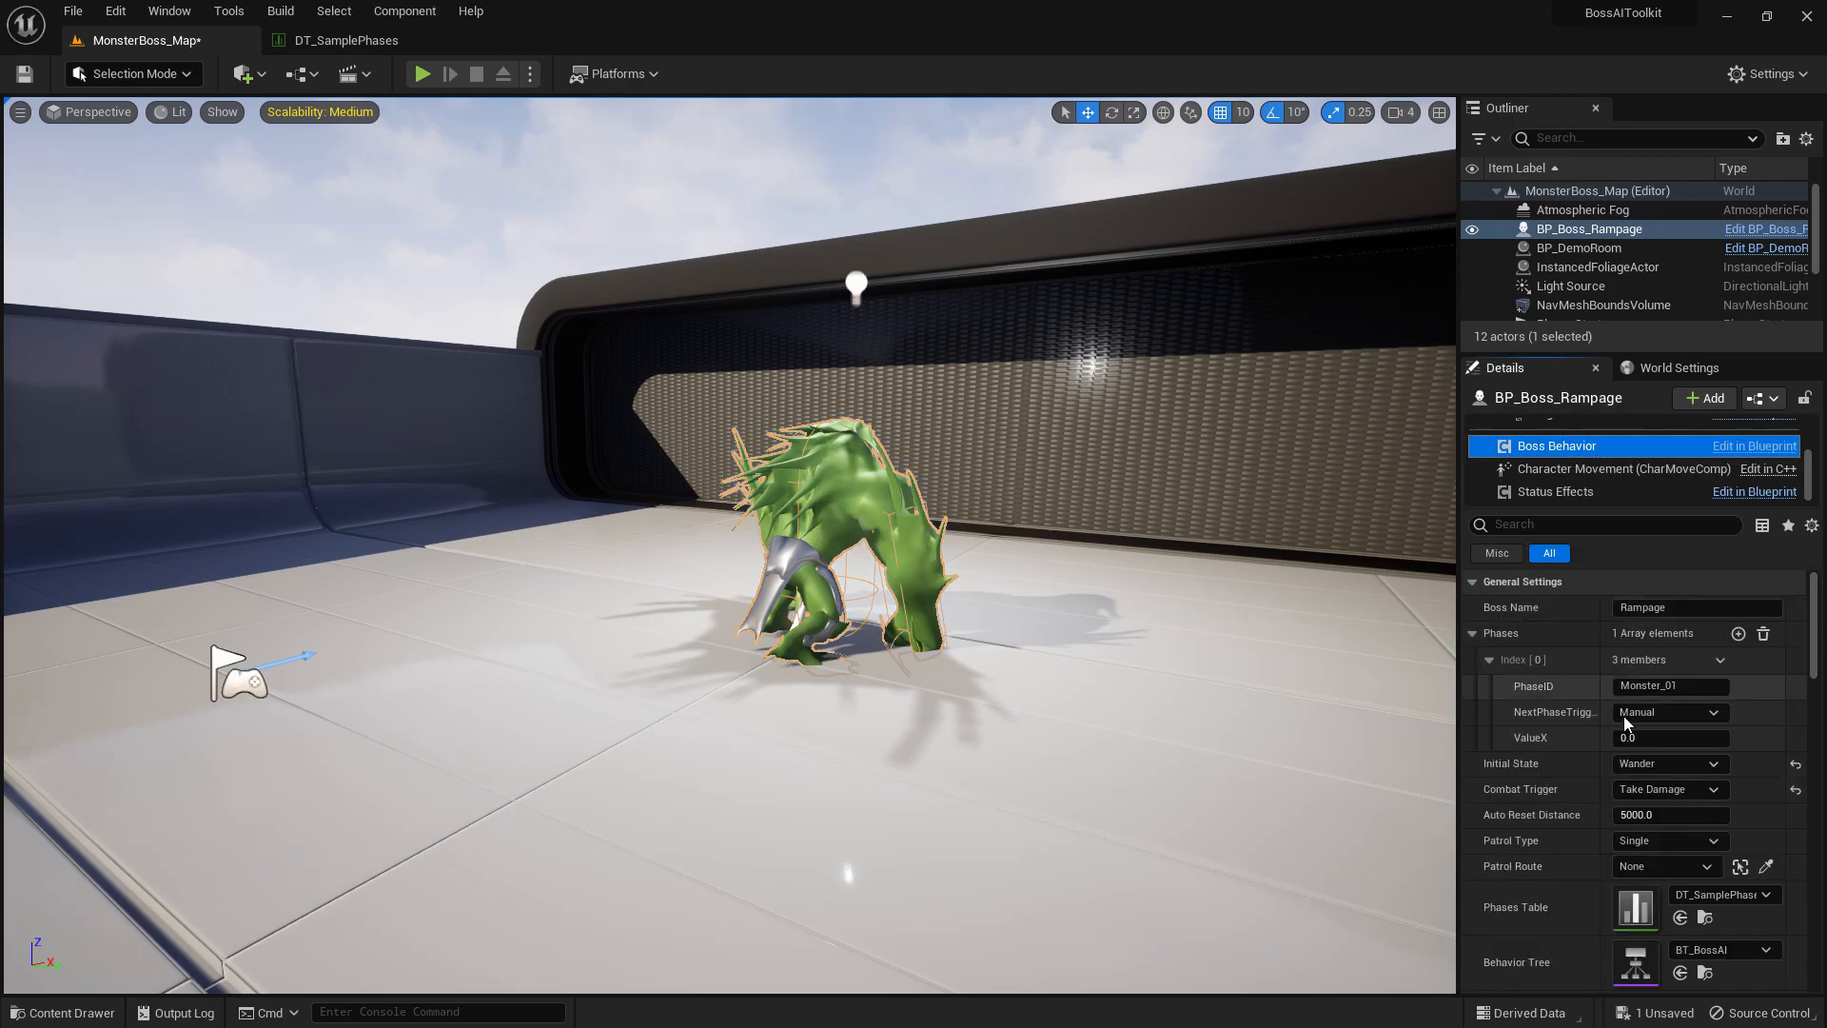
left_click(1609, 526)
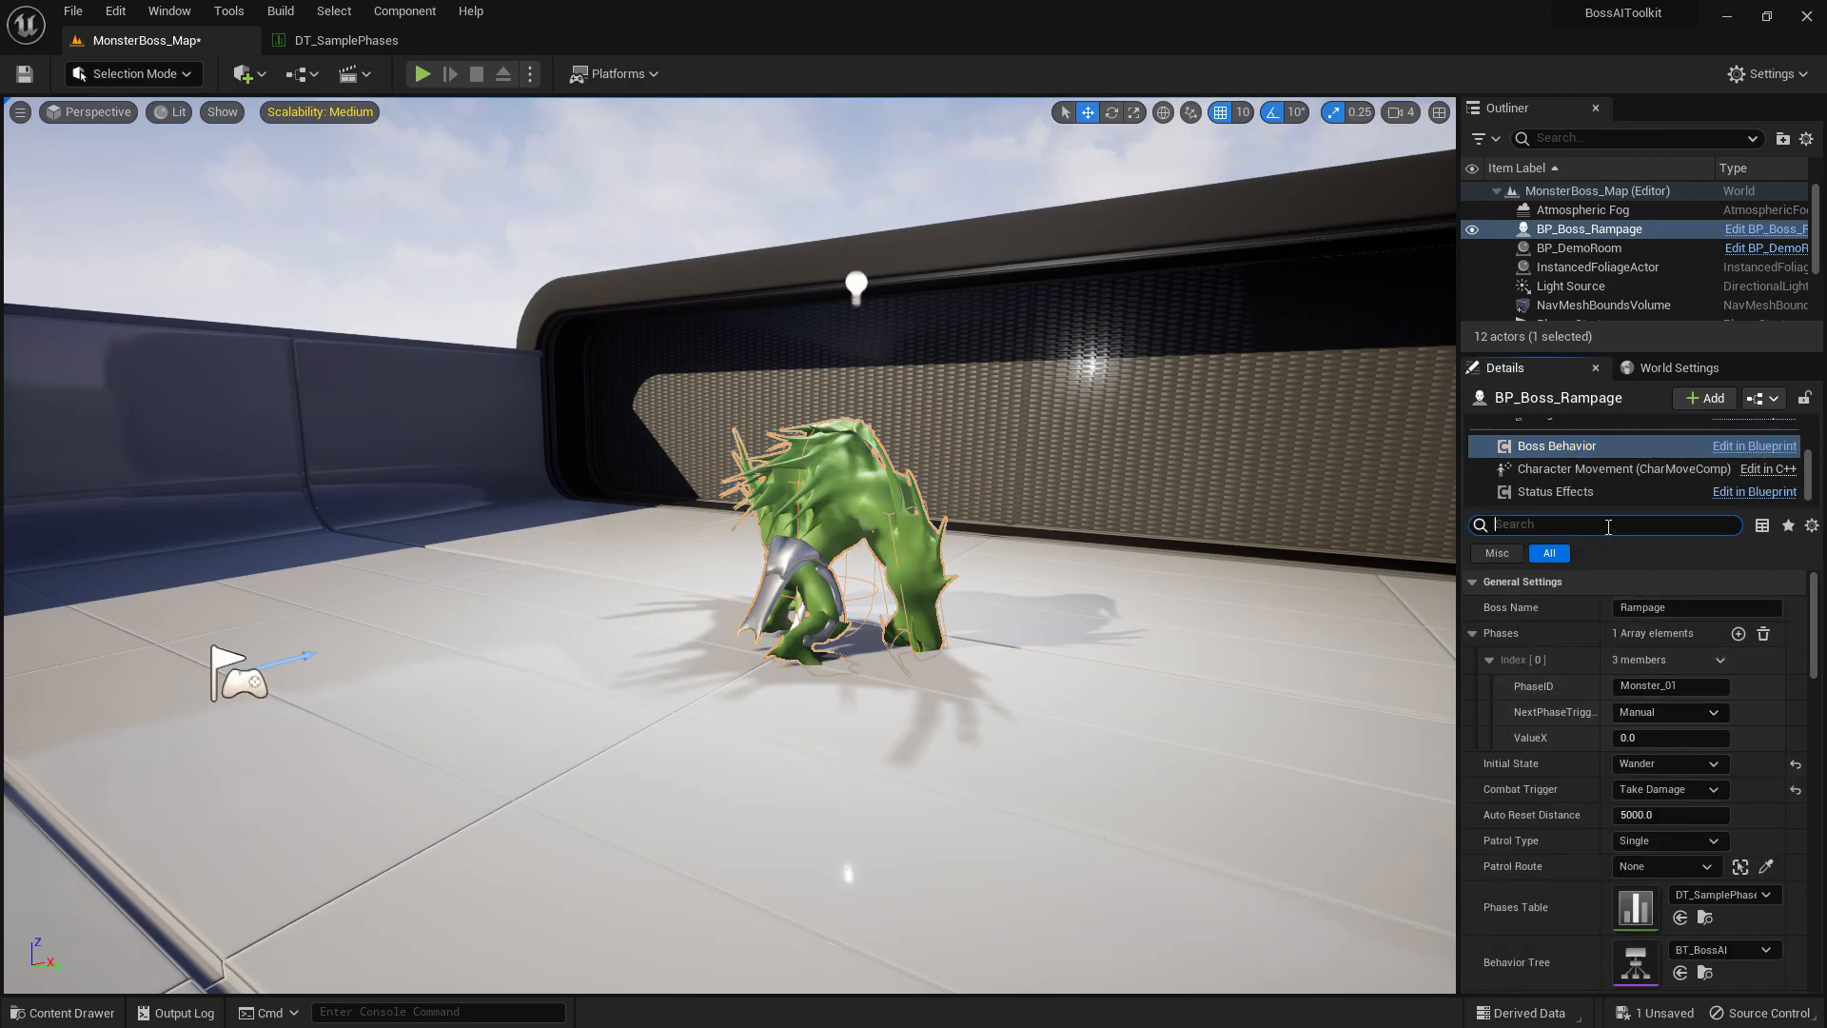
type("debu")
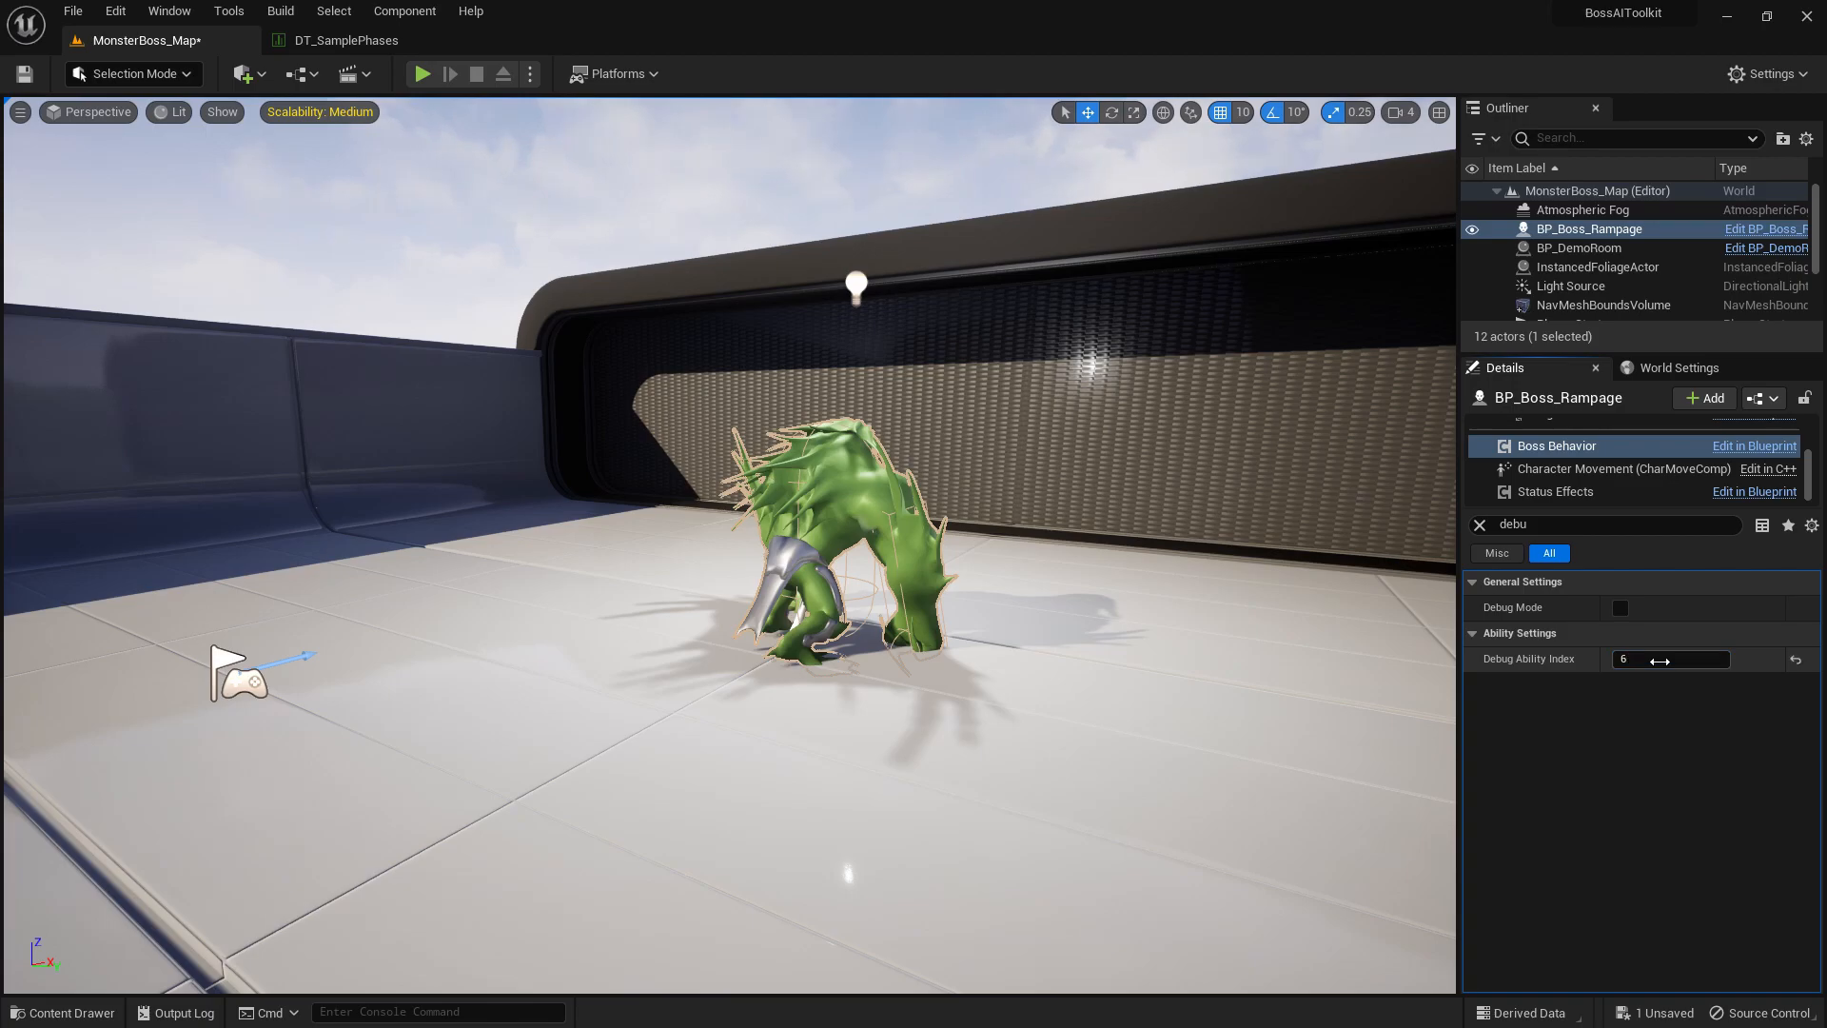
Run a play-test against Rampage in the editor, then stop the session.
left_click(422, 74)
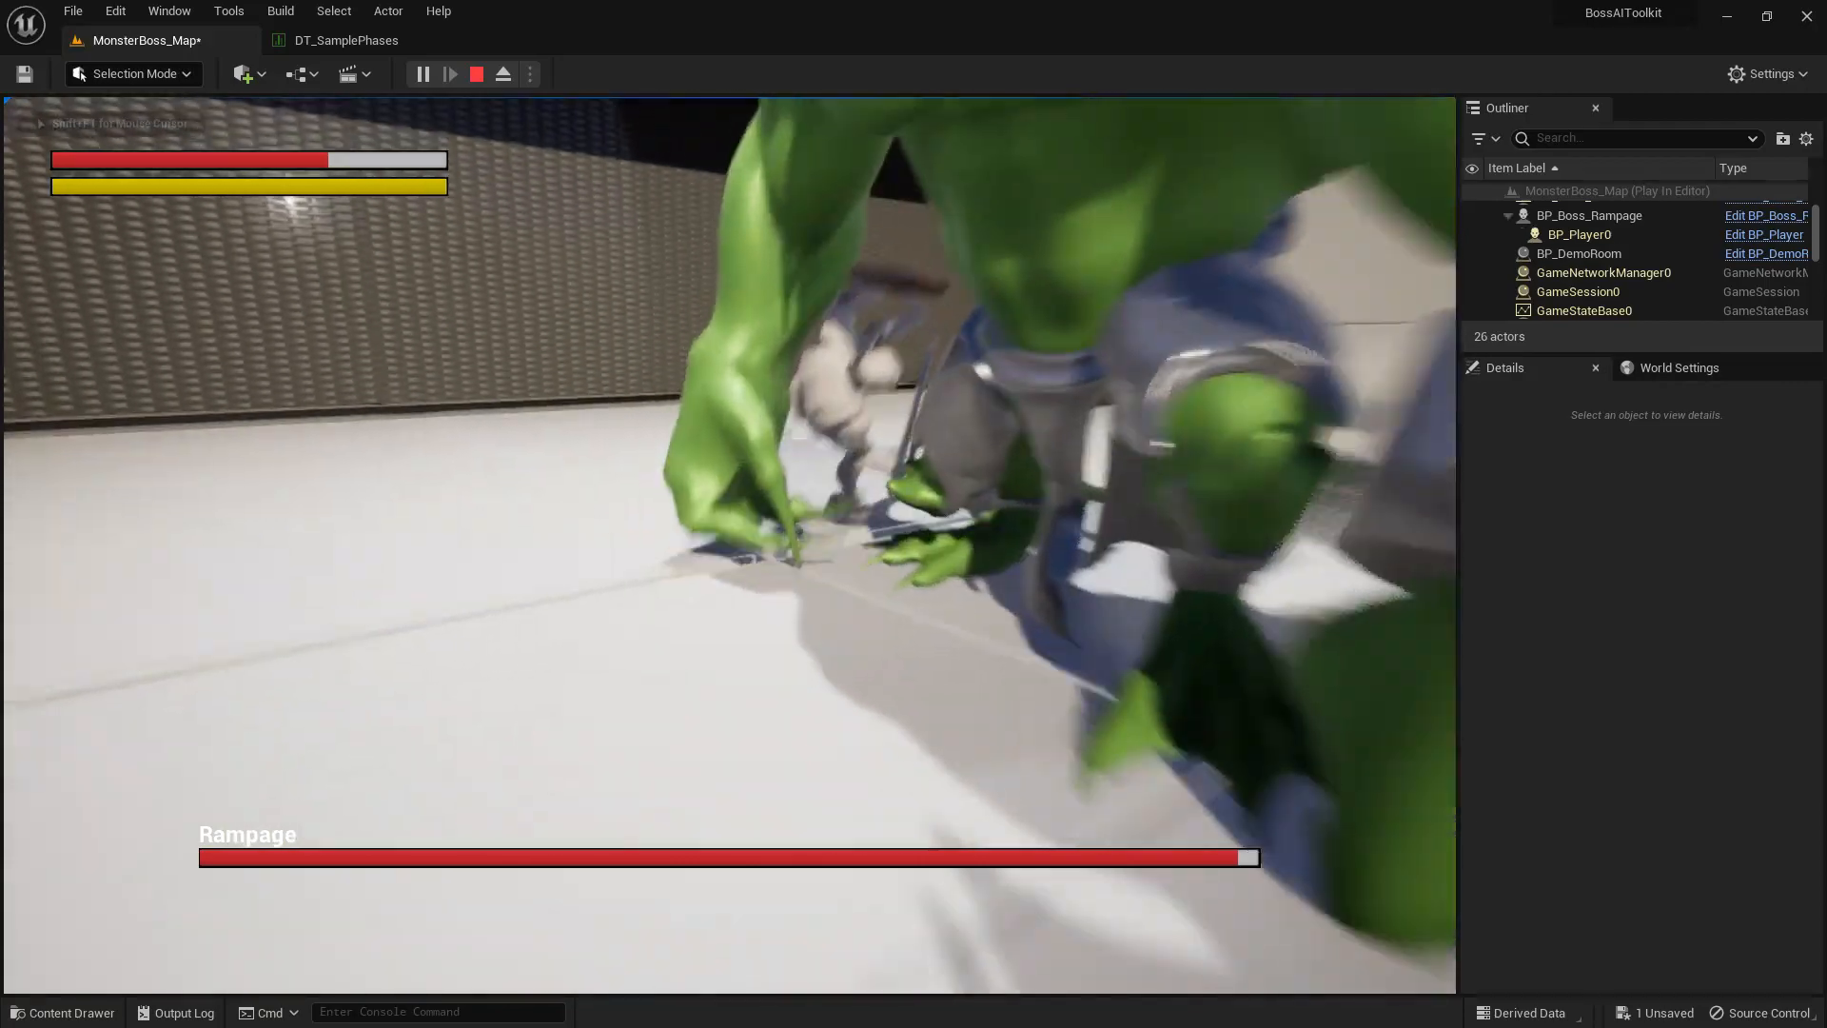
left_click(475, 74)
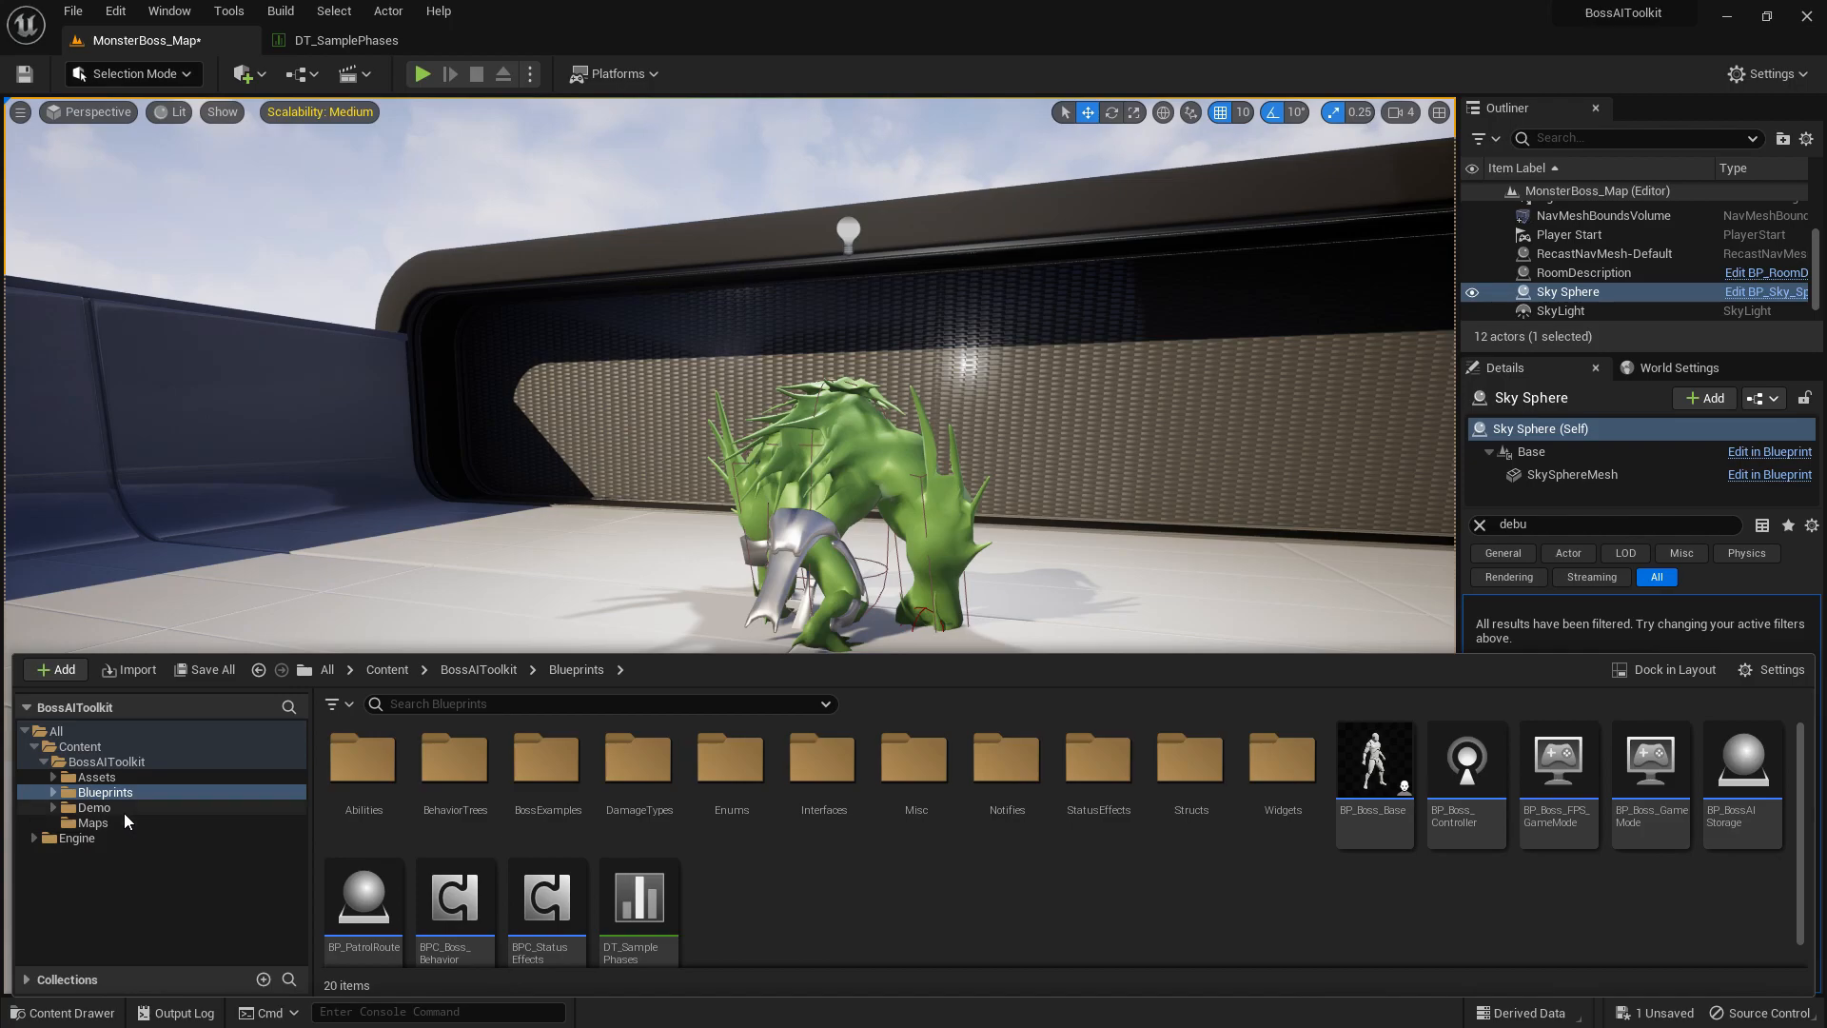
Open AM_Grab_SV from Demo/Sevarog/Animations, then return to DT_SamplePhases' Necro_01 row.
left_click(110, 914)
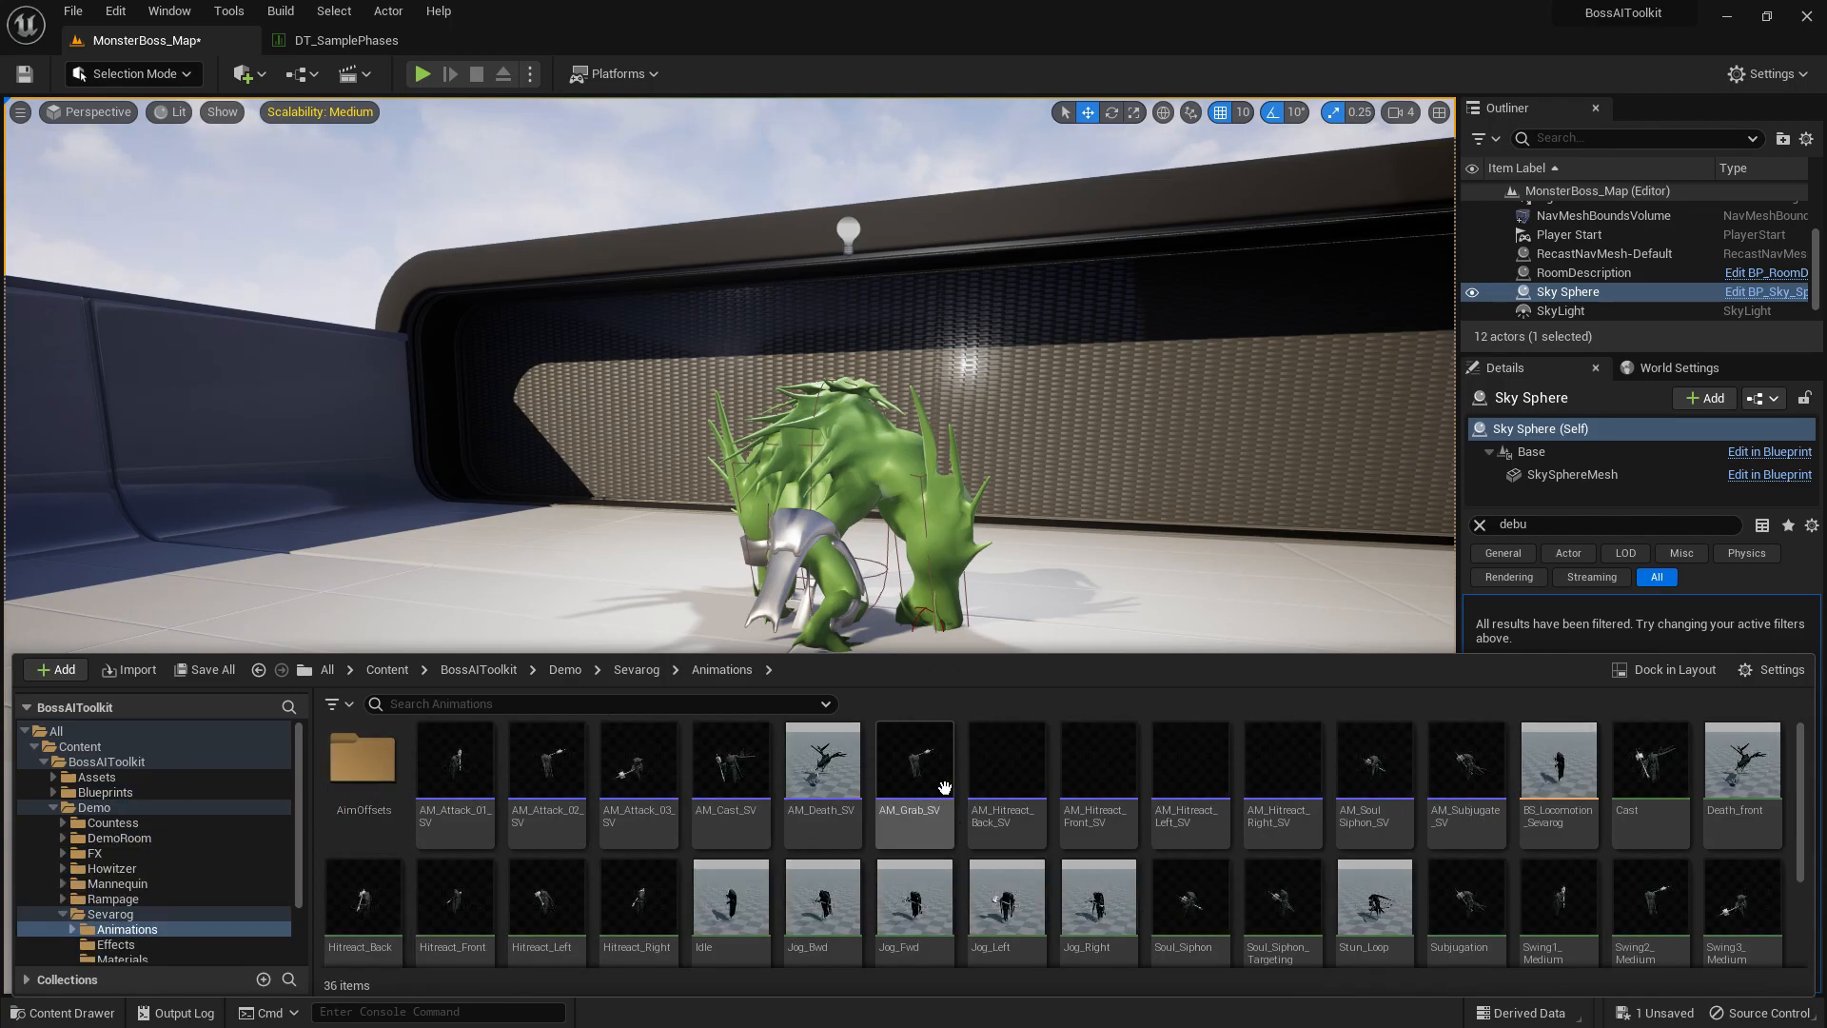
left_click(914, 764)
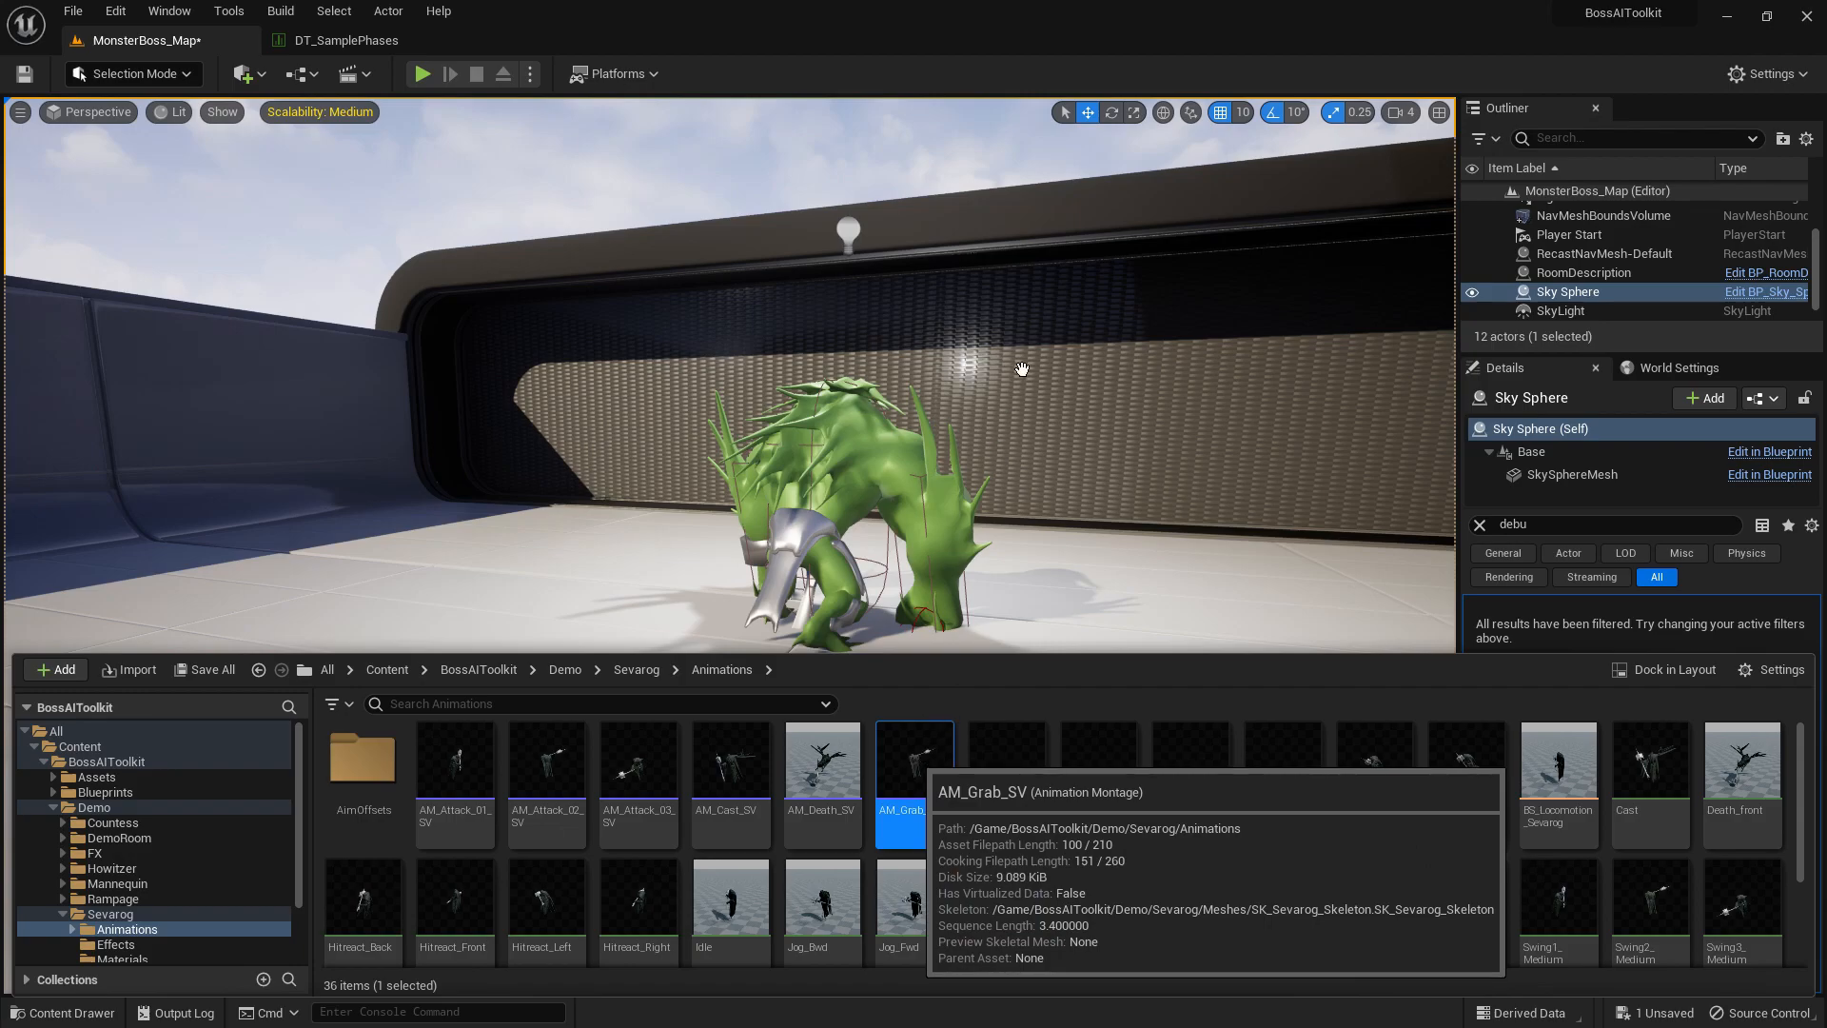
double_click(913, 758)
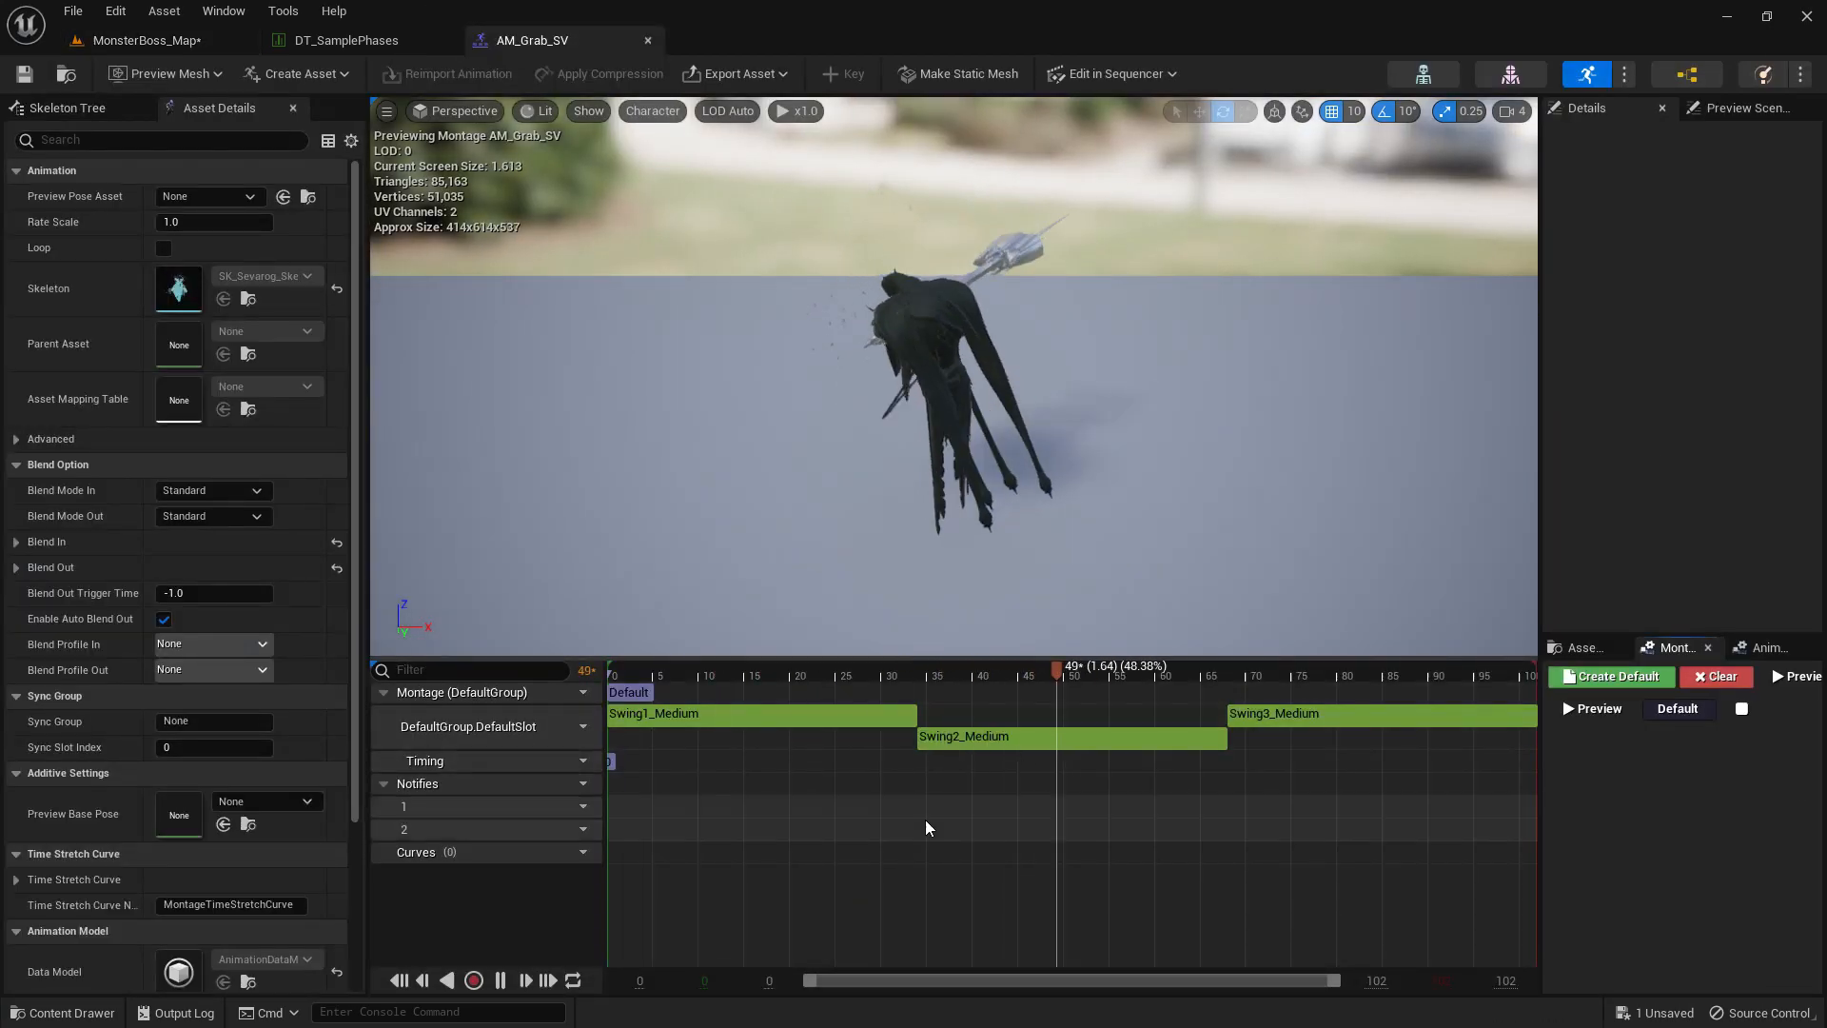
left_click(906, 708)
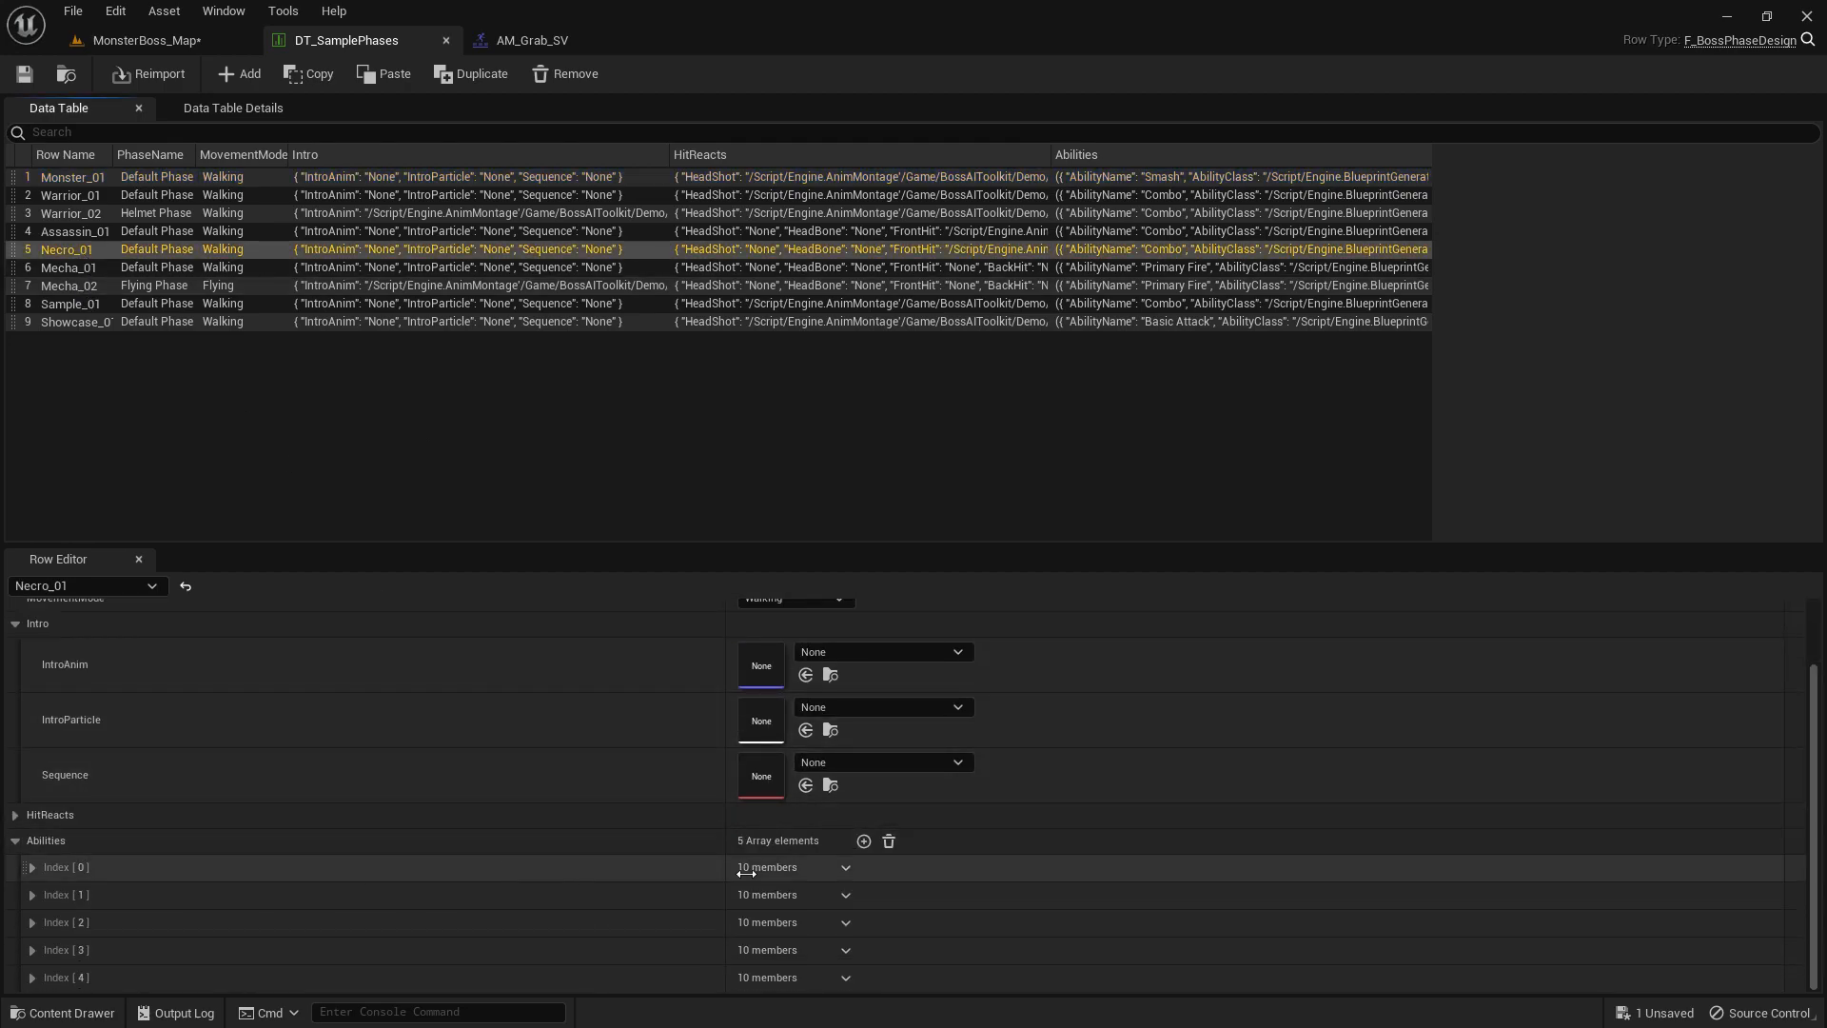
Add a Grab ability to Necro_01 with class BP_Ability_Grab and open BP_Boss_Sevarog.
left_click(862, 839)
type("Gr")
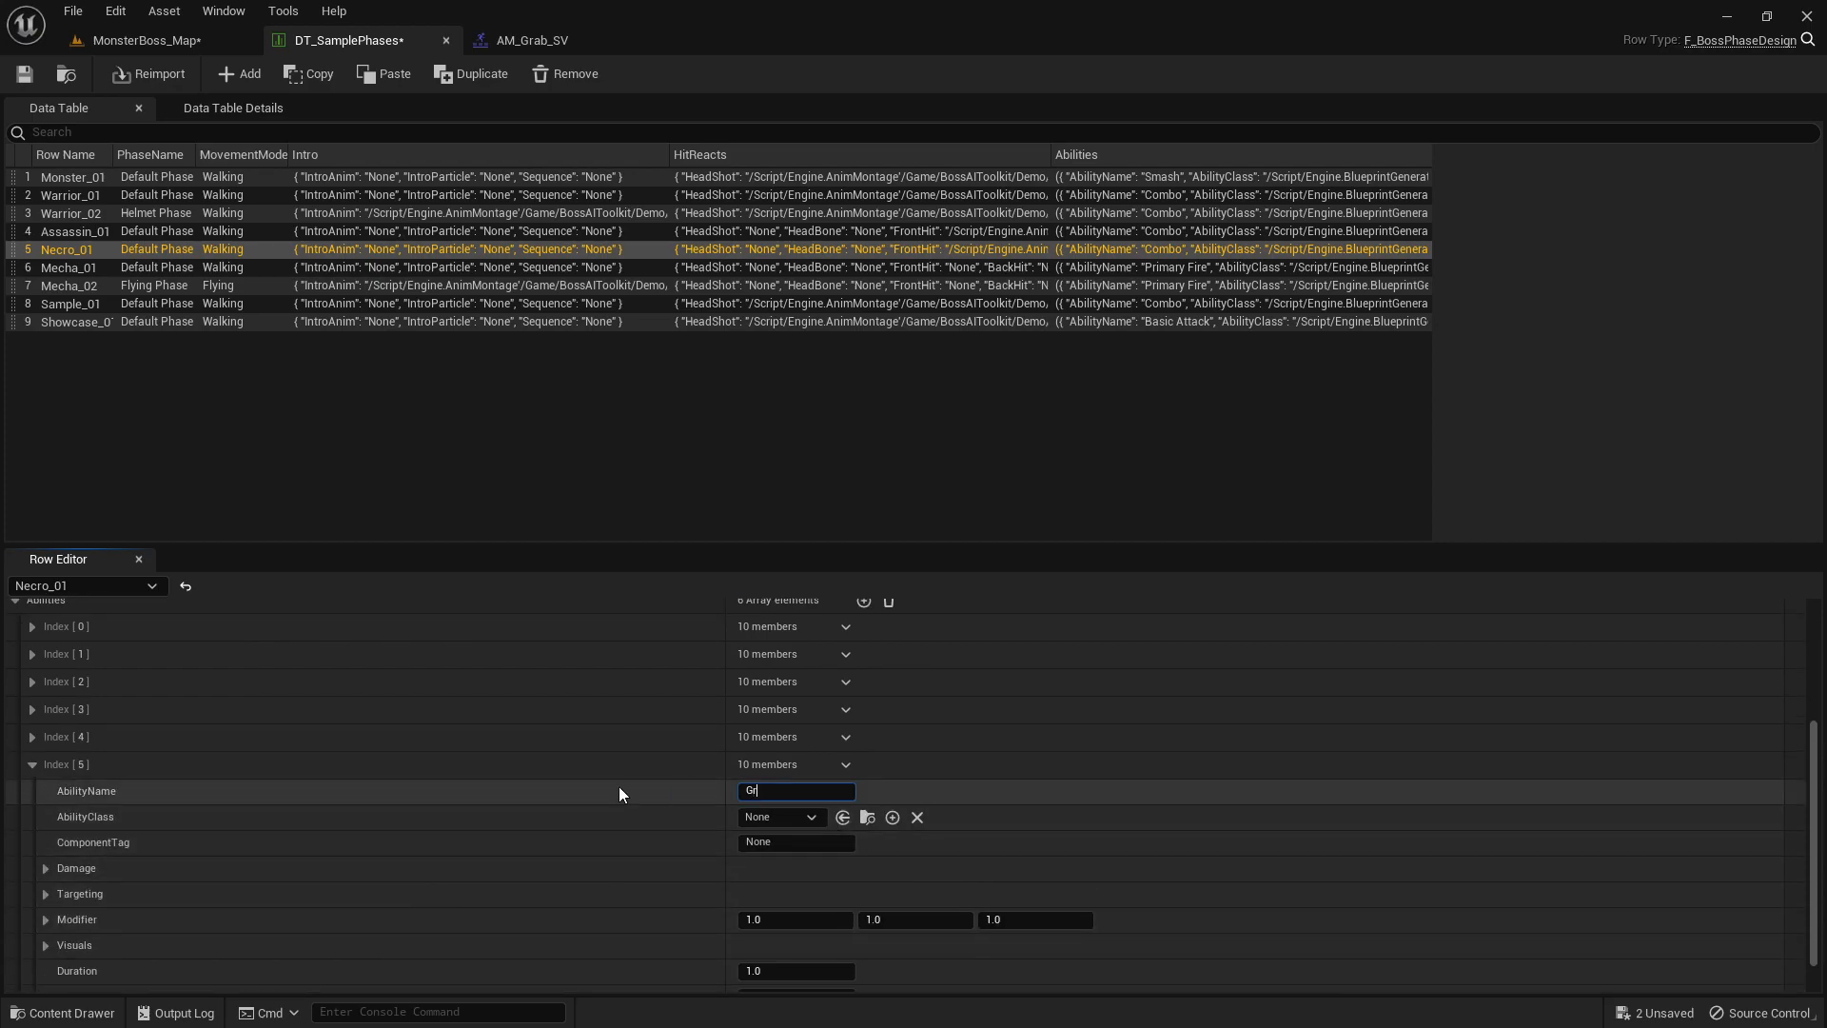
left_click(780, 817)
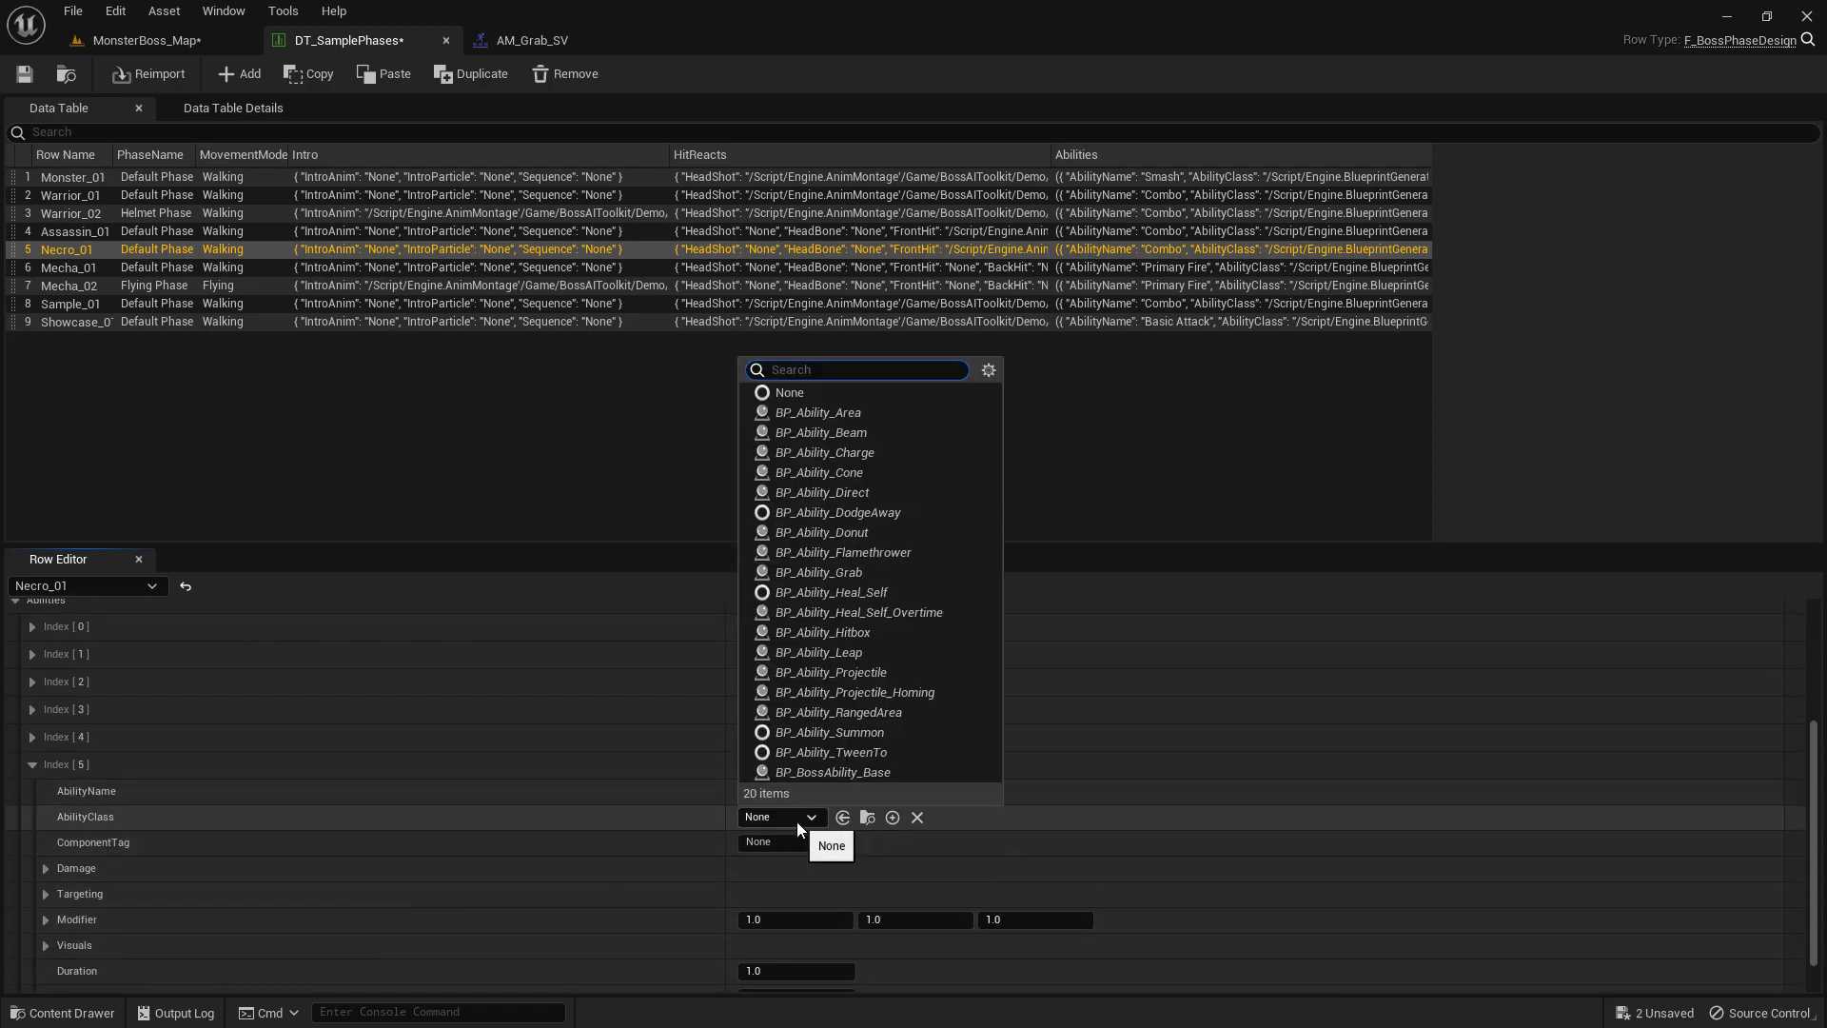
type("grab")
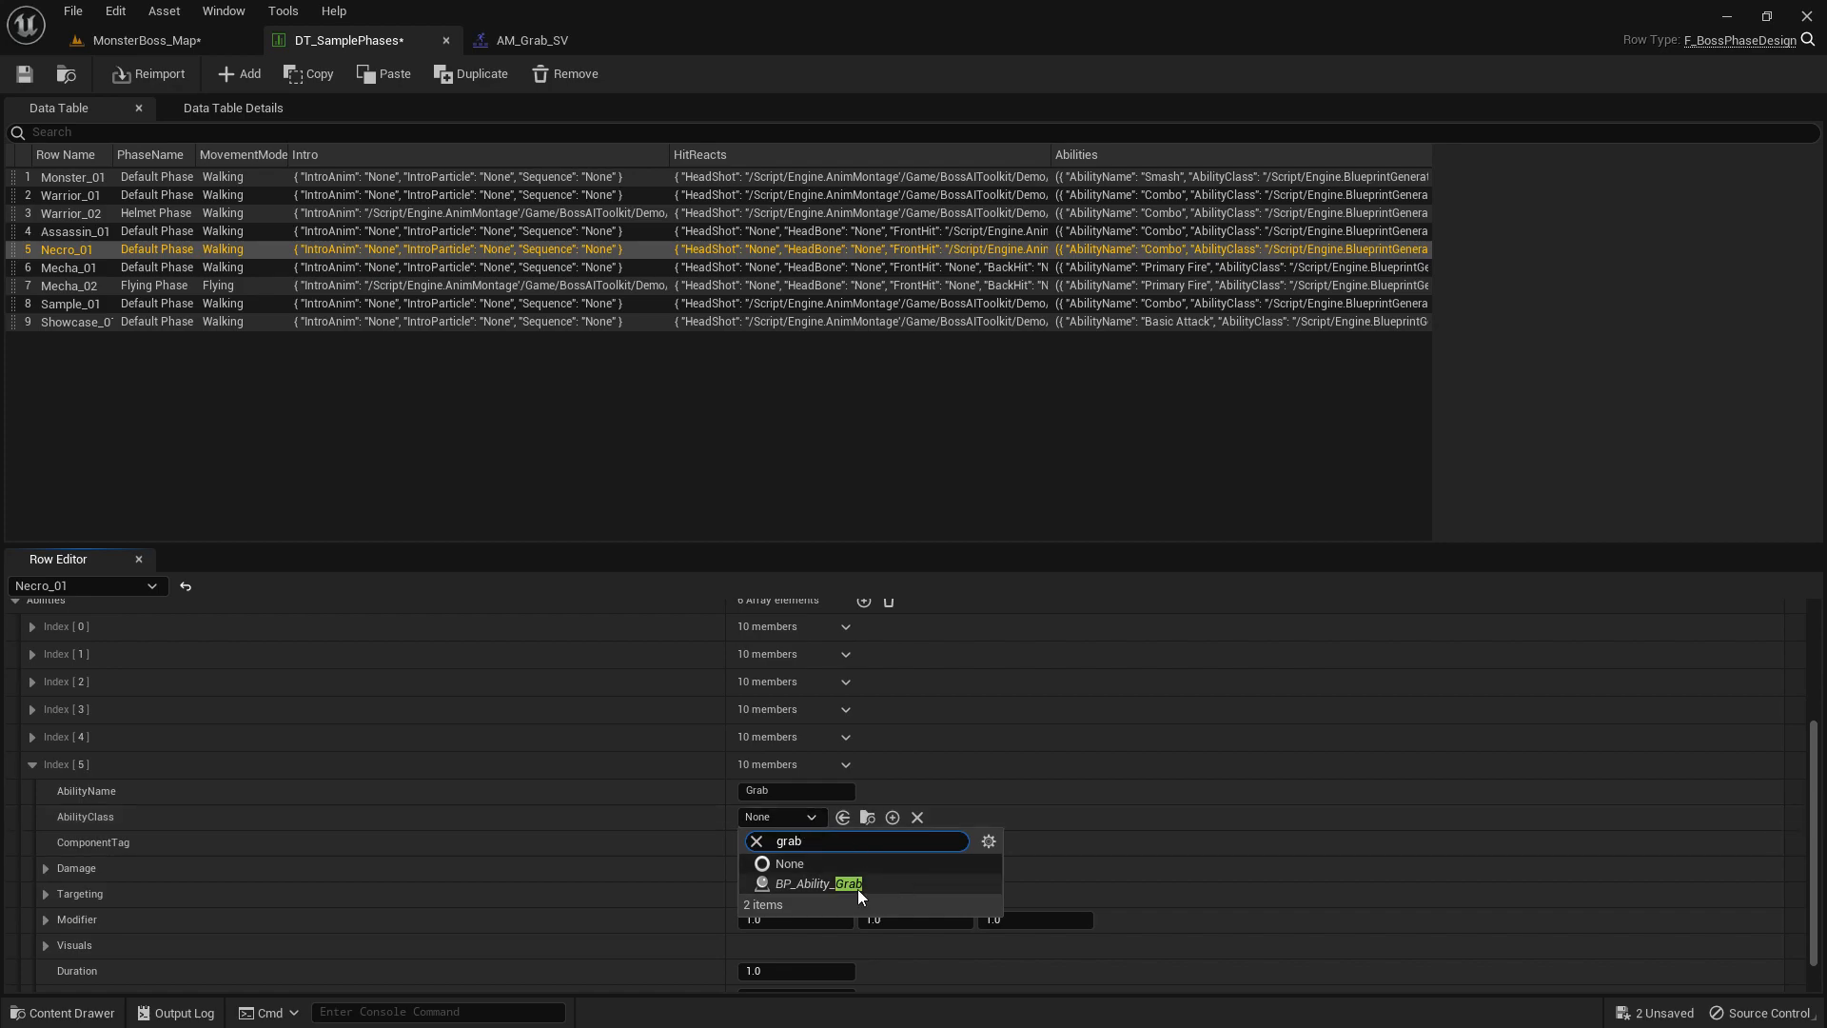
left_click(817, 883)
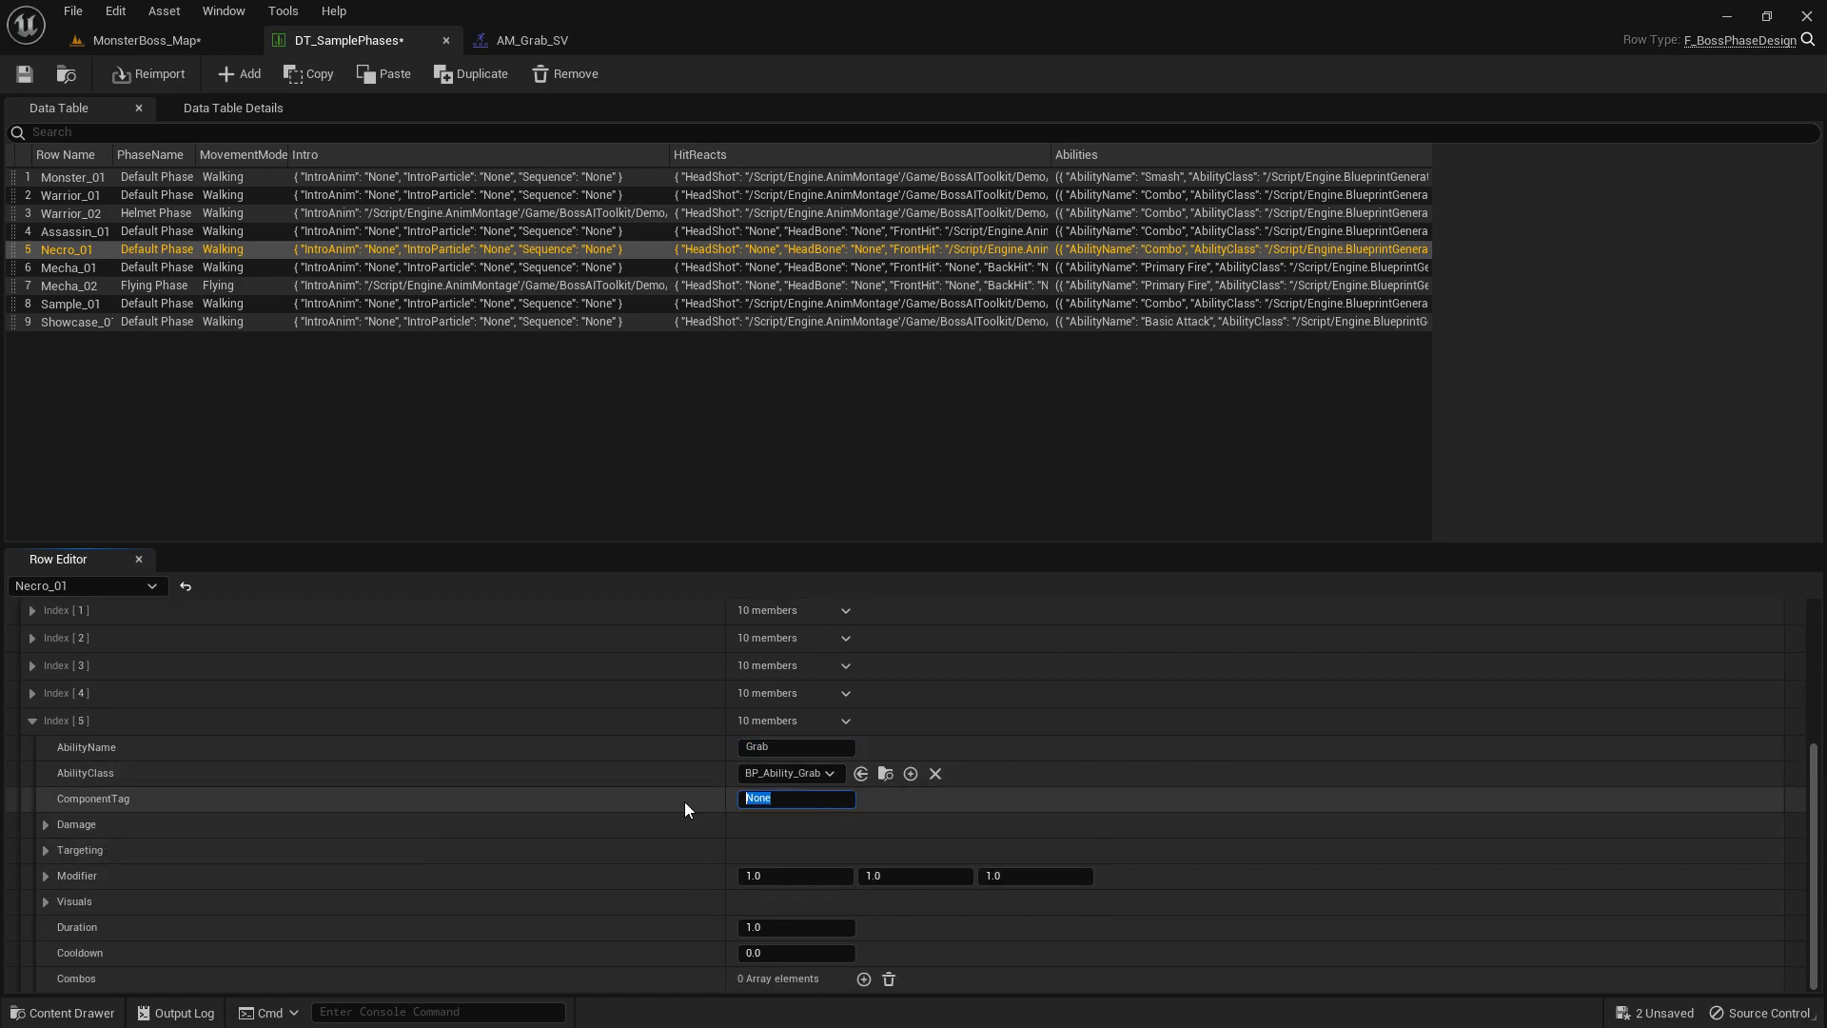
mouse_move(717, 809)
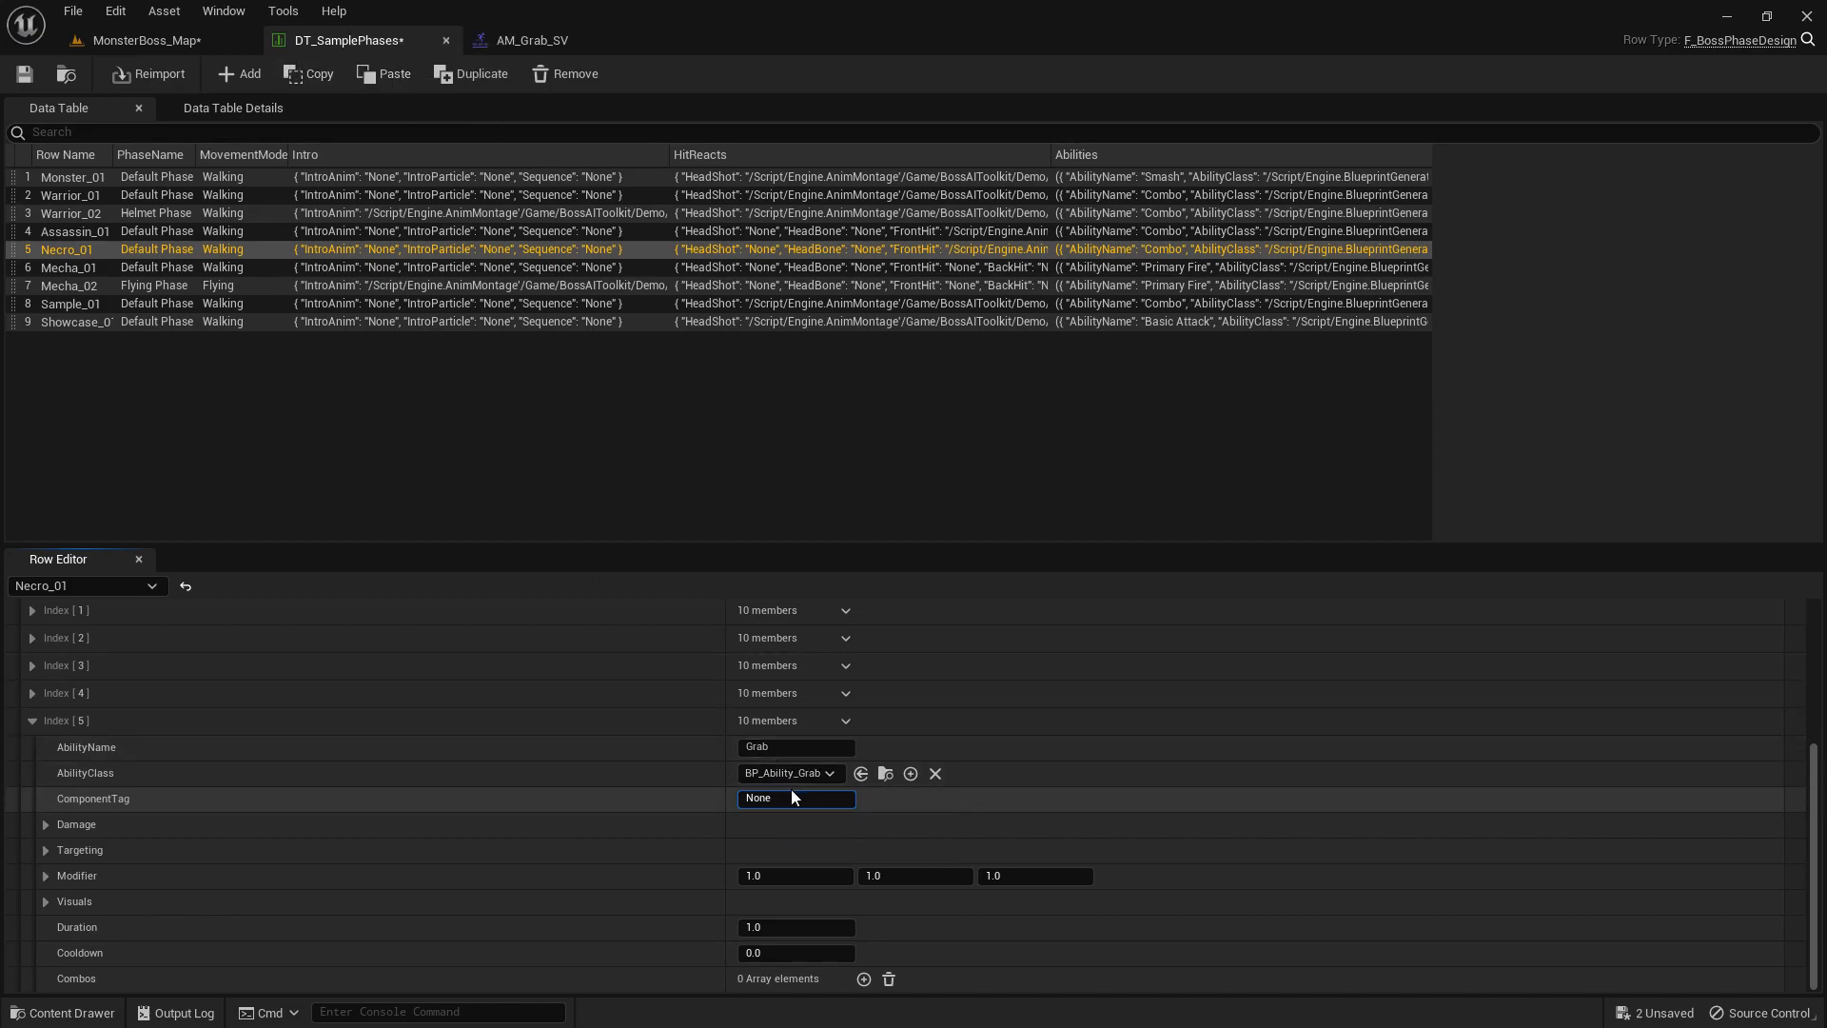
left_click(796, 797)
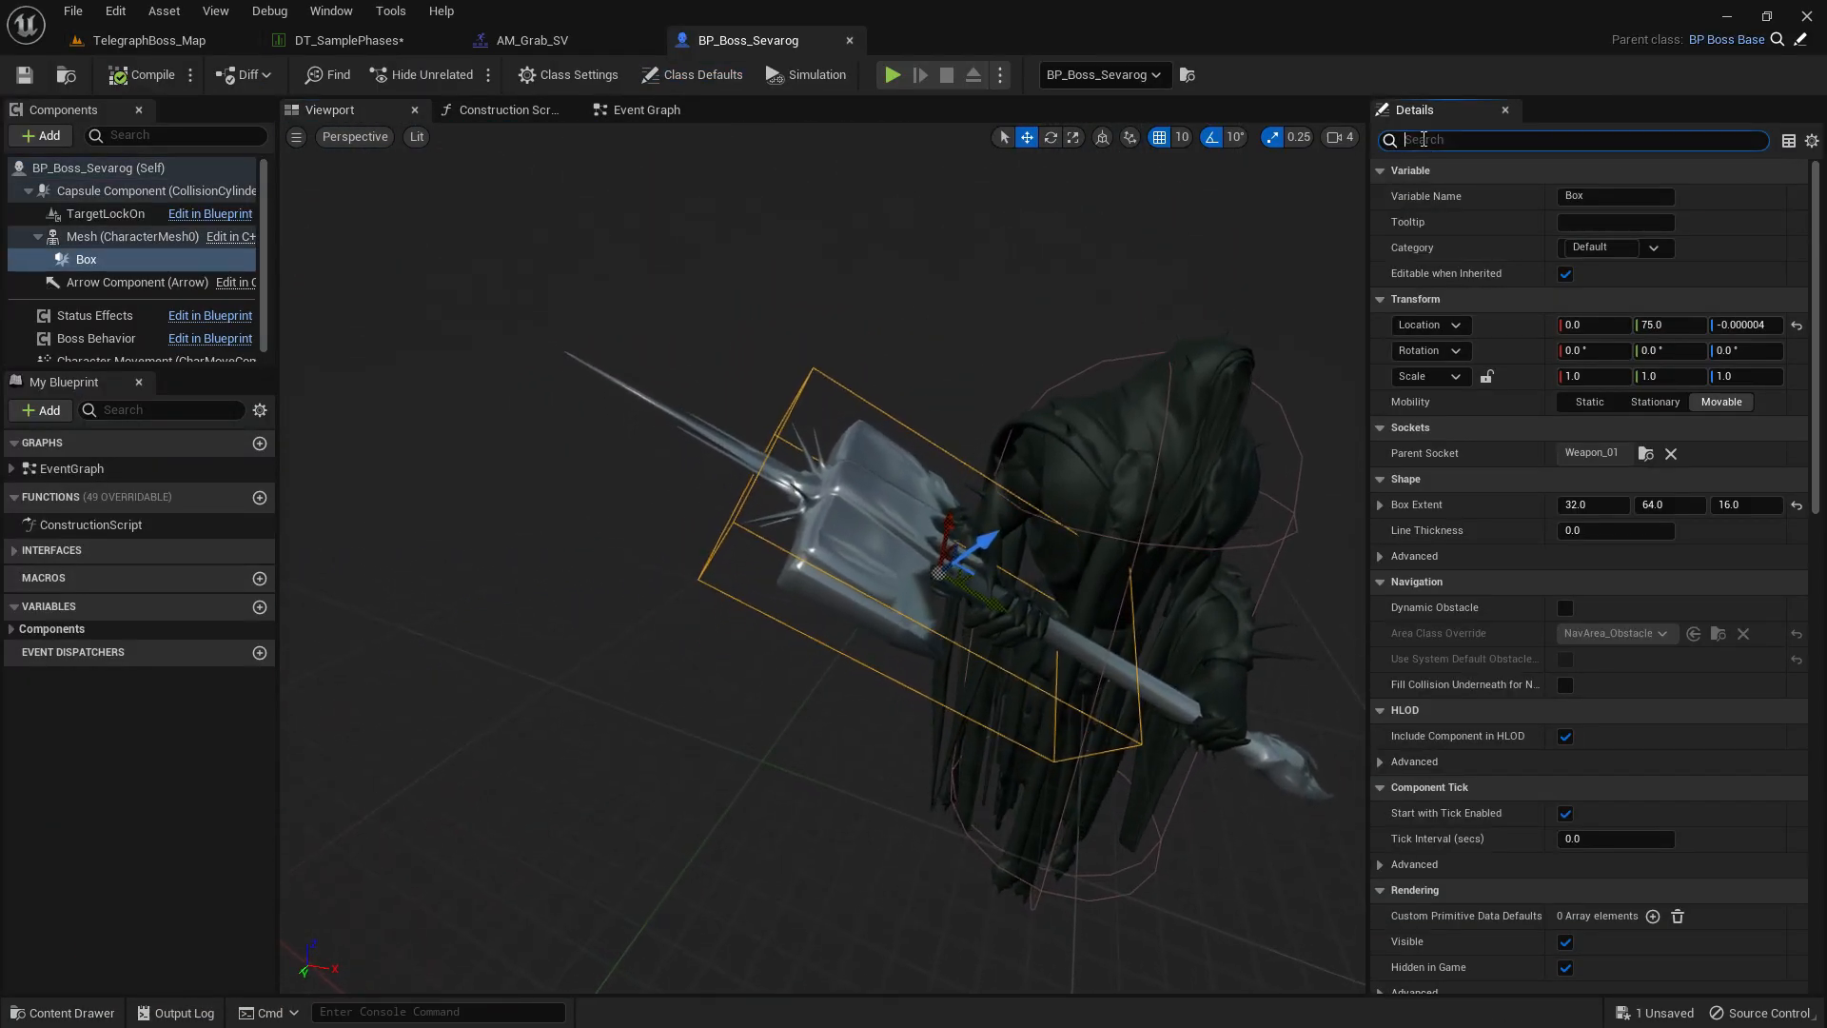
Start the Grab ability's ComponentTag with 'hammer' in DT_SamplePhases.
type("tag")
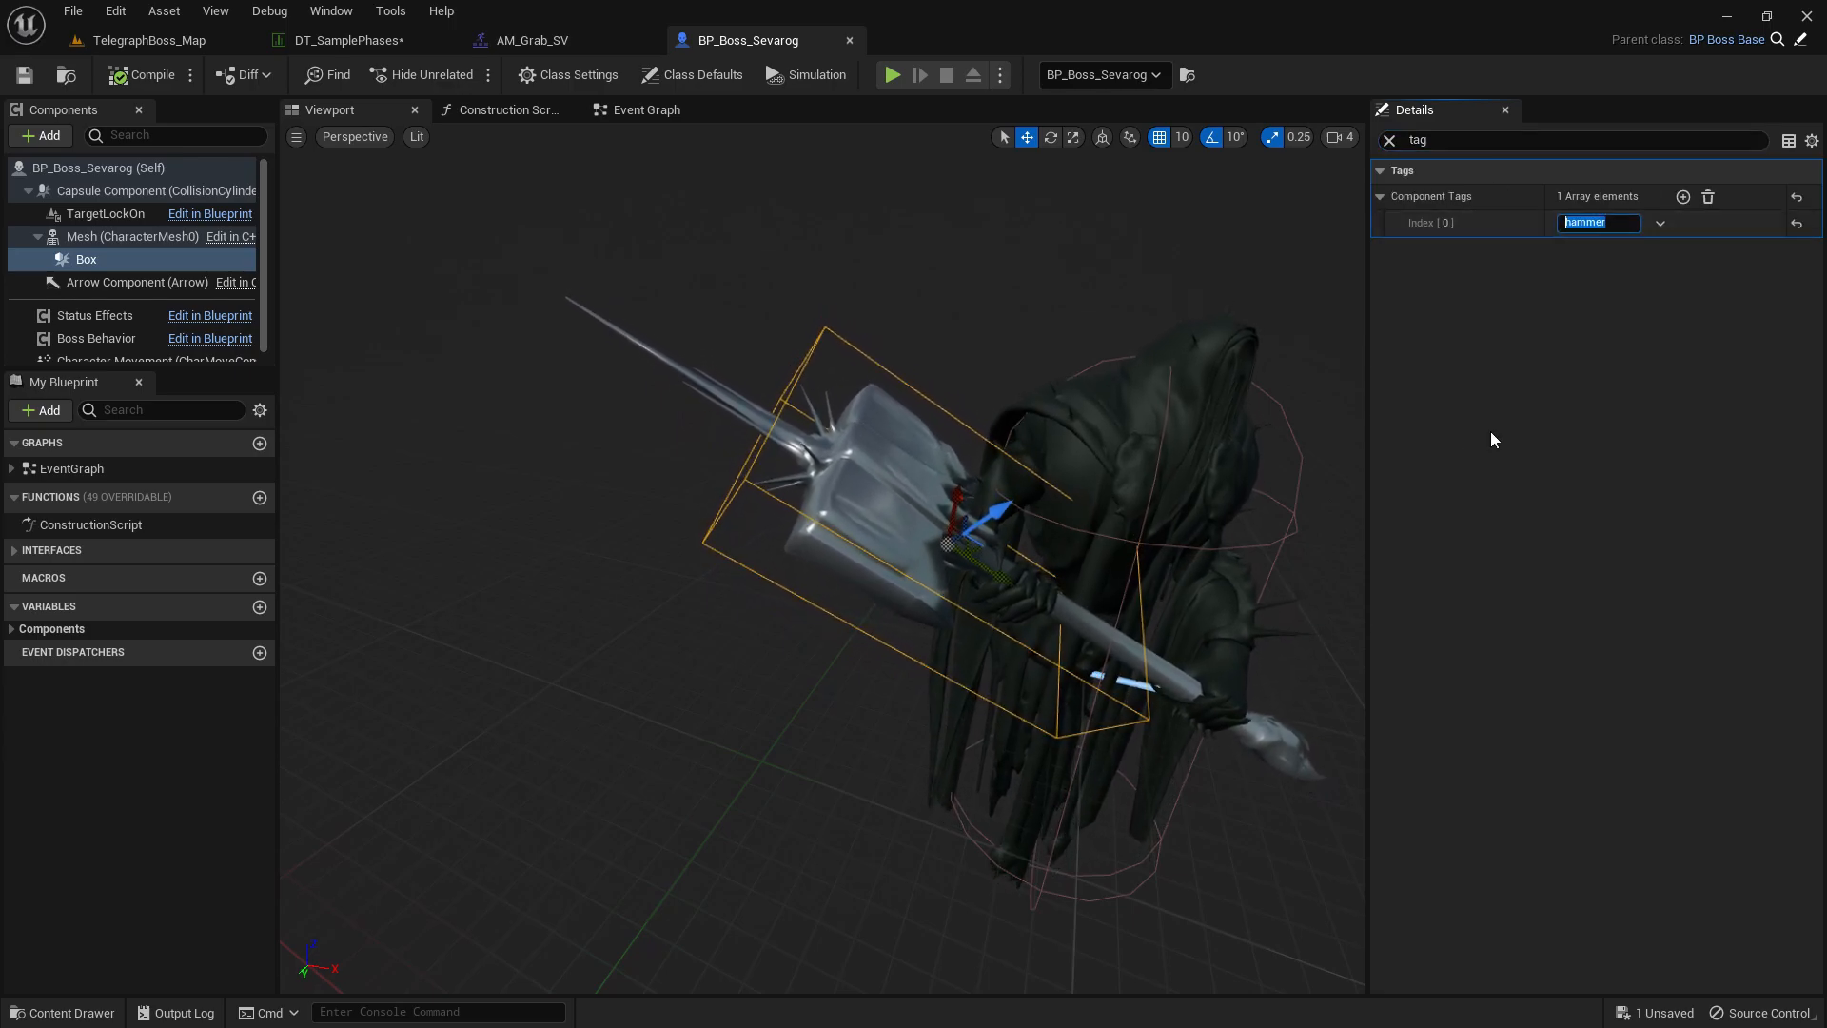
left_click(347, 40)
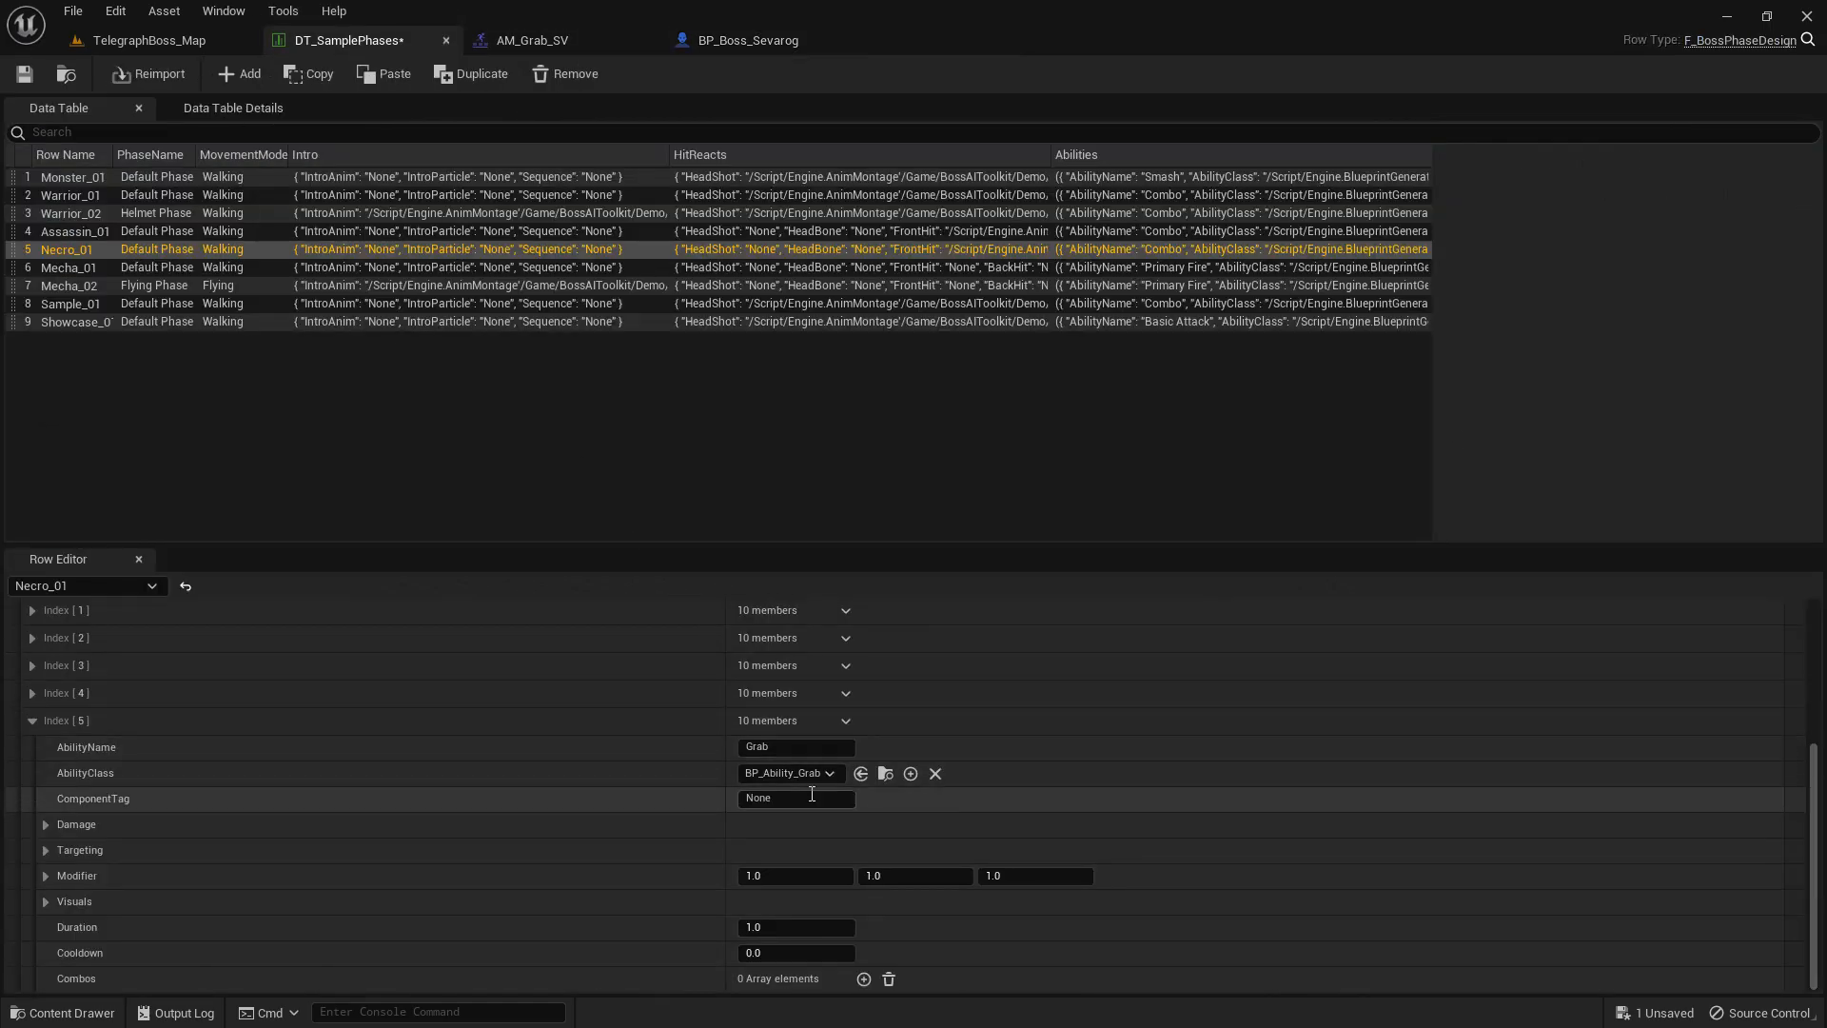
type("hammer")
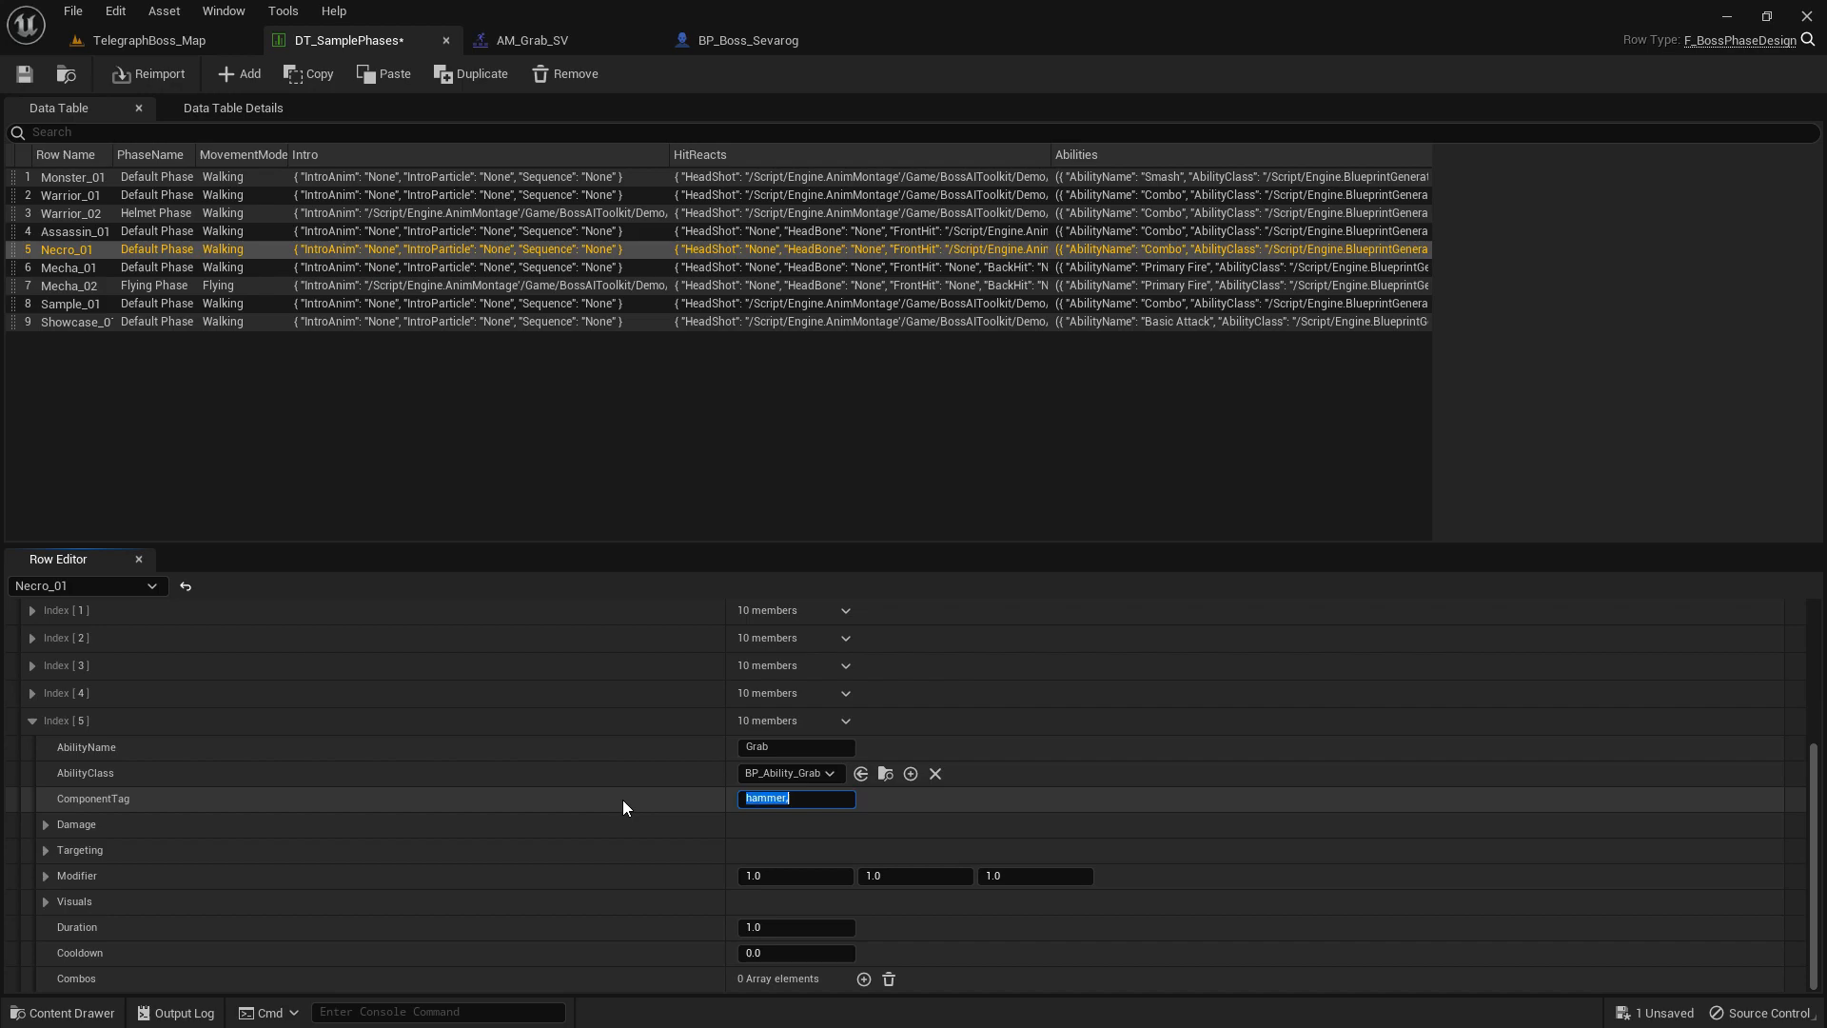
left_click(746, 40)
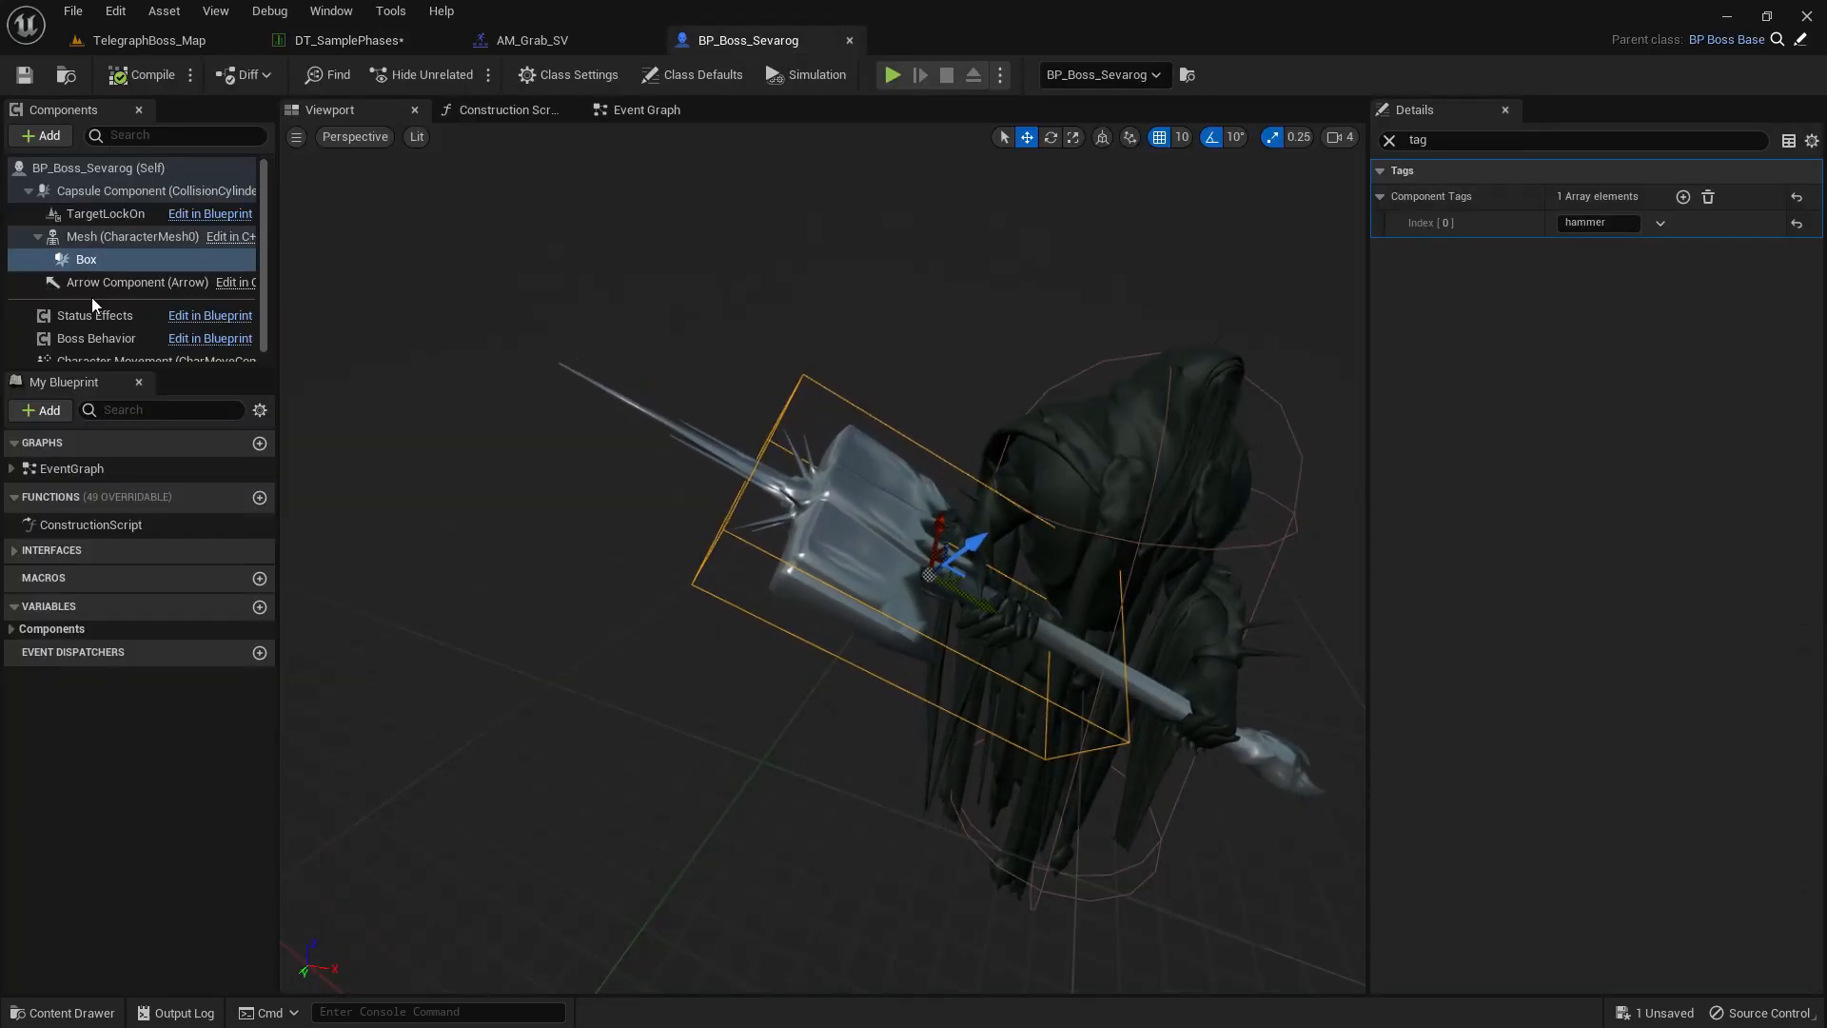
Add a Sphere collision to BP_Boss_Sevarog on the hammer head and tag it 'grab'.
left_click(40, 135)
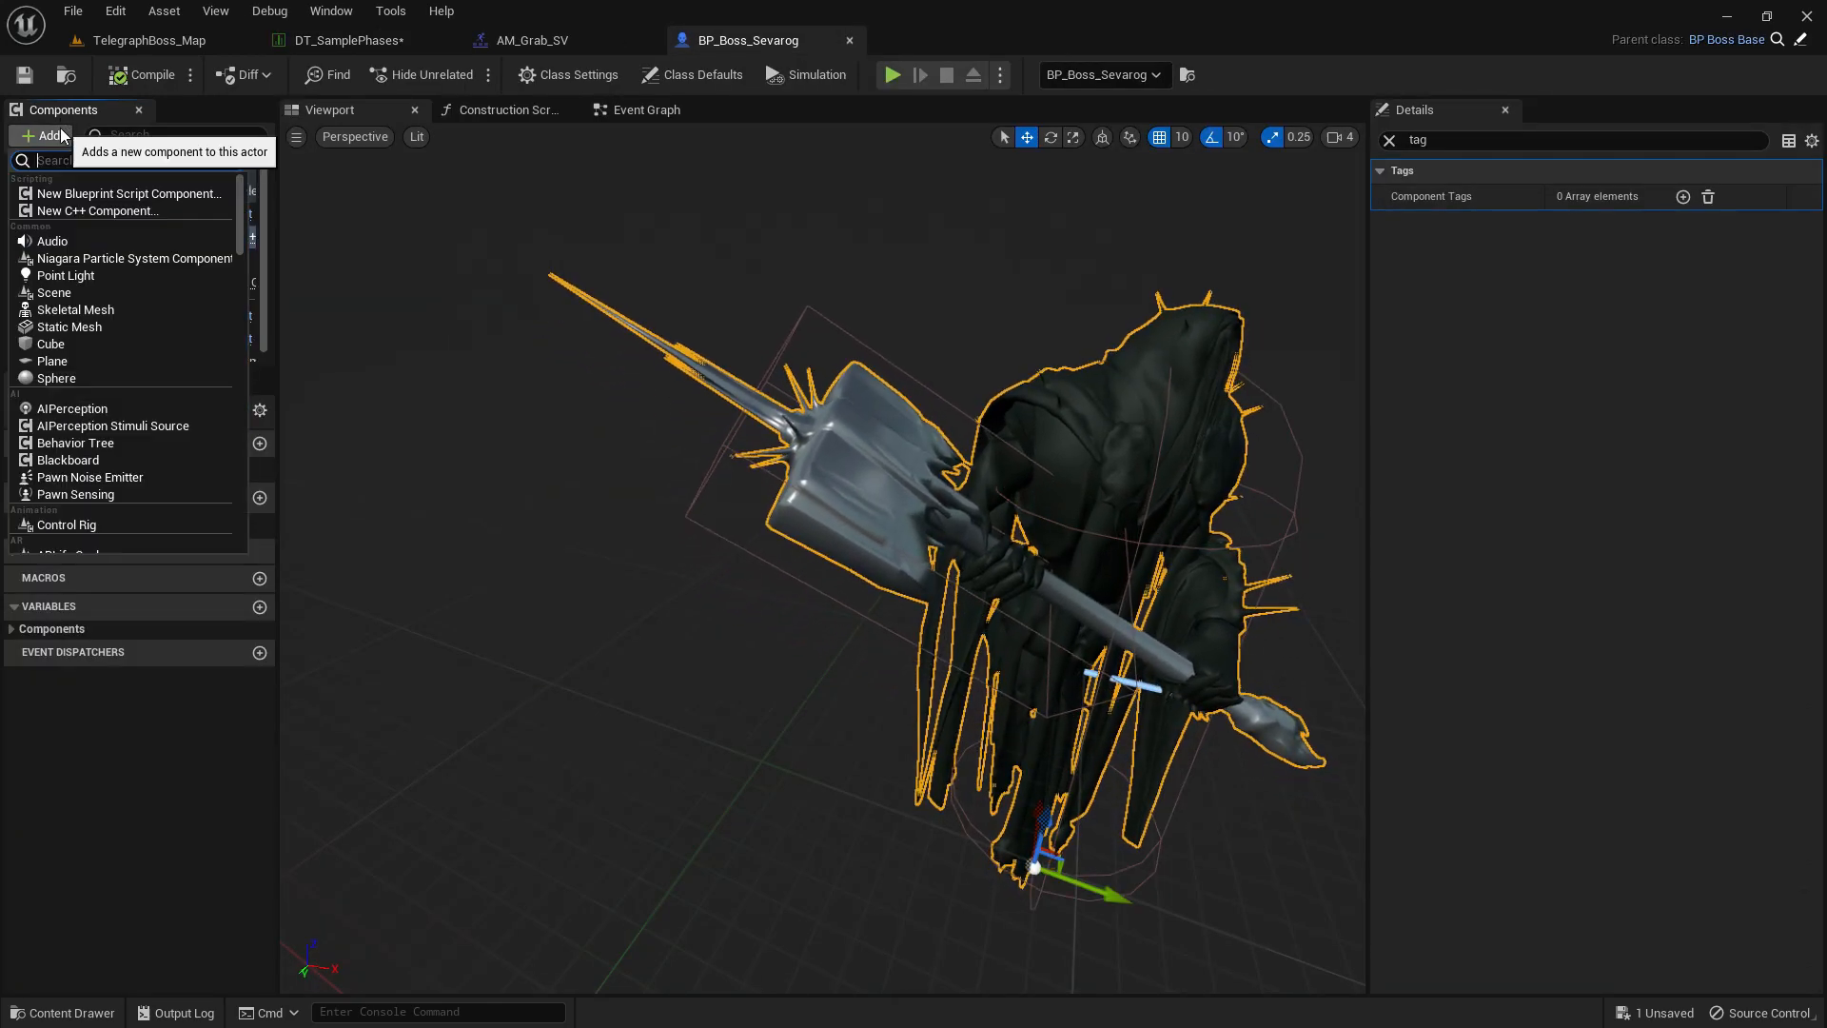
type("sphere")
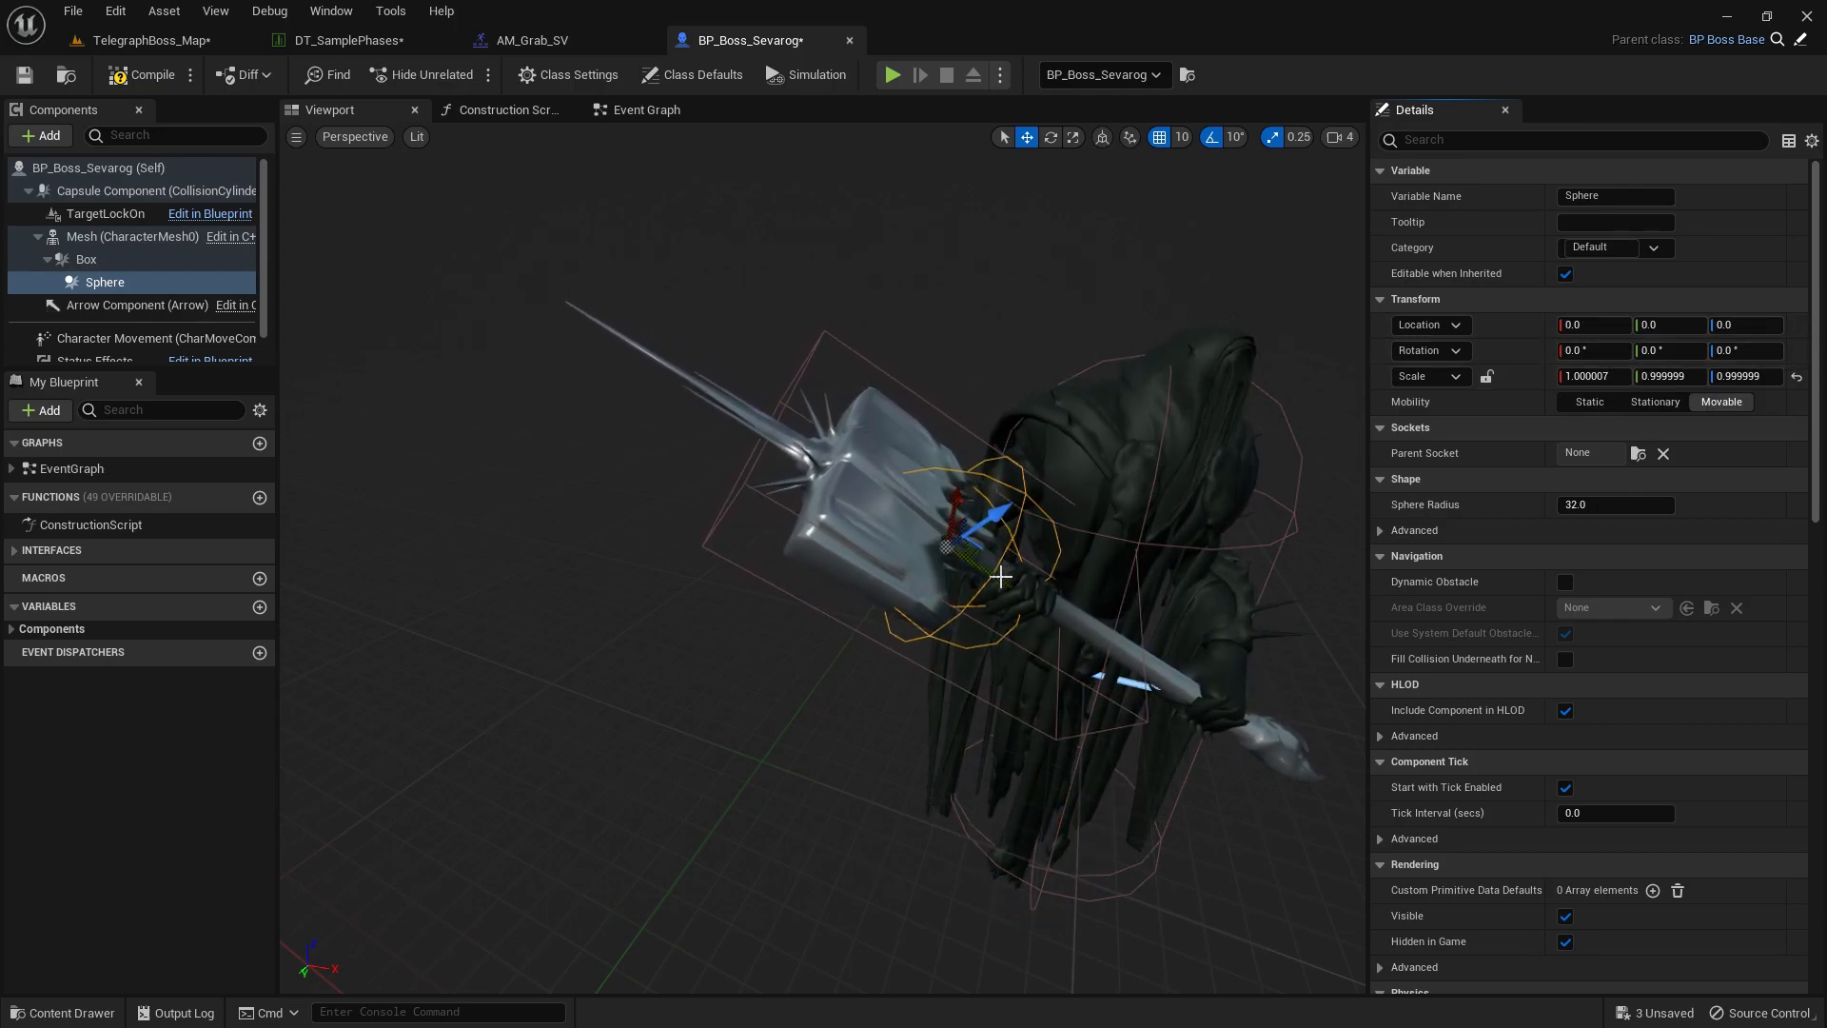
left_click_drag(999, 577, 798, 453)
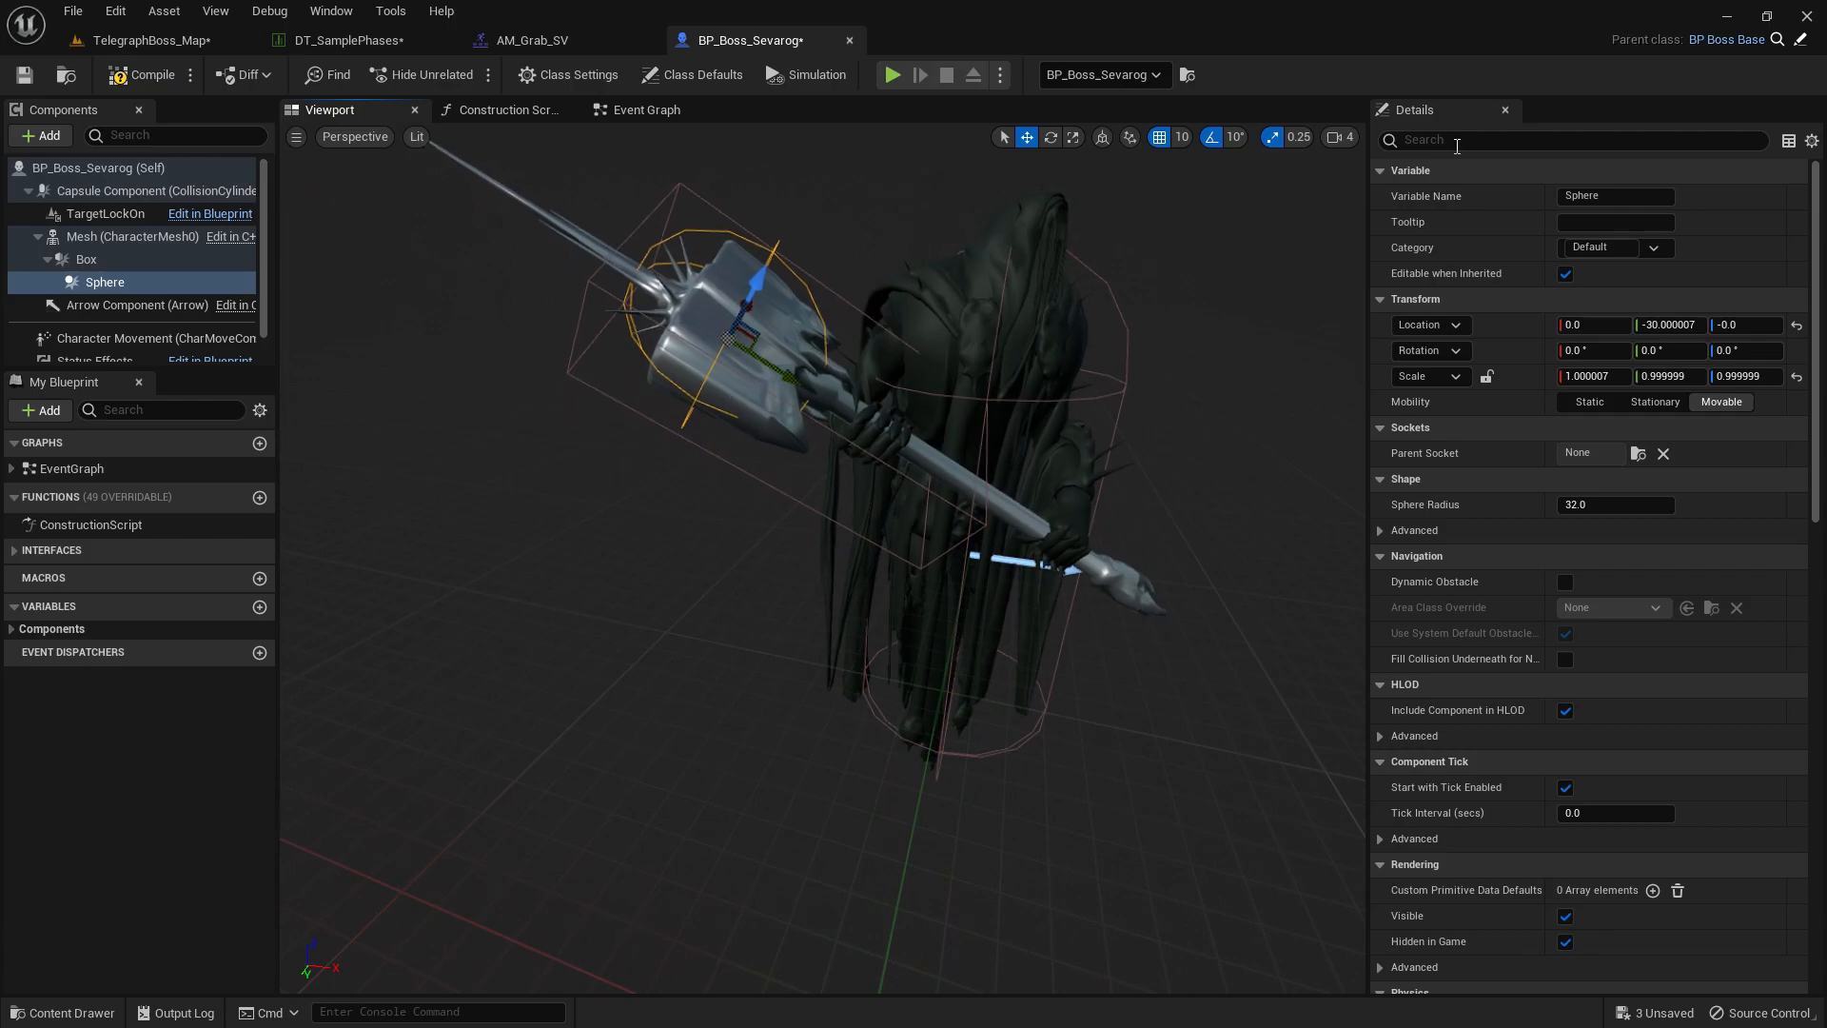
type("tag")
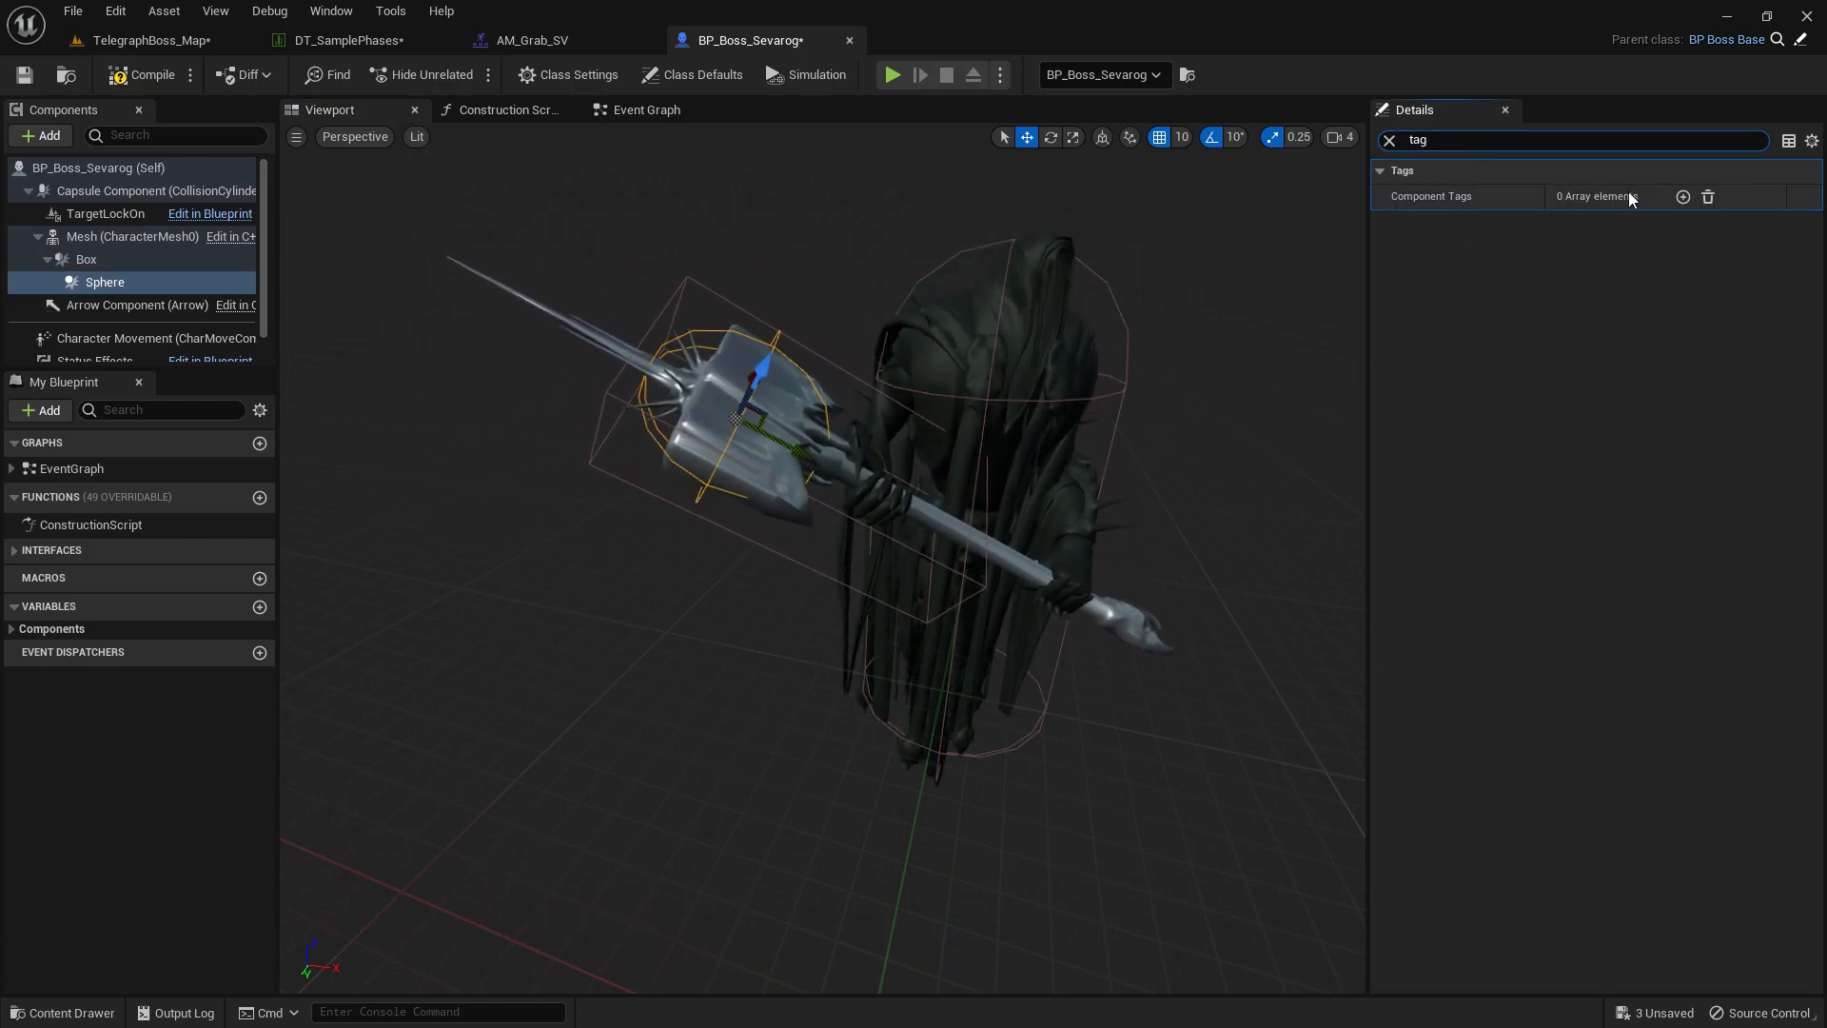
left_click(1682, 196)
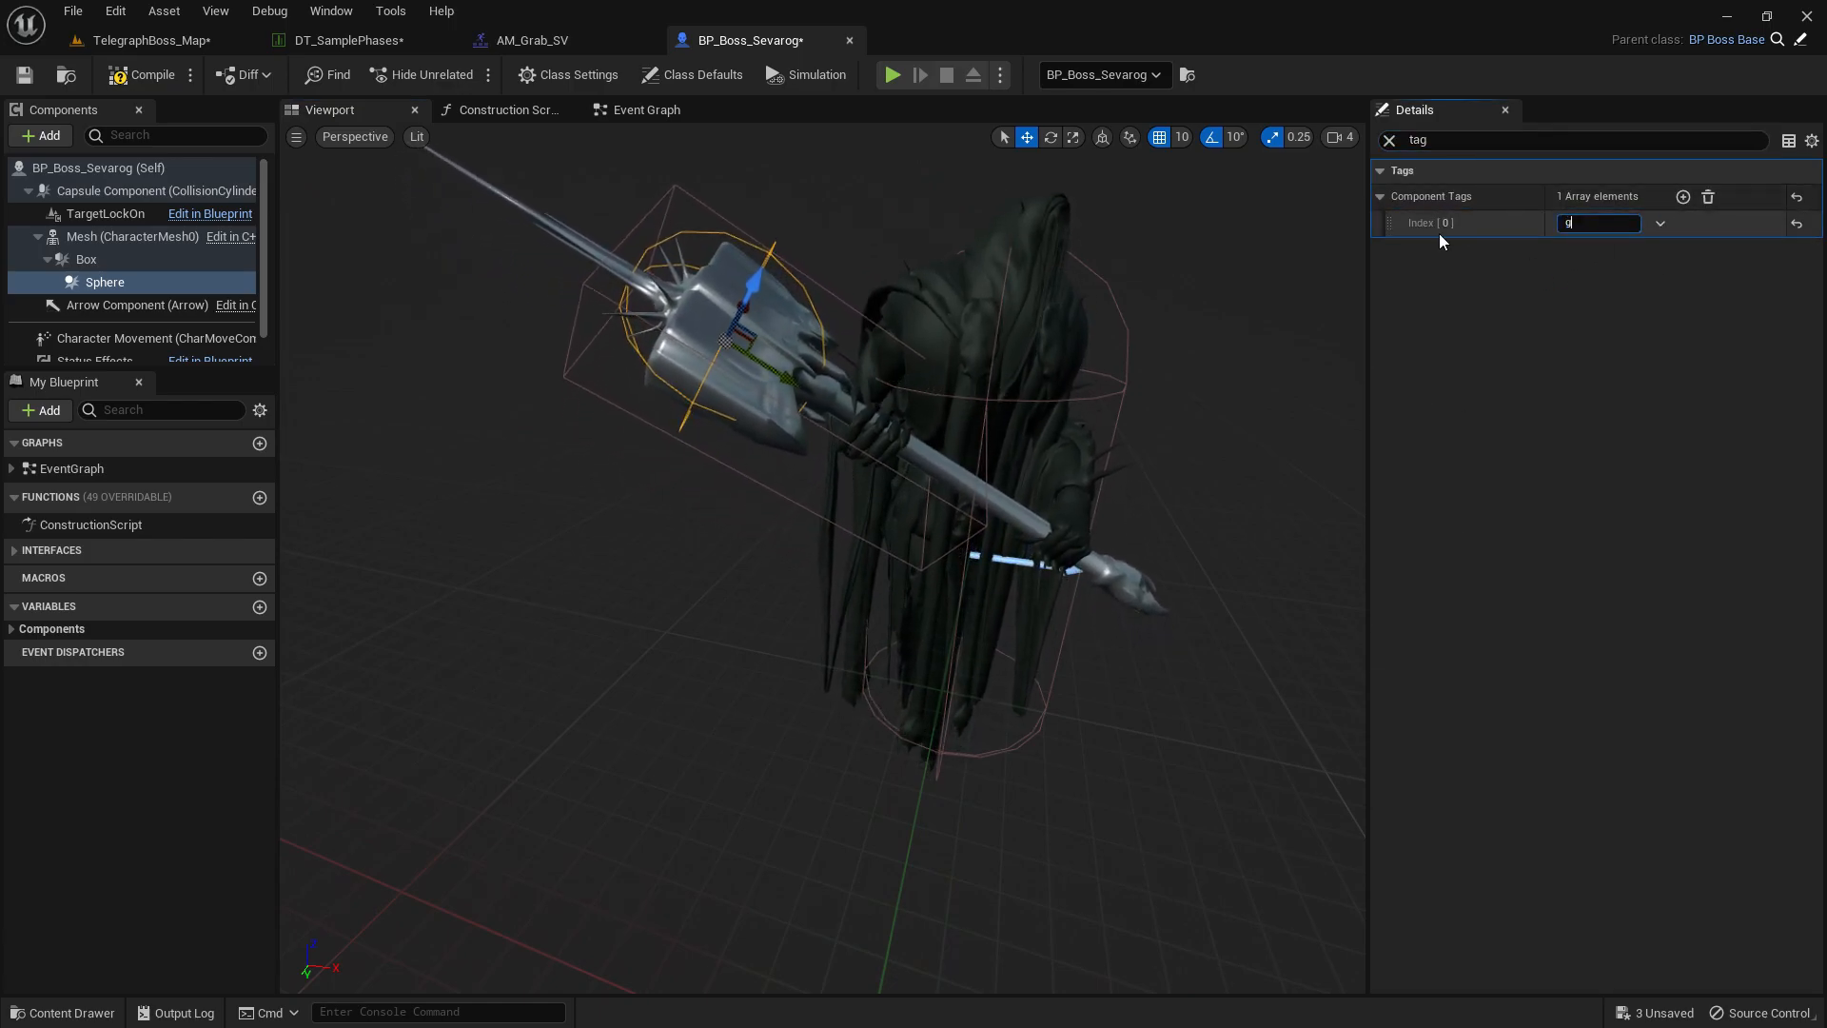
type("rab")
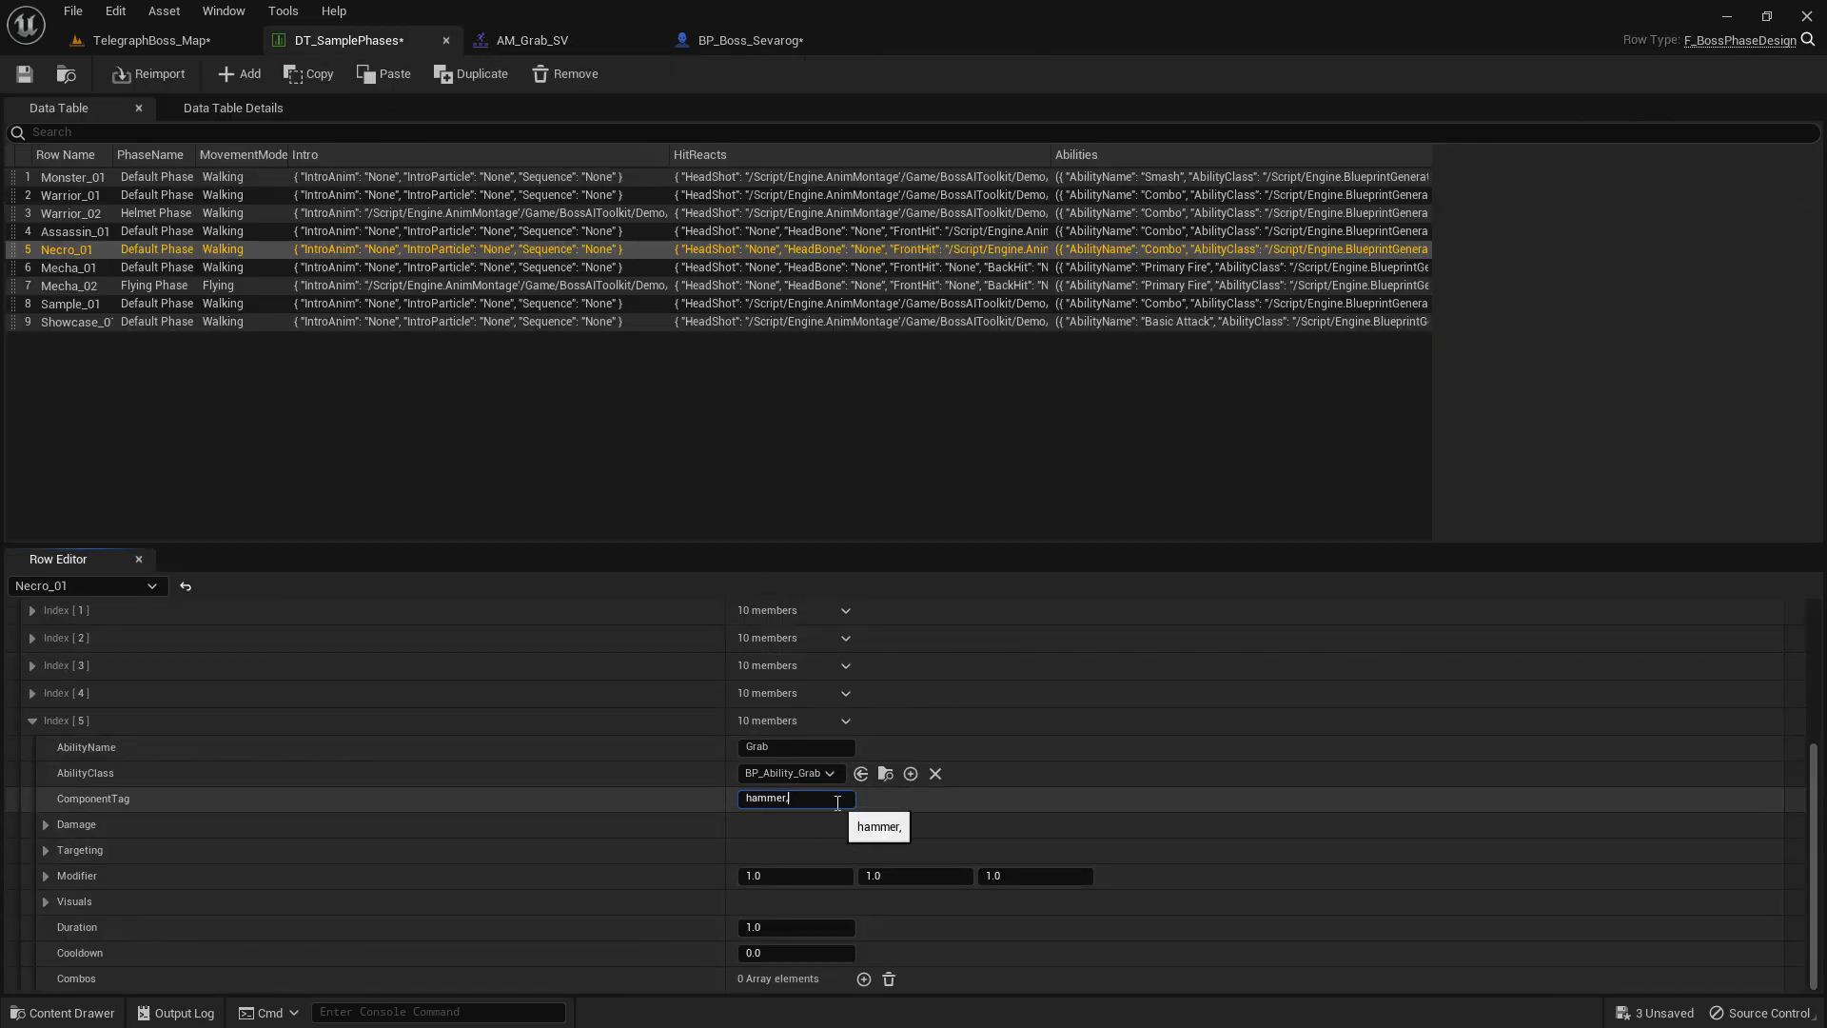
Complete Grab's ComponentTag as hammer.grab and check Box 'hammer' and Sphere 'grab' tags.
type("grab")
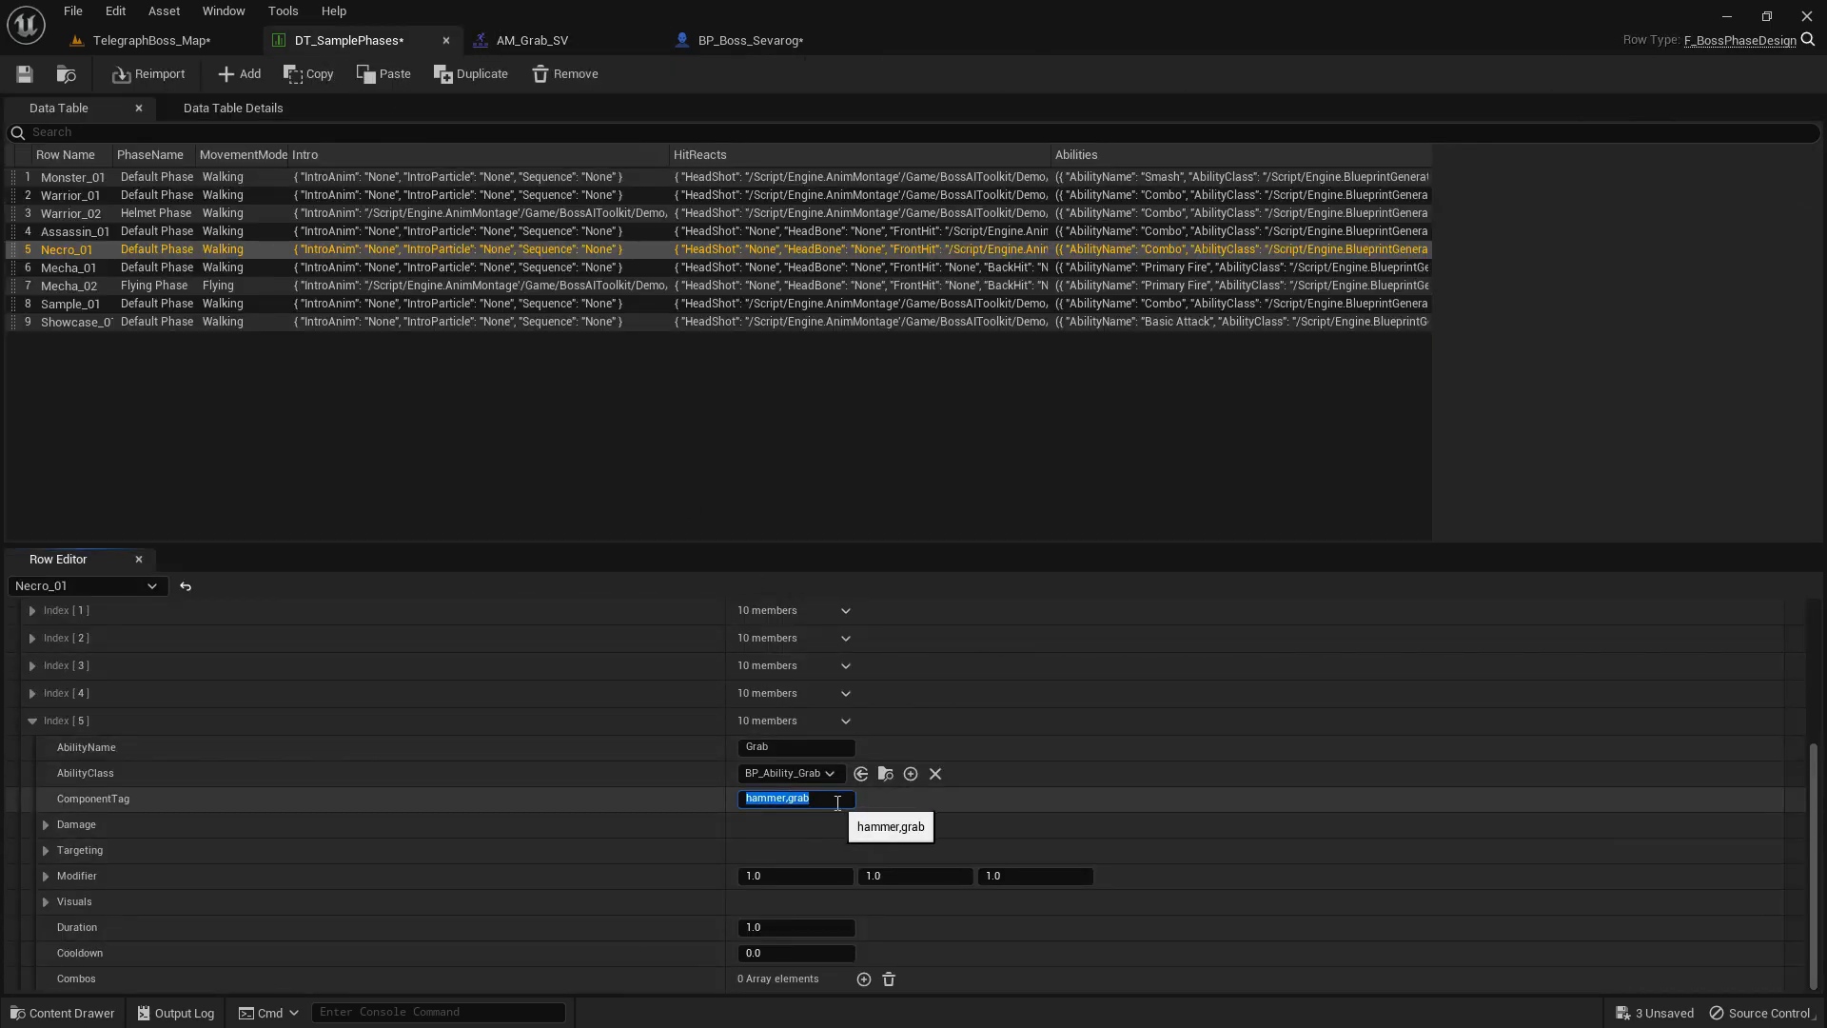
left_click(792, 797)
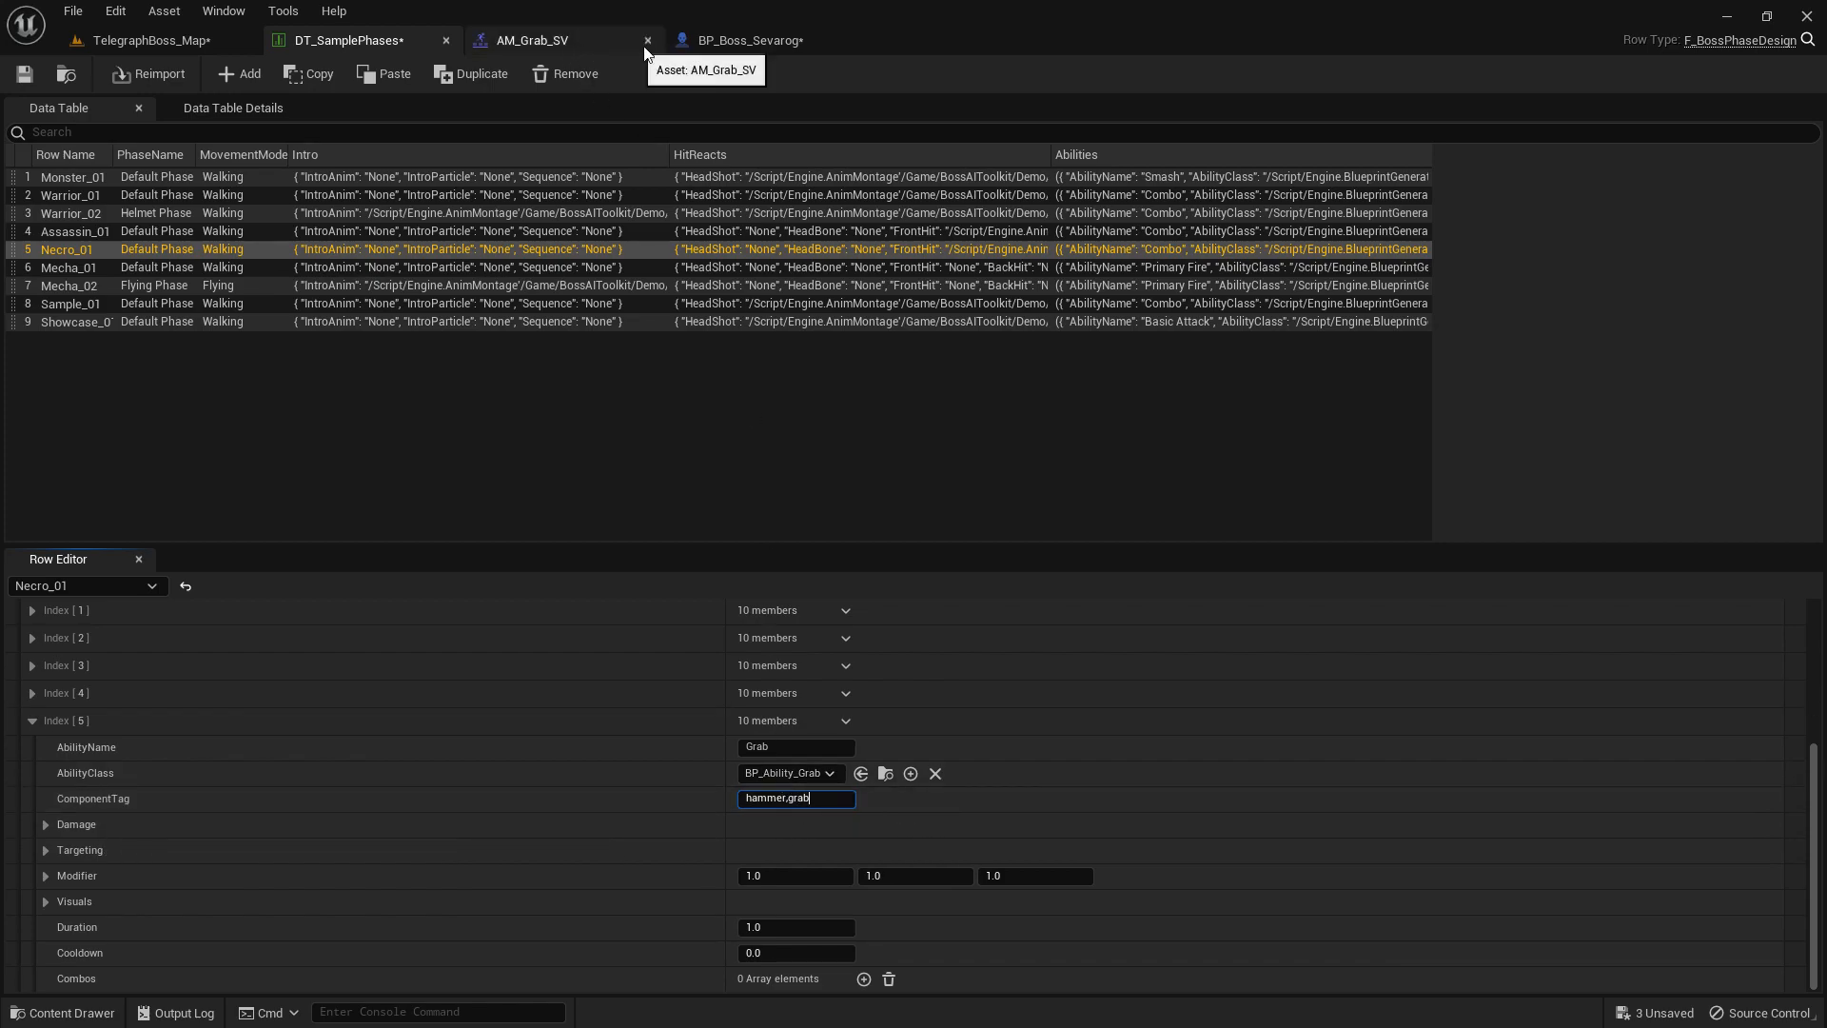
left_click(746, 40)
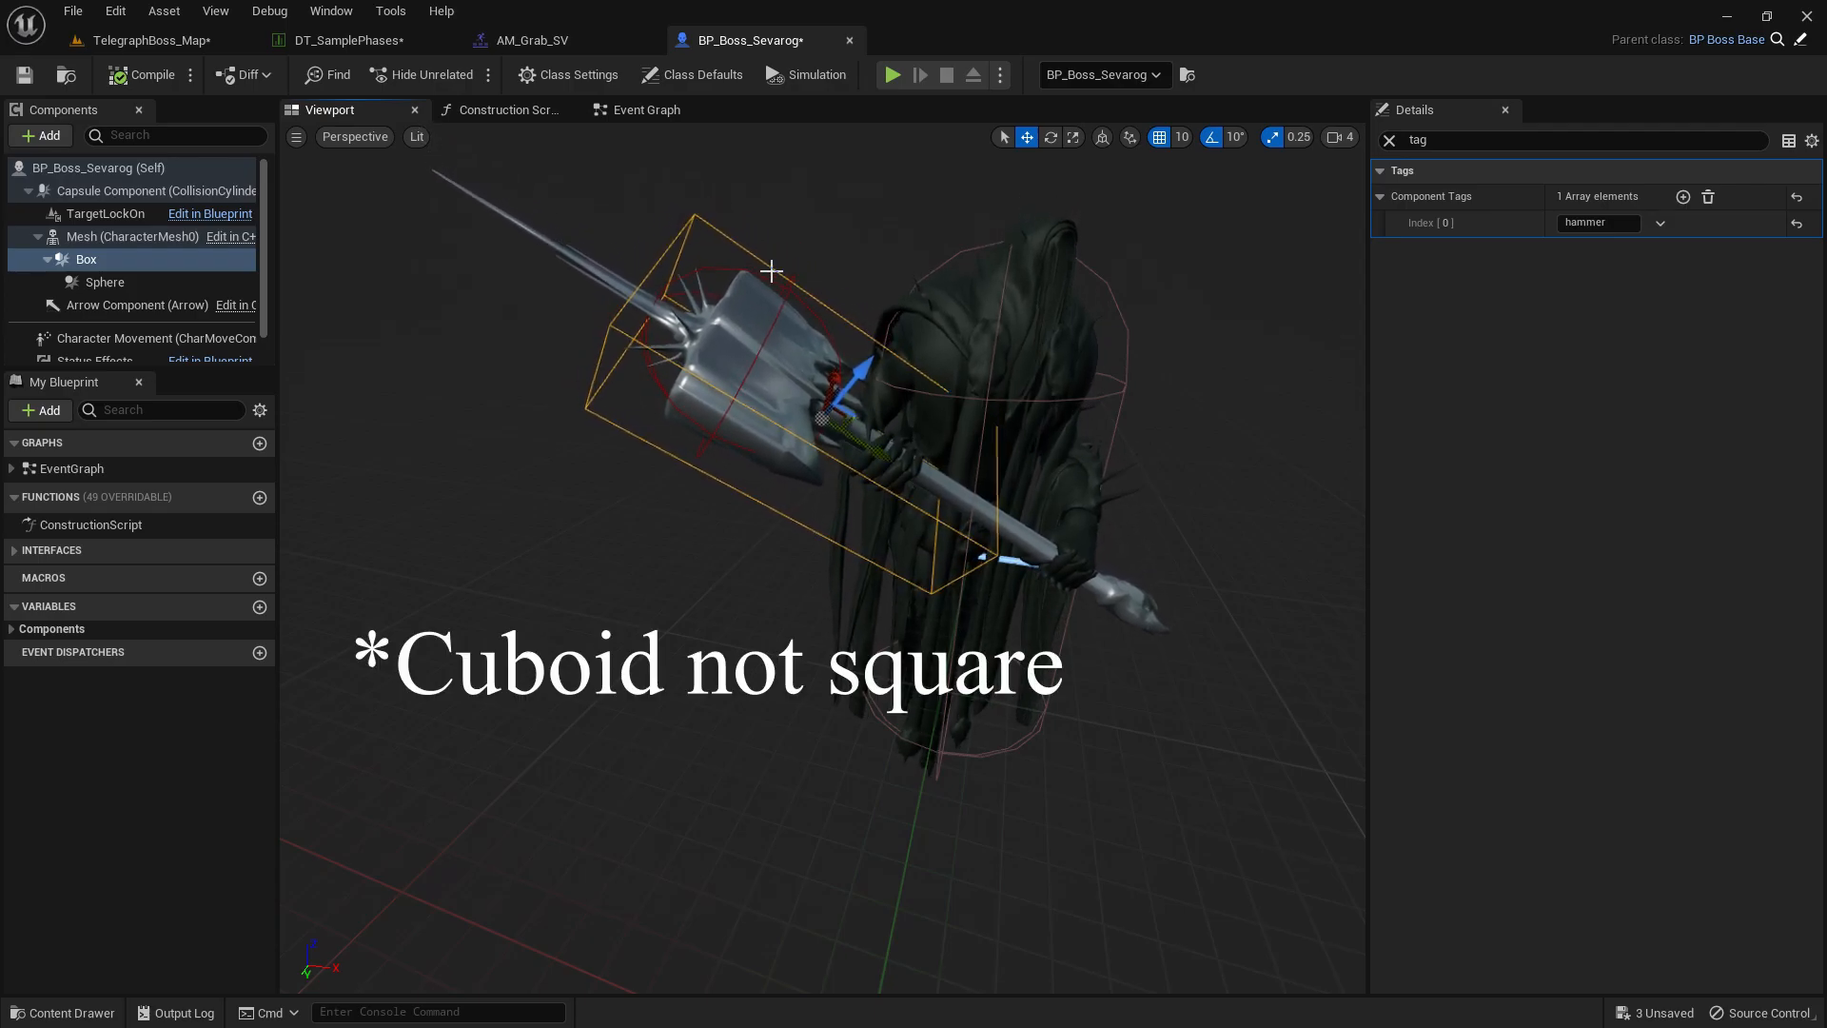
left_click(133, 236)
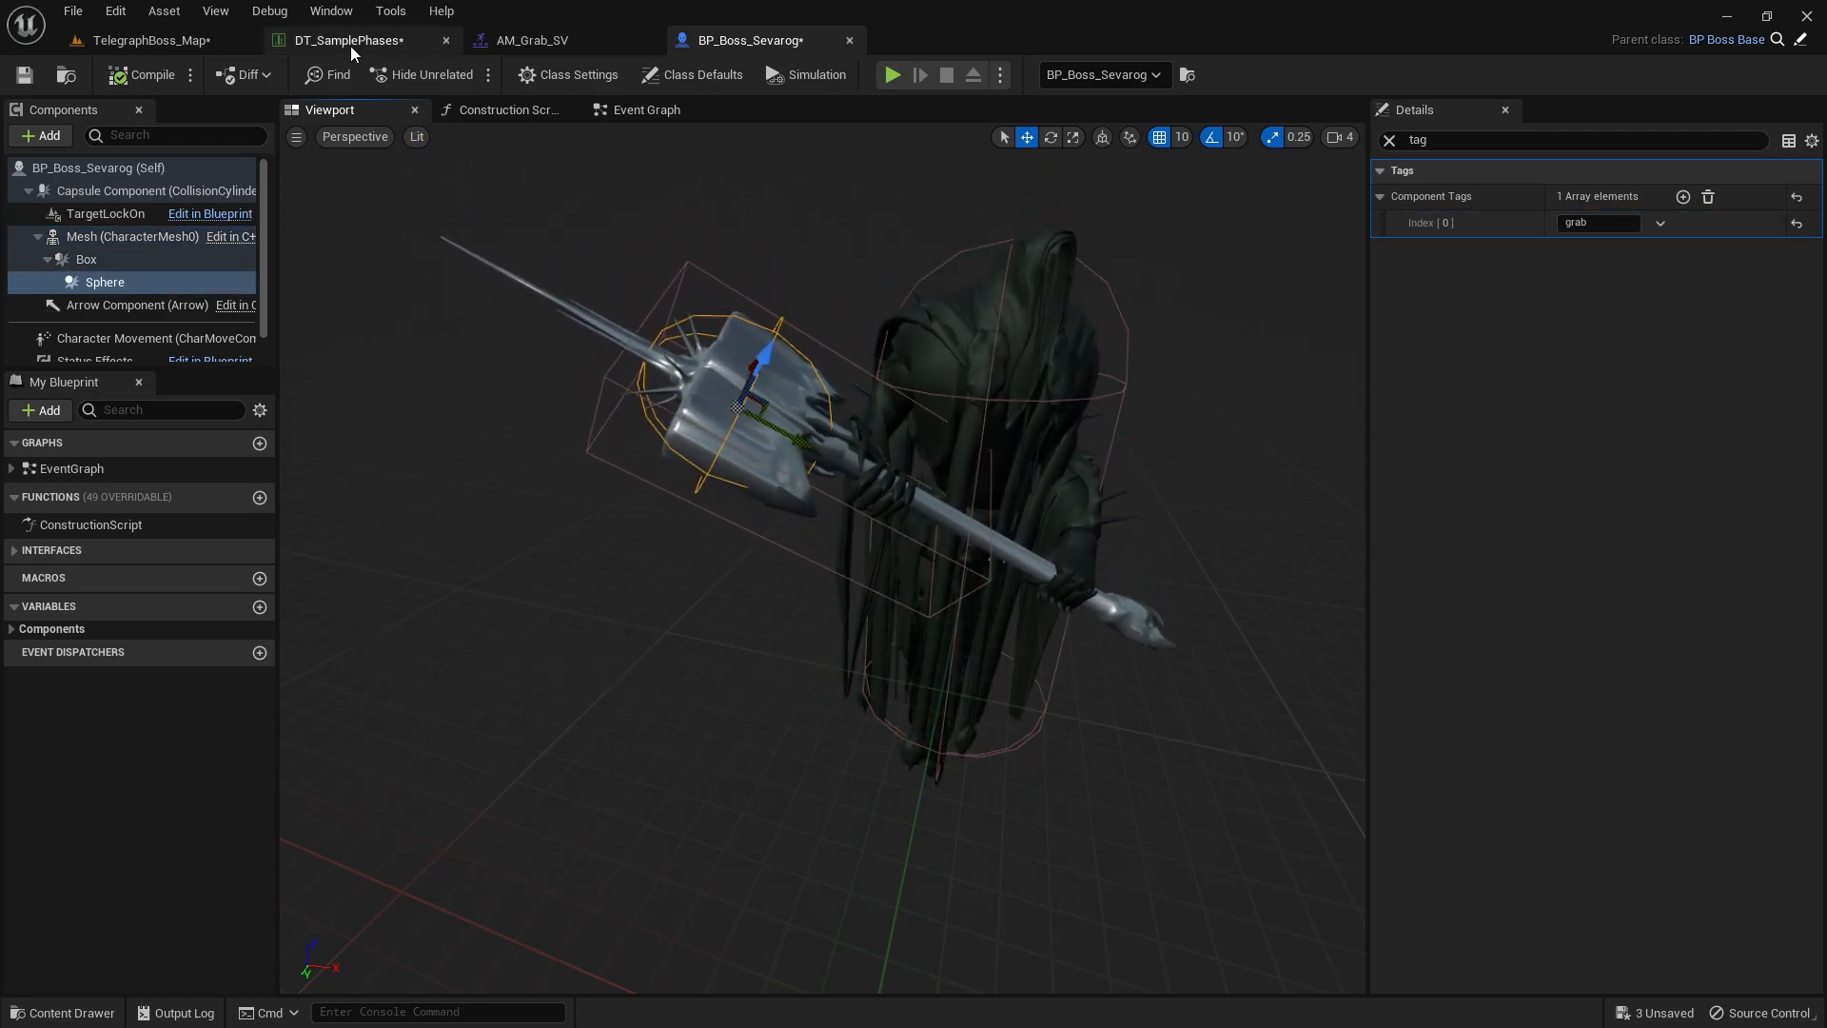
Set Necro_01 Grab's AnimMontage to AM_Grab_SV in DT_SamplePhases.
left_click(345, 40)
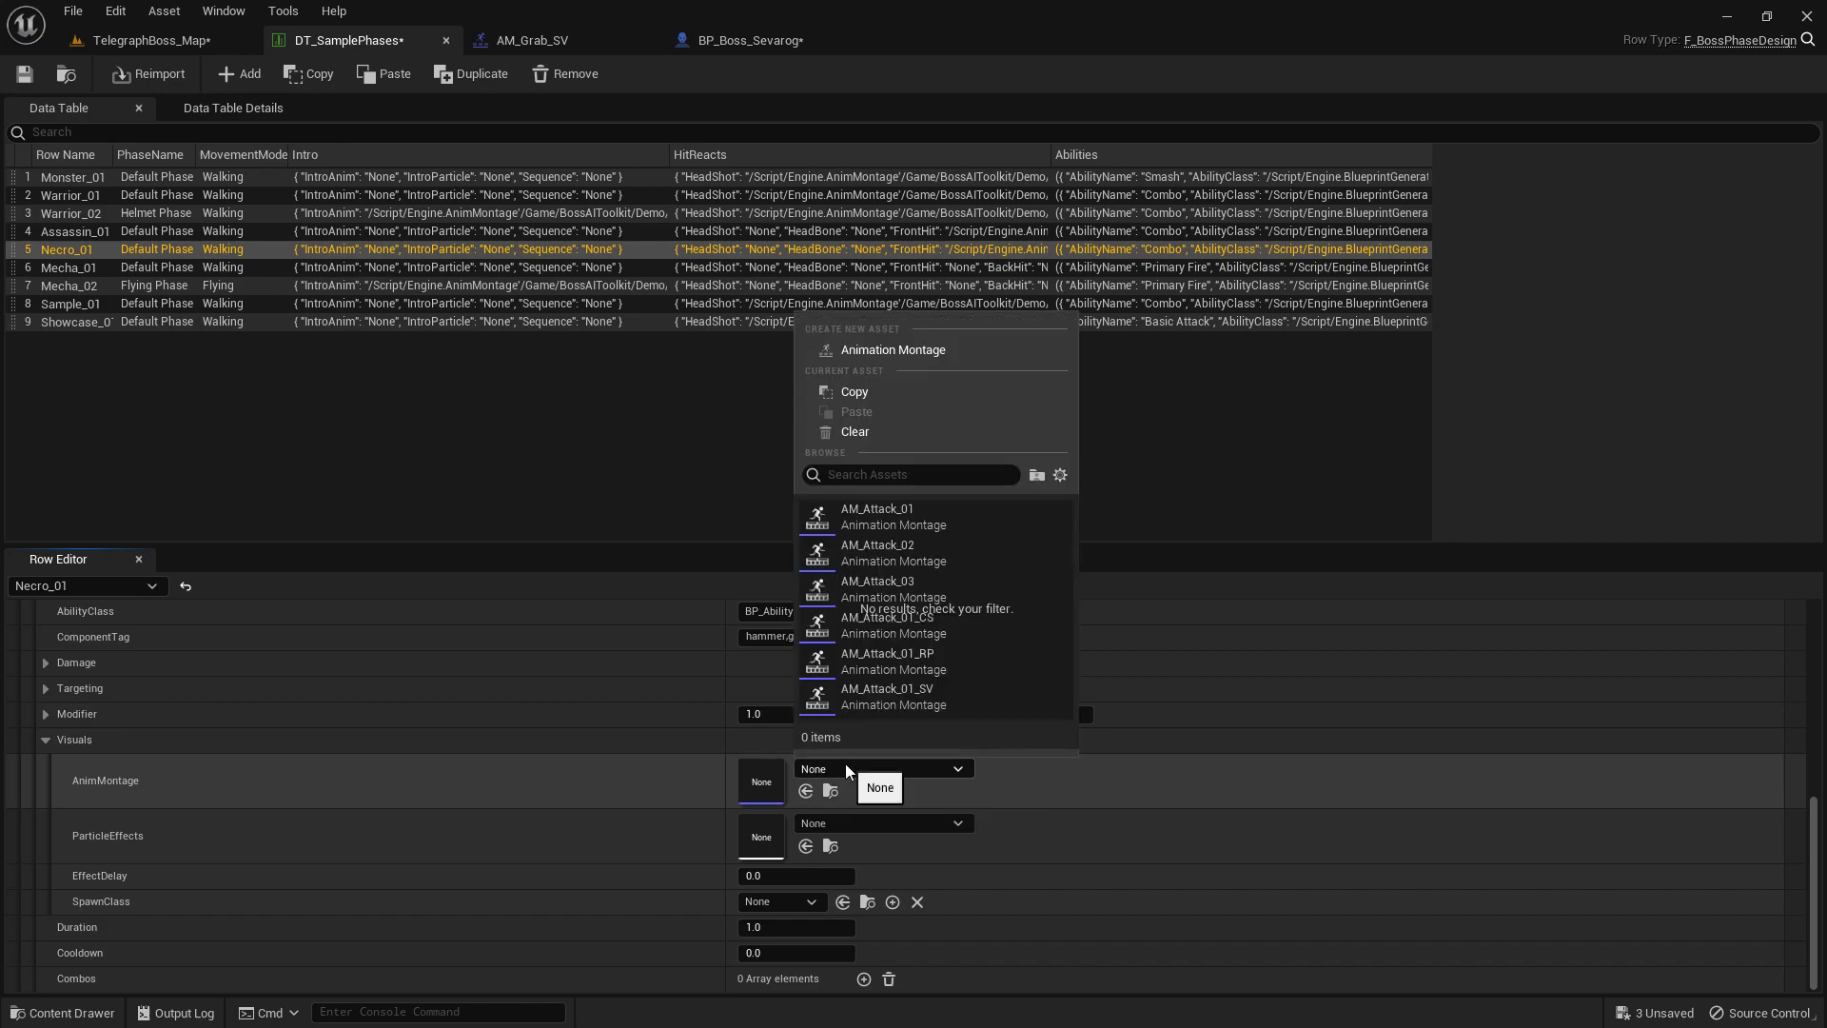
type("grab")
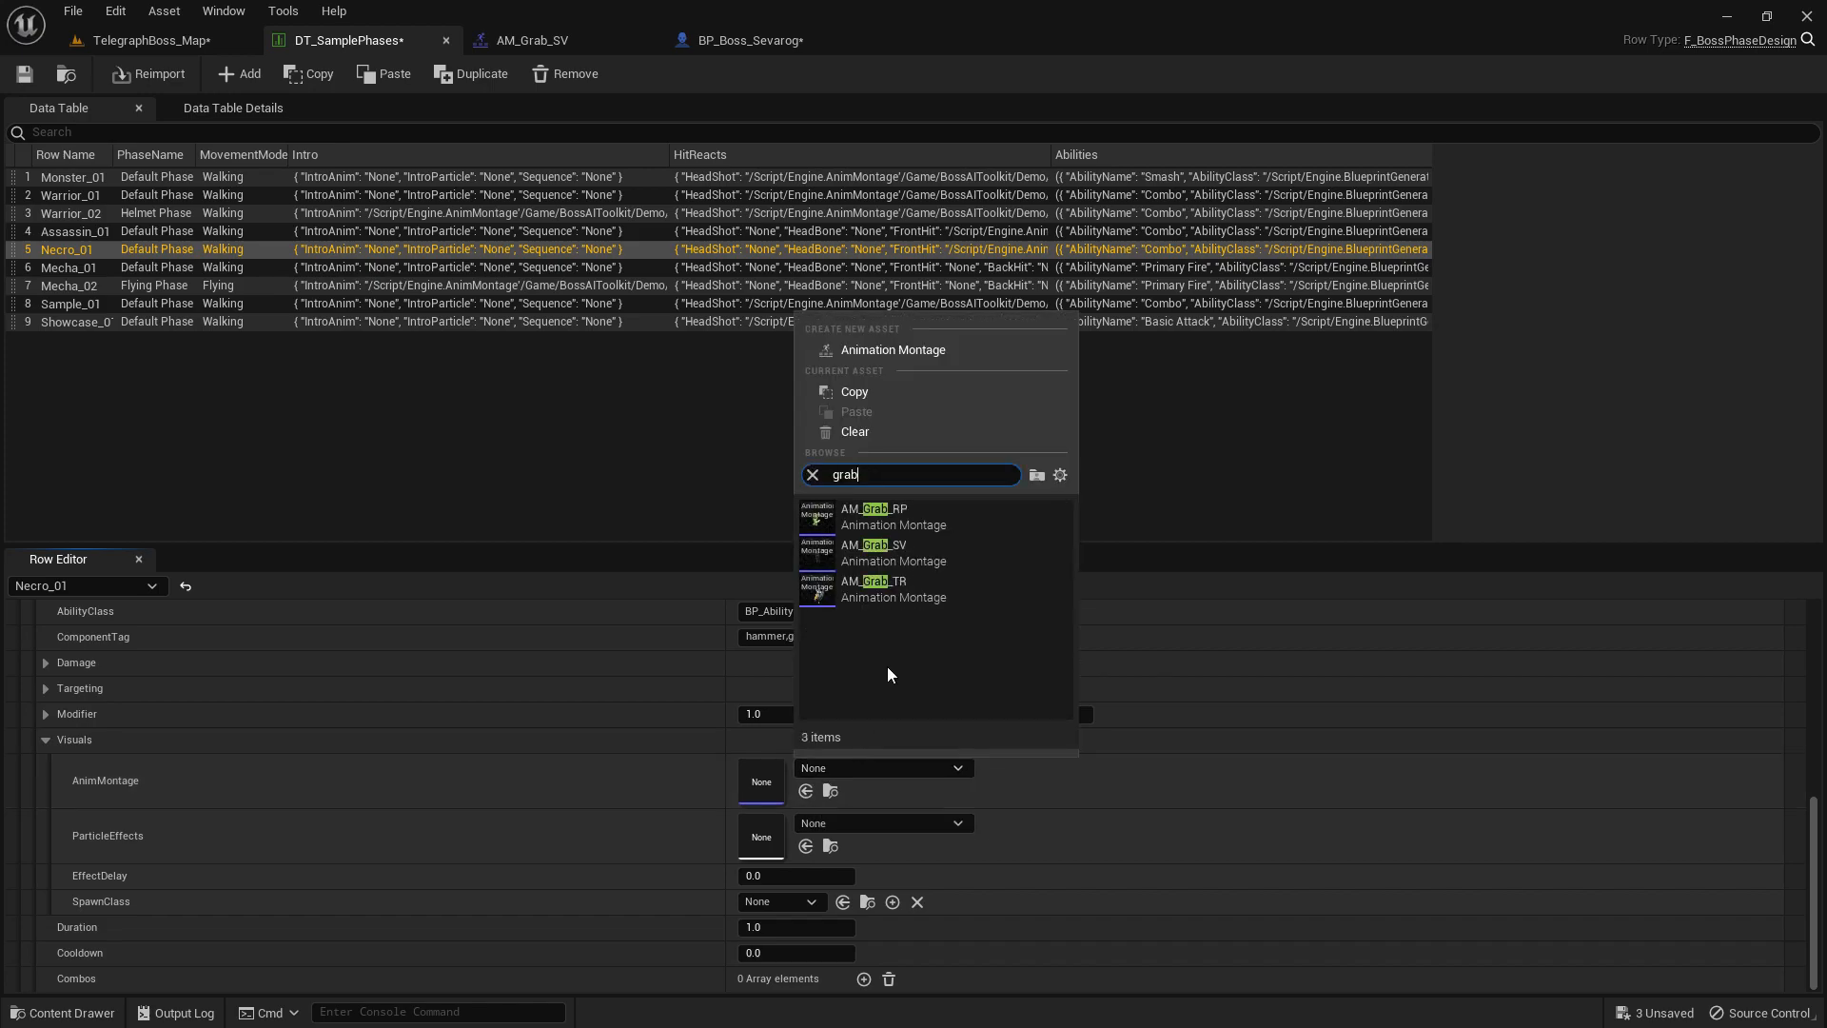
left_click(895, 552)
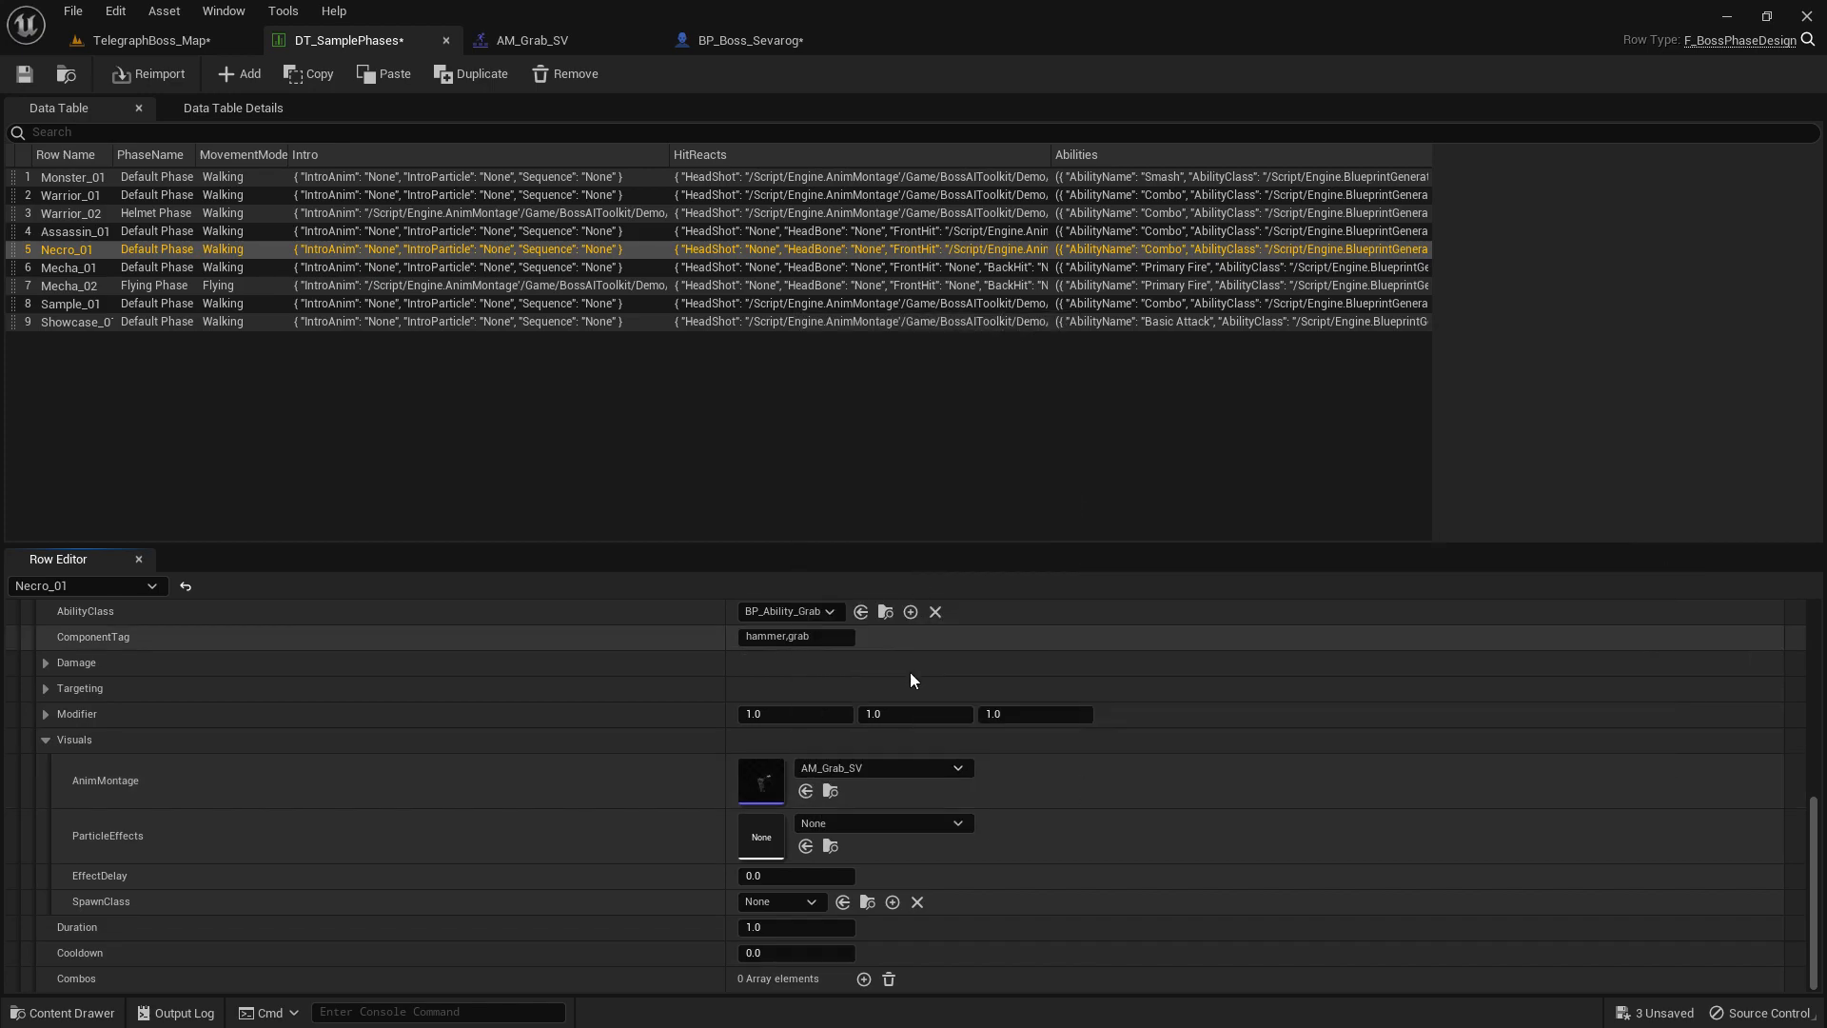
left_click(531, 40)
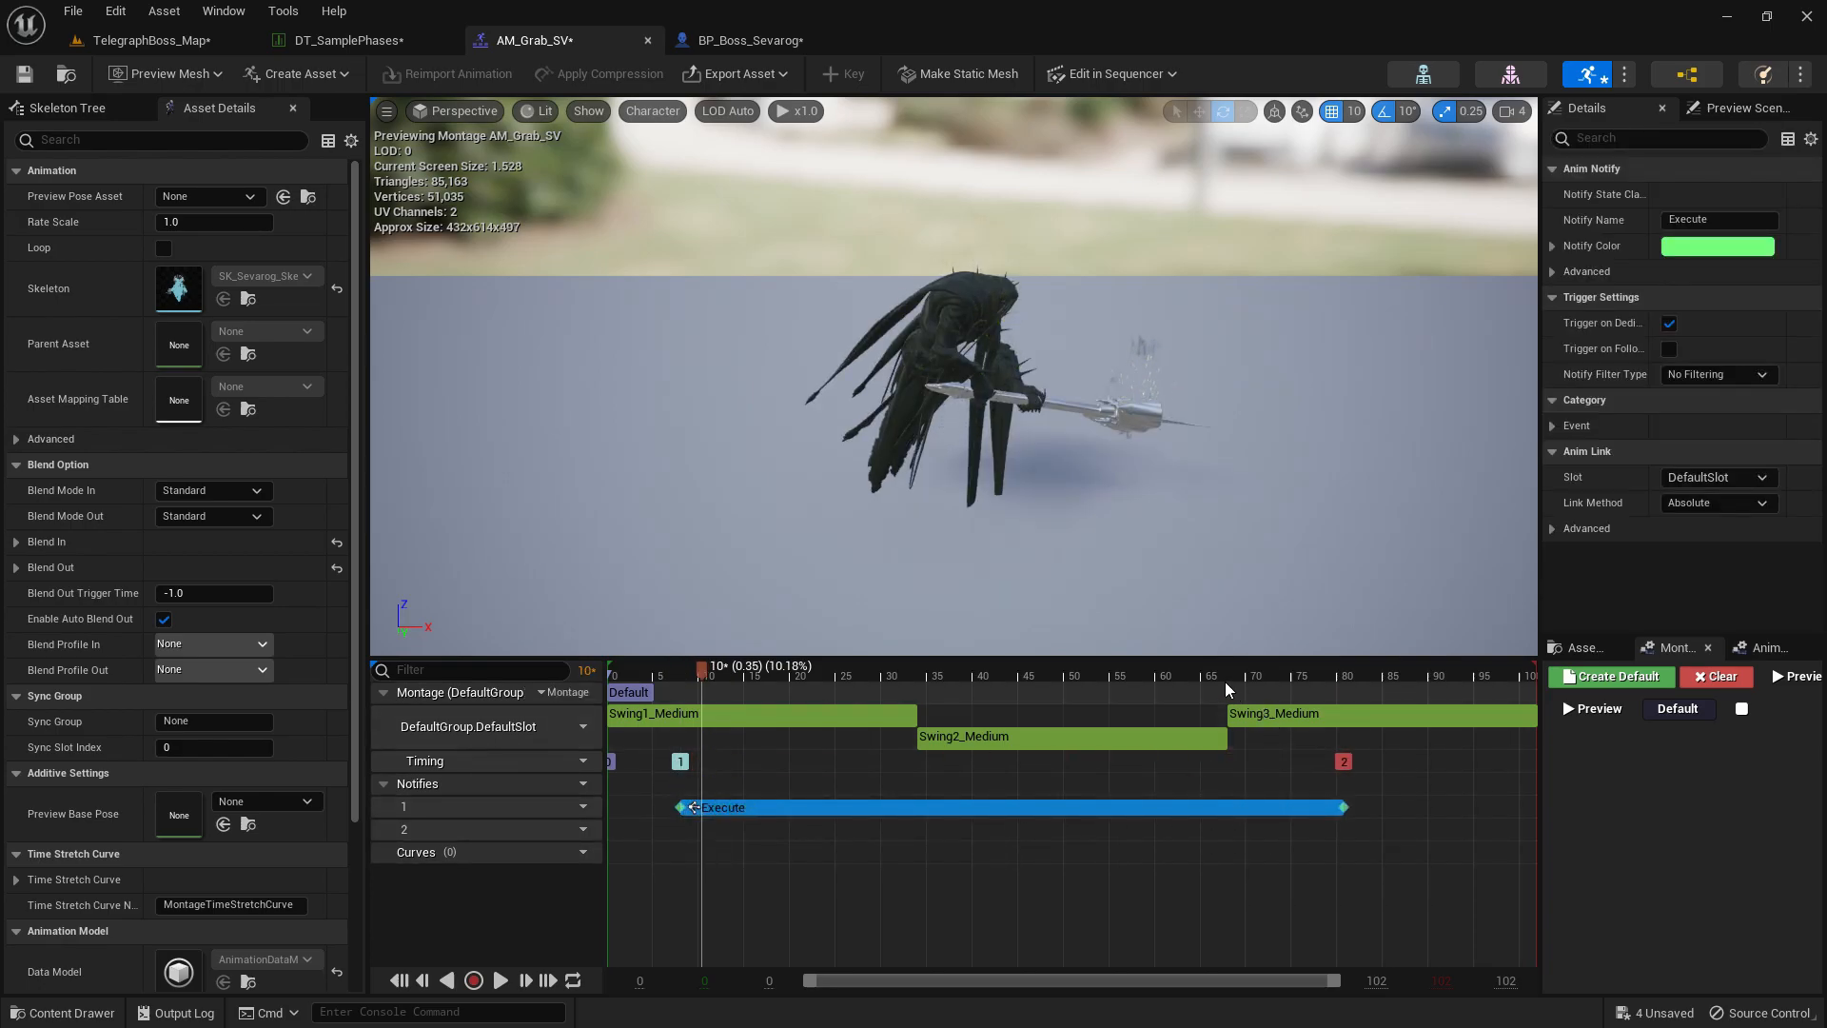
Place a notify at each of the three swings on AM_Grab_SV's second track and save.
left_click_drag(703, 666, 1327, 667)
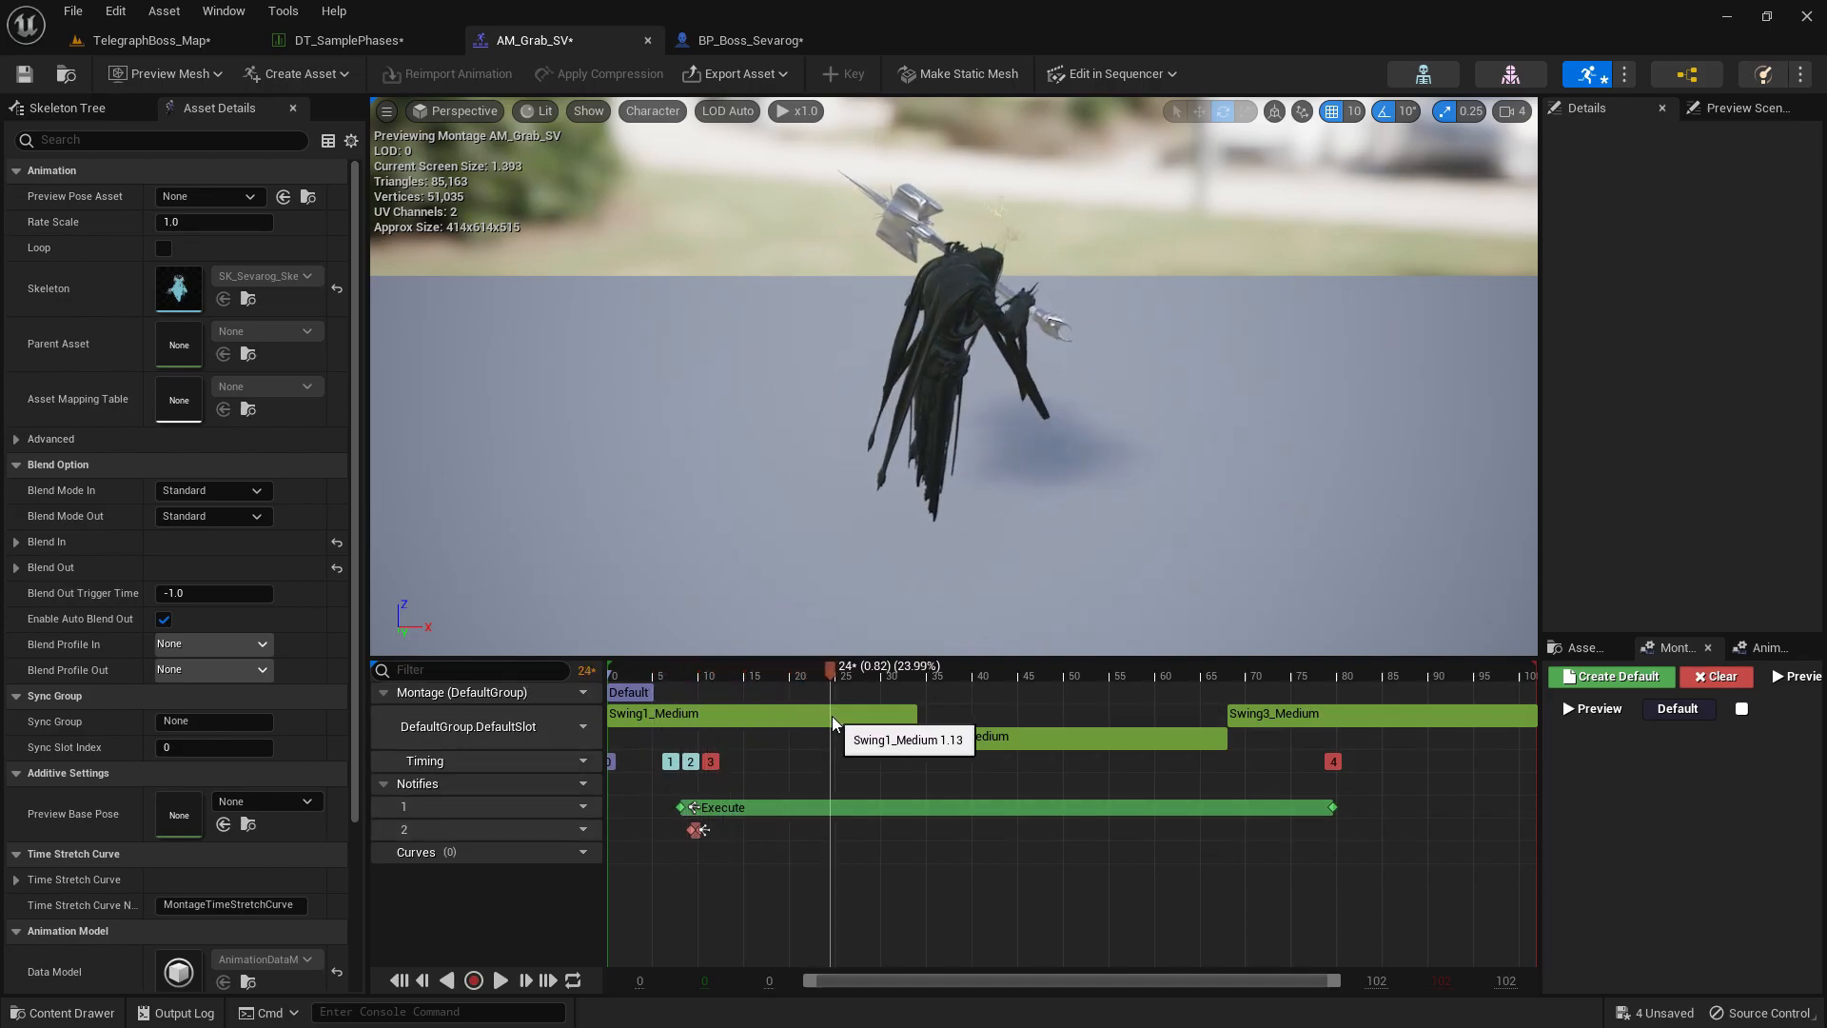
left_click_drag(834, 666, 971, 666)
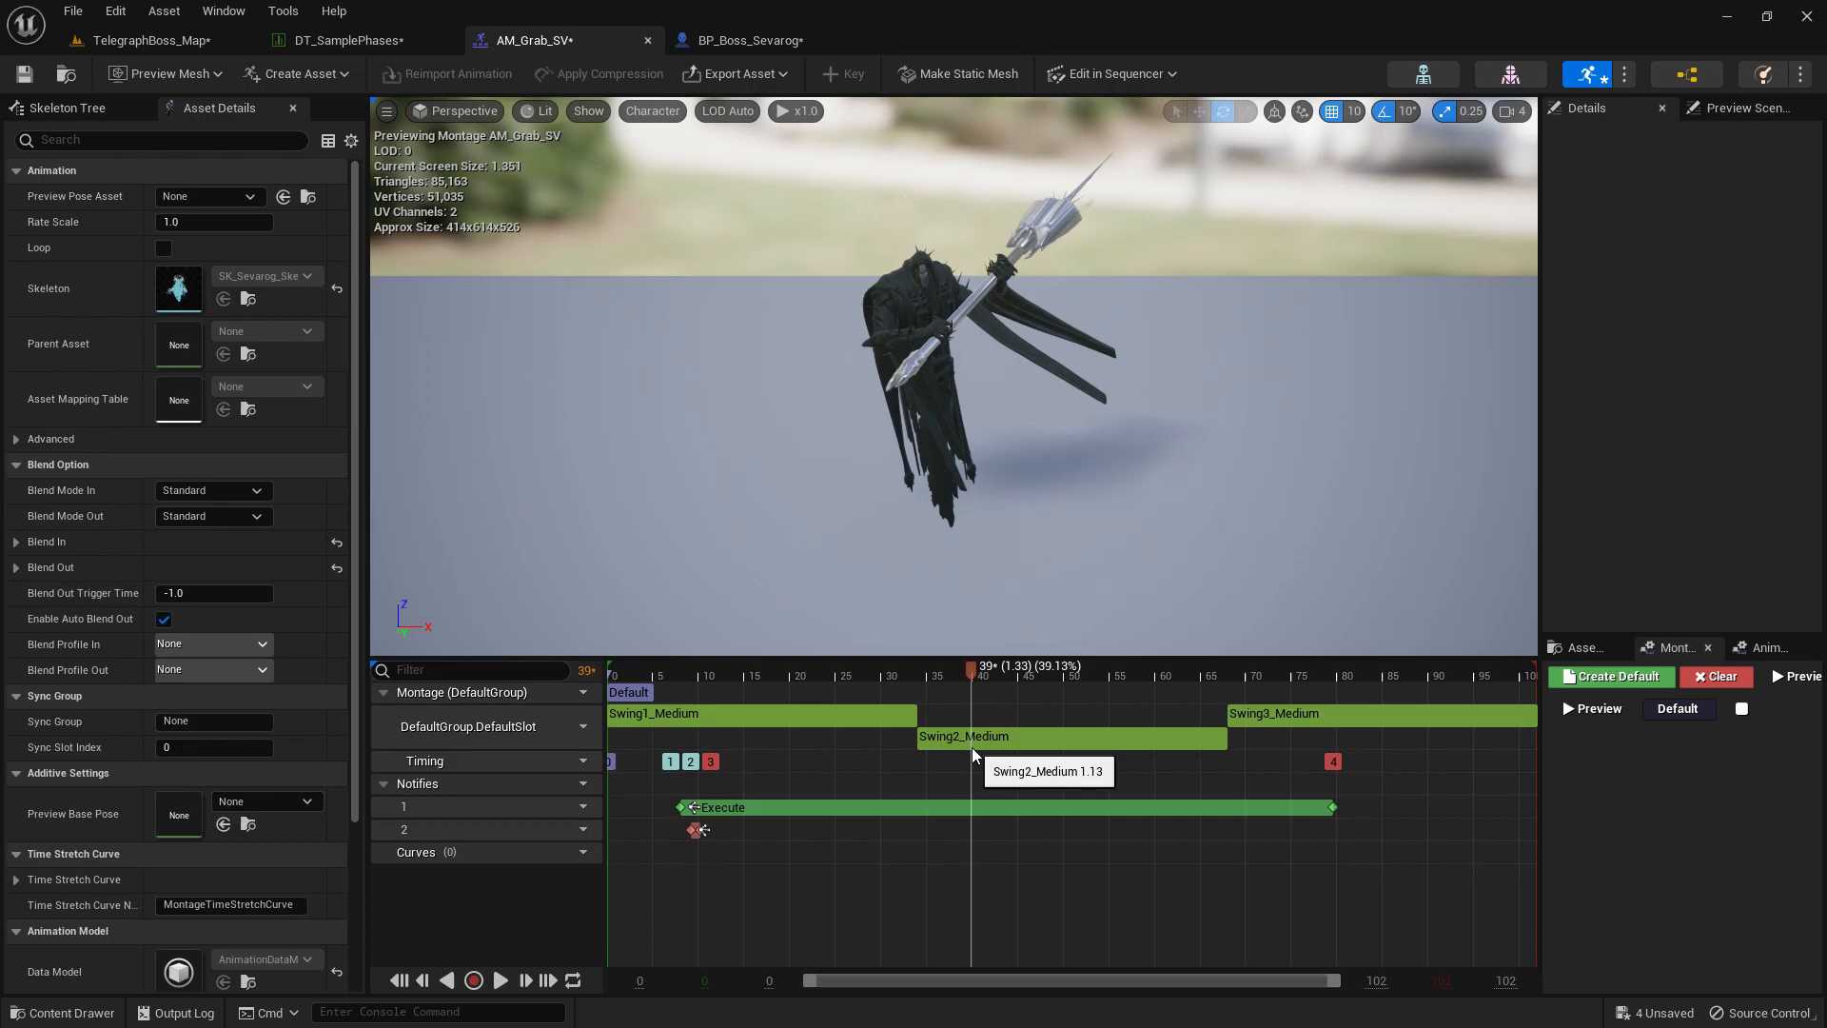
right_click(982, 828)
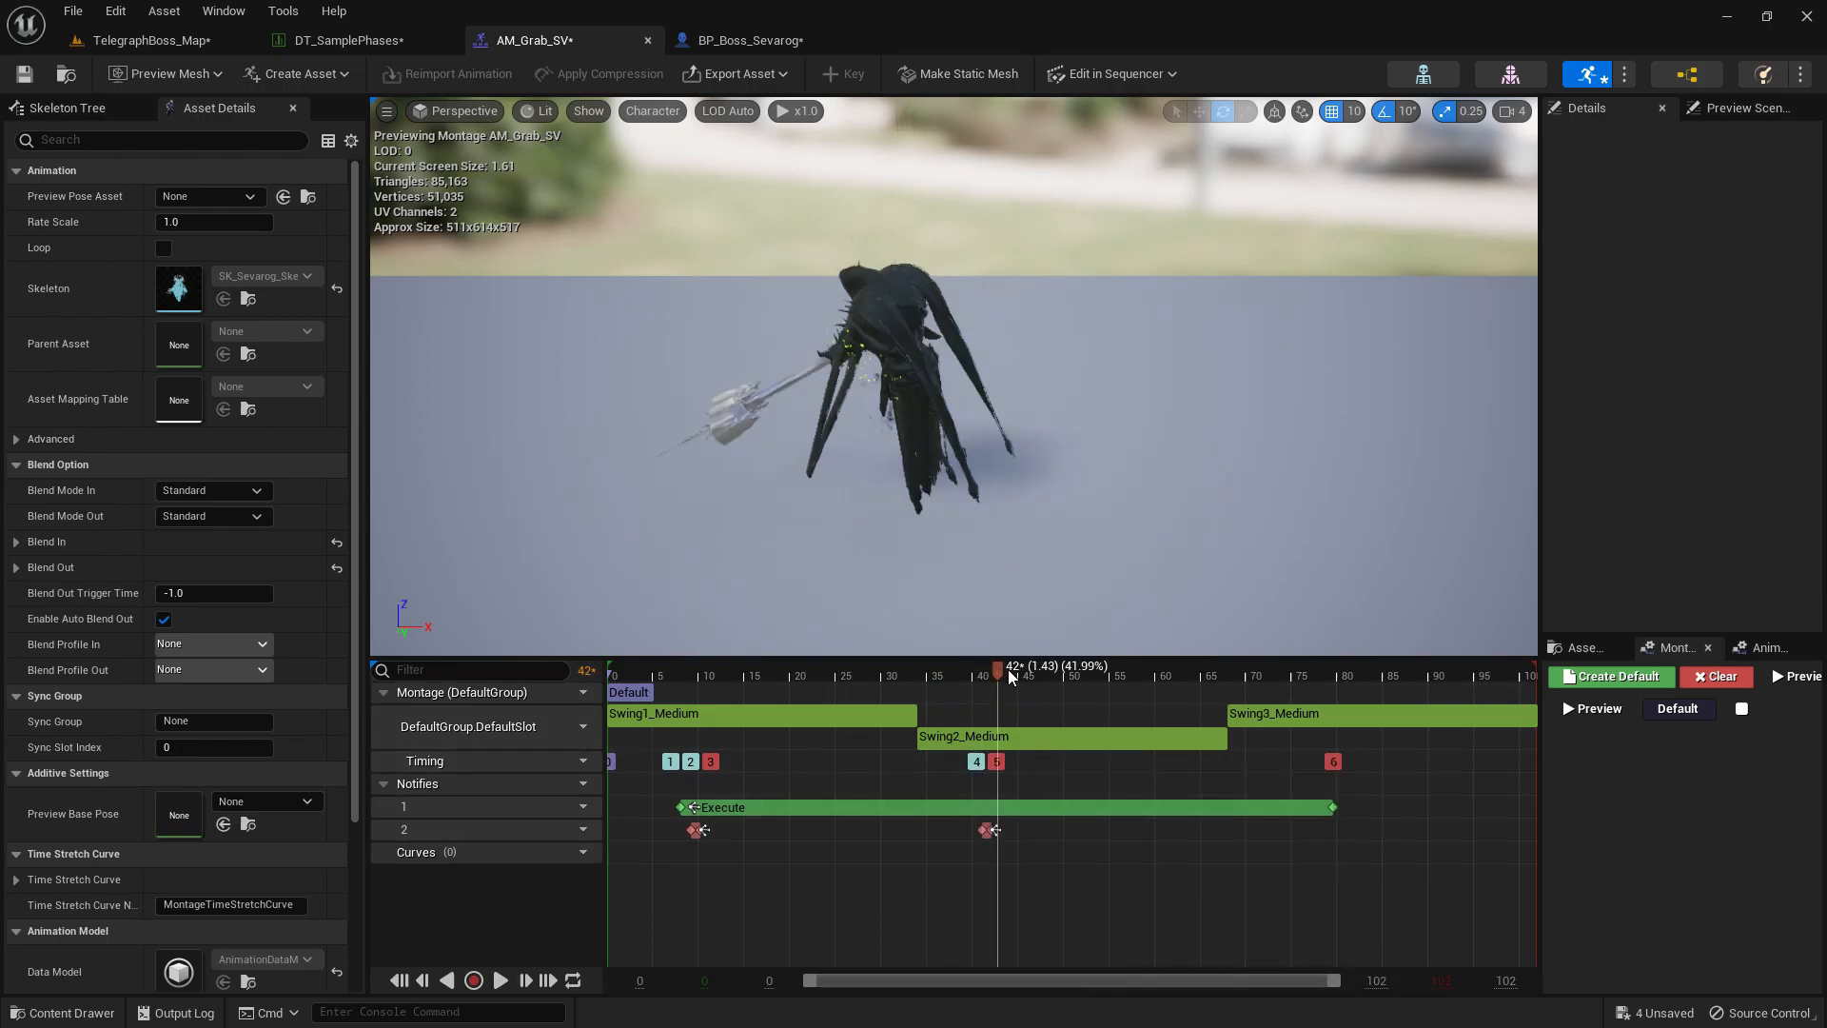
left_click_drag(995, 666, 1305, 666)
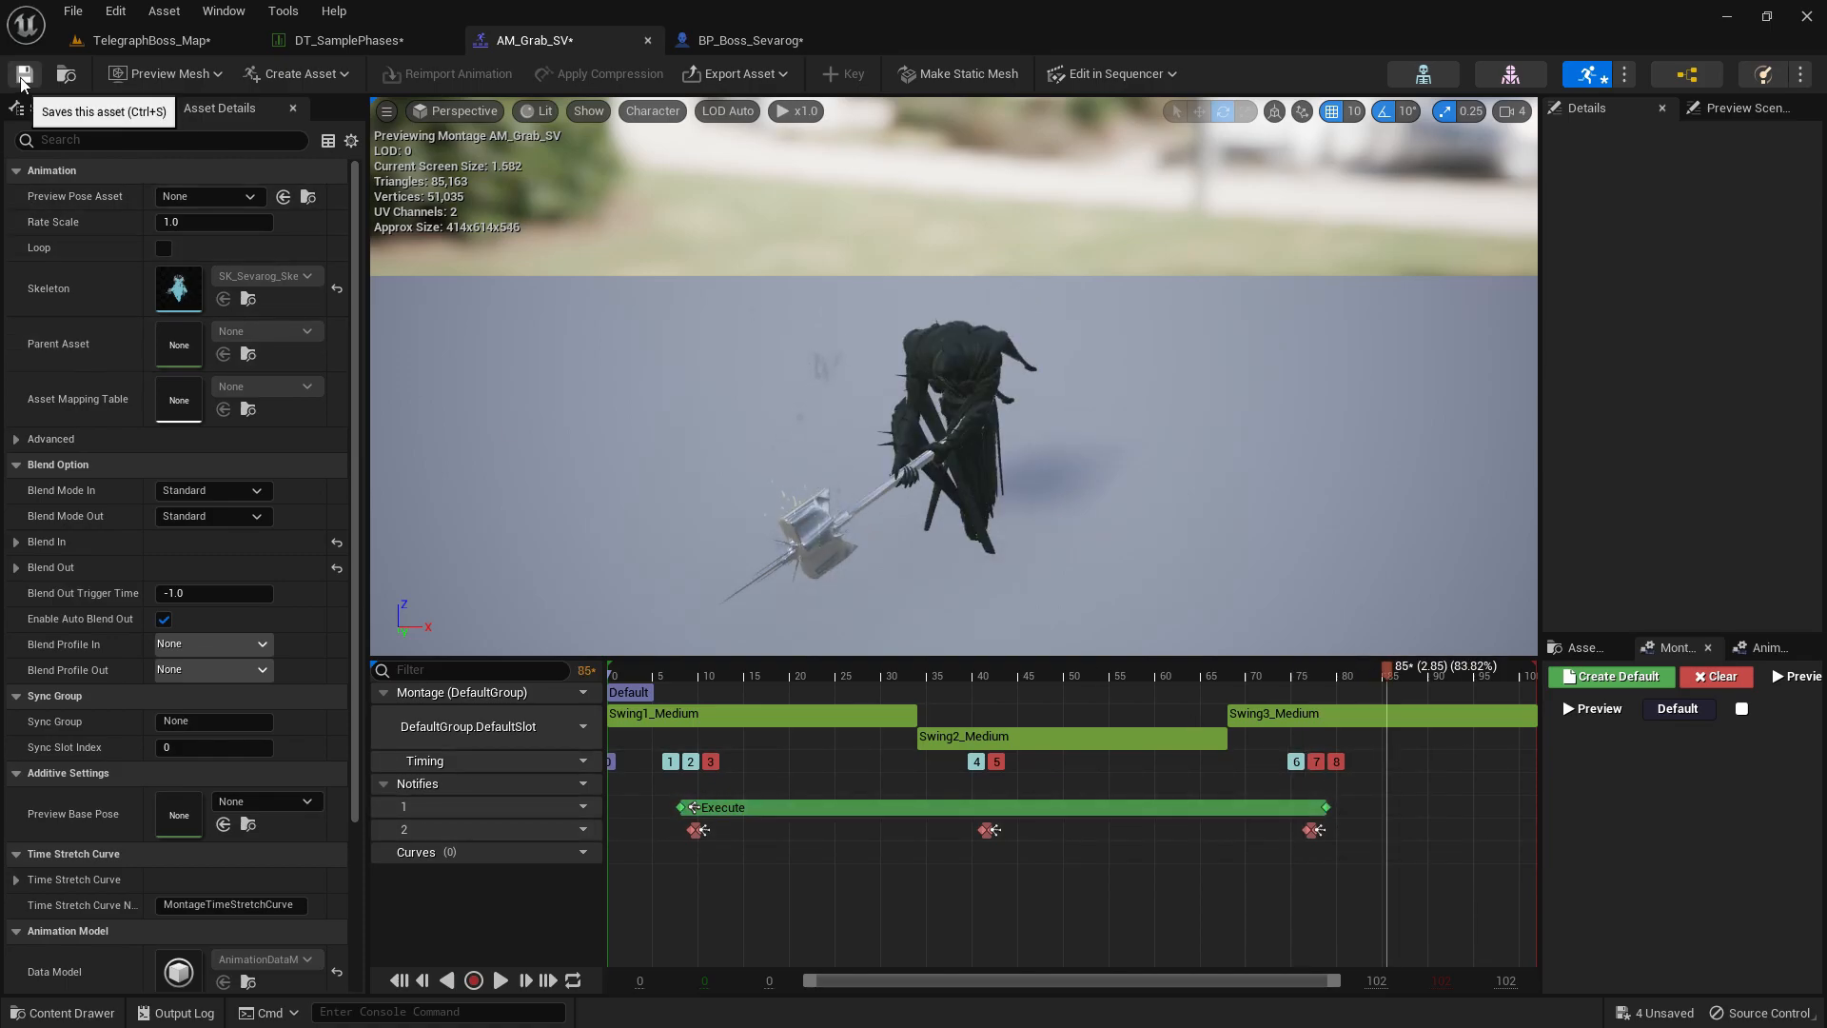
left_click(346, 40)
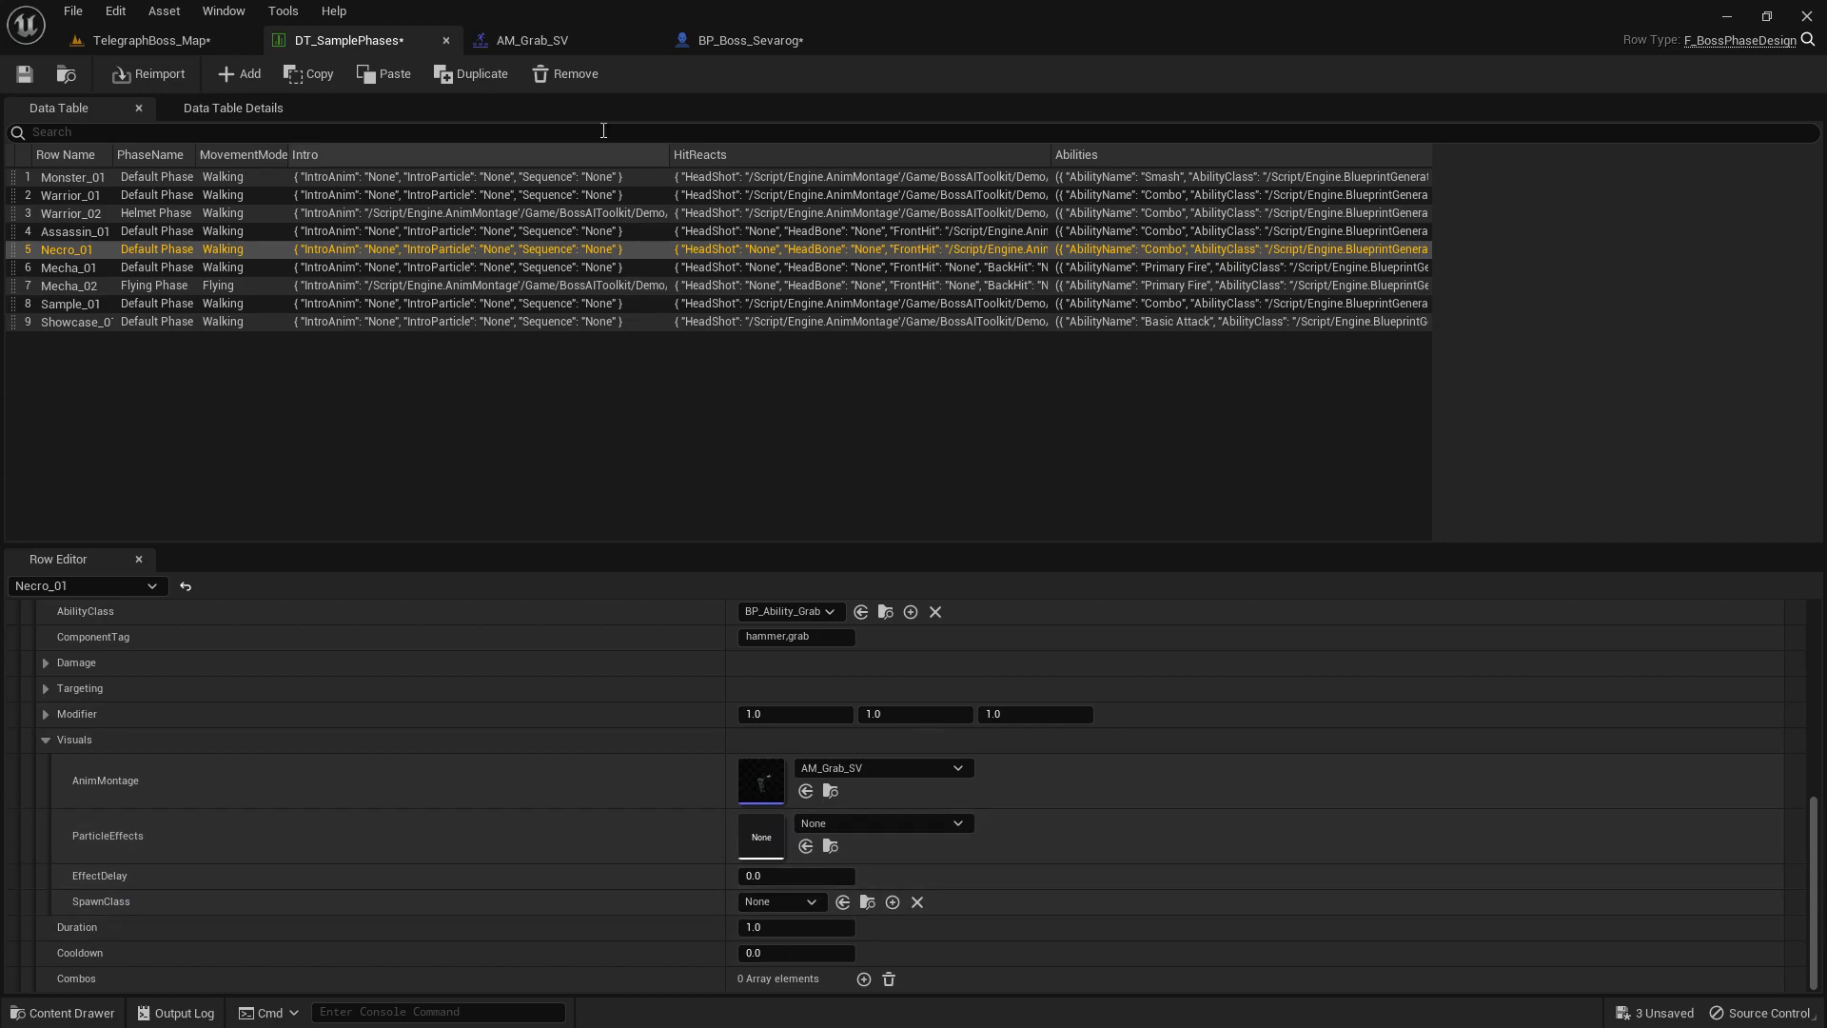
Adjust the Grab ability's Duration value in the Row Editor.
left_click(531, 40)
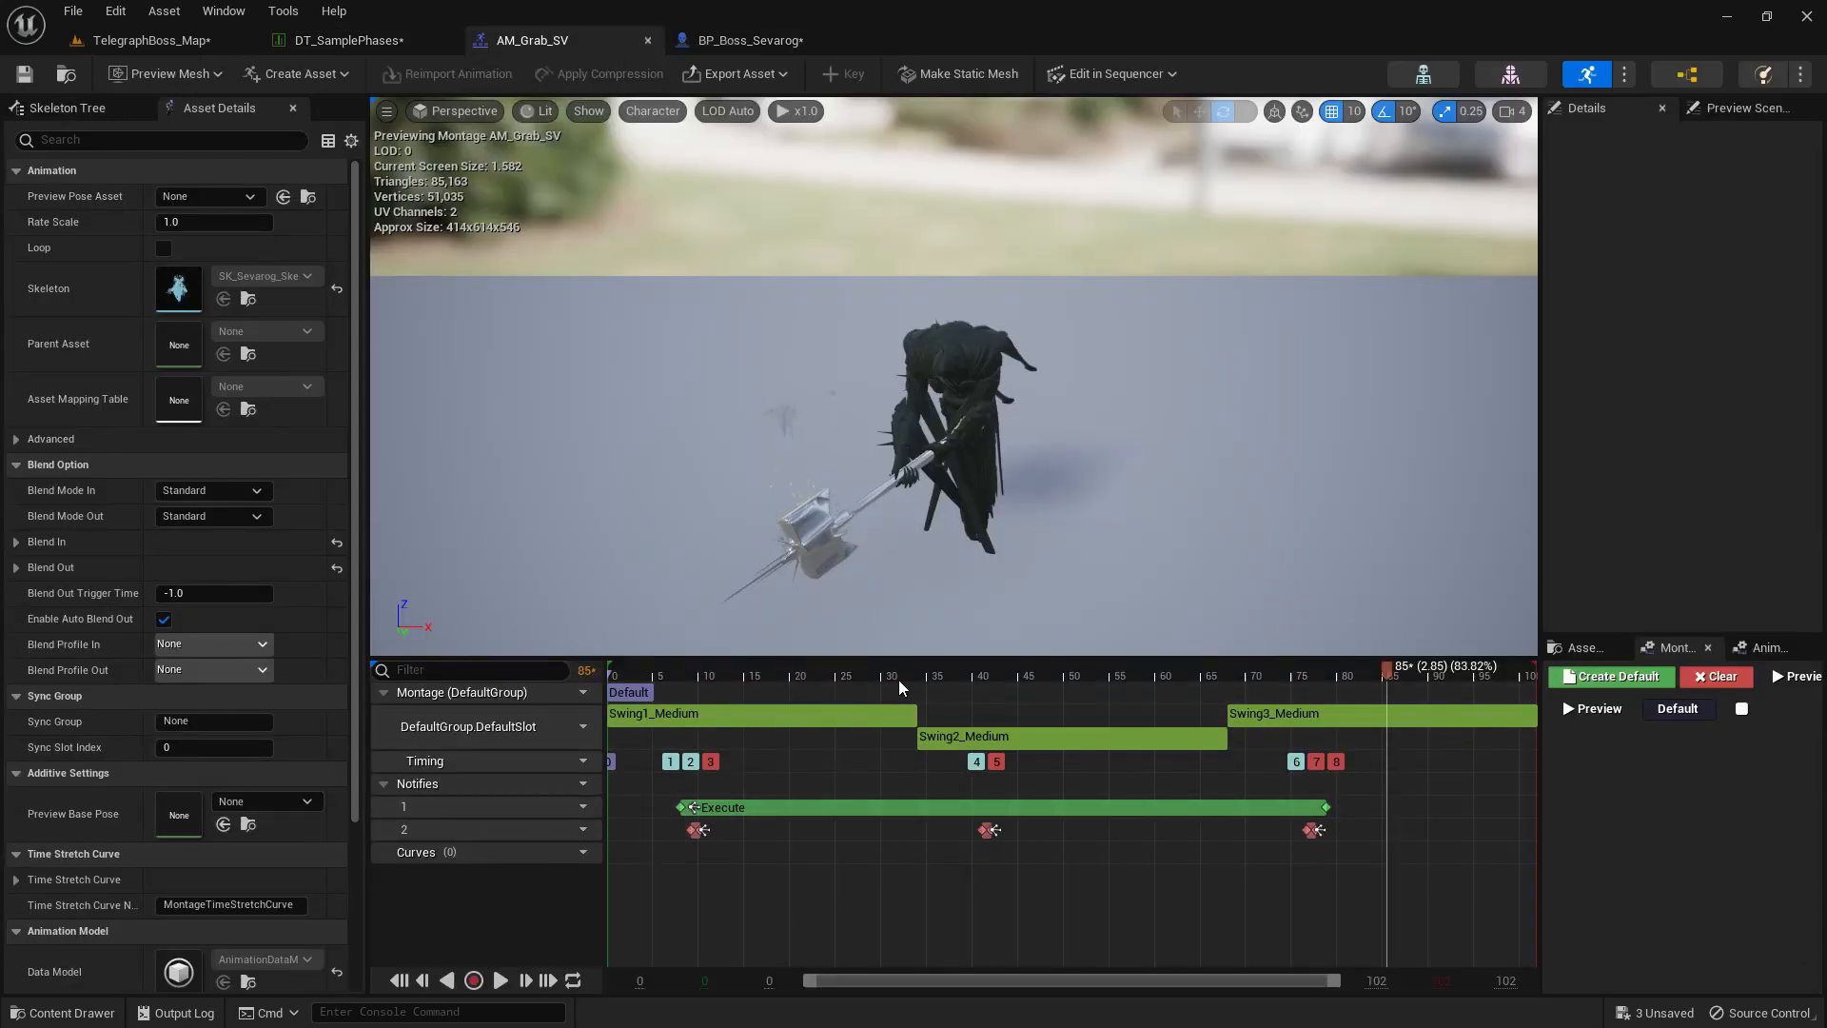
left_click(344, 40)
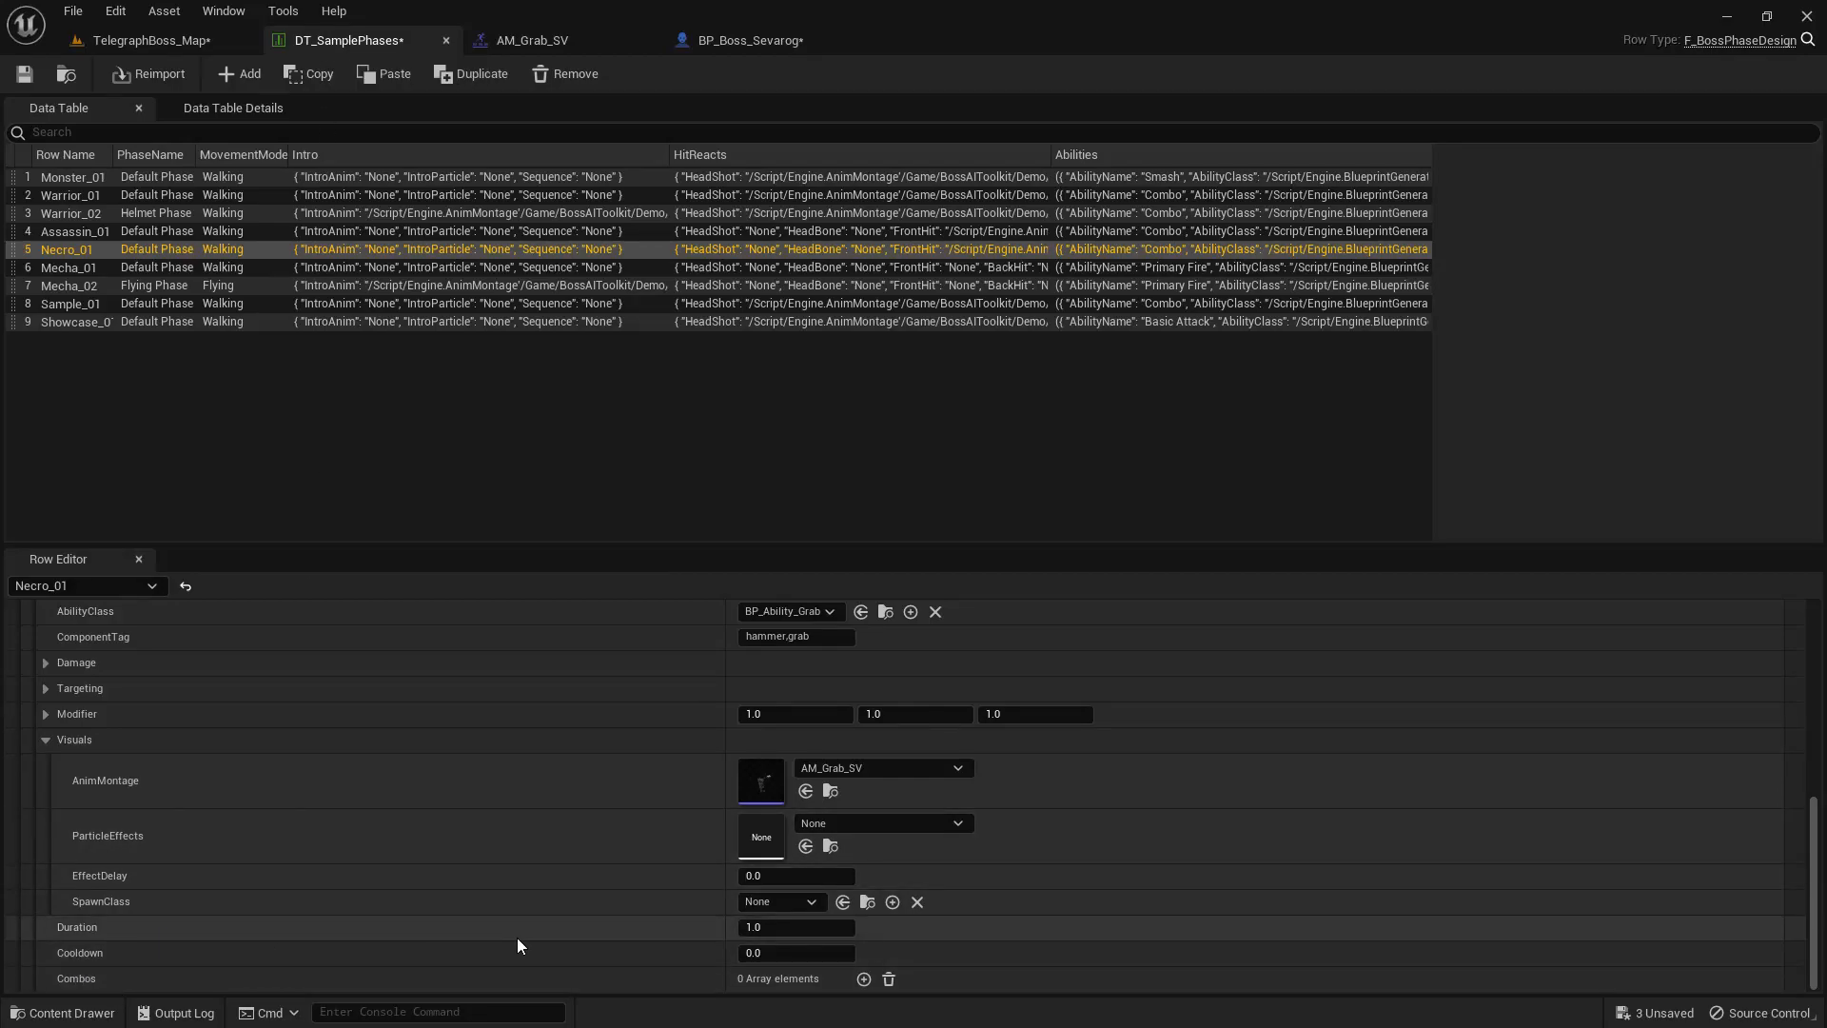
left_click(796, 927)
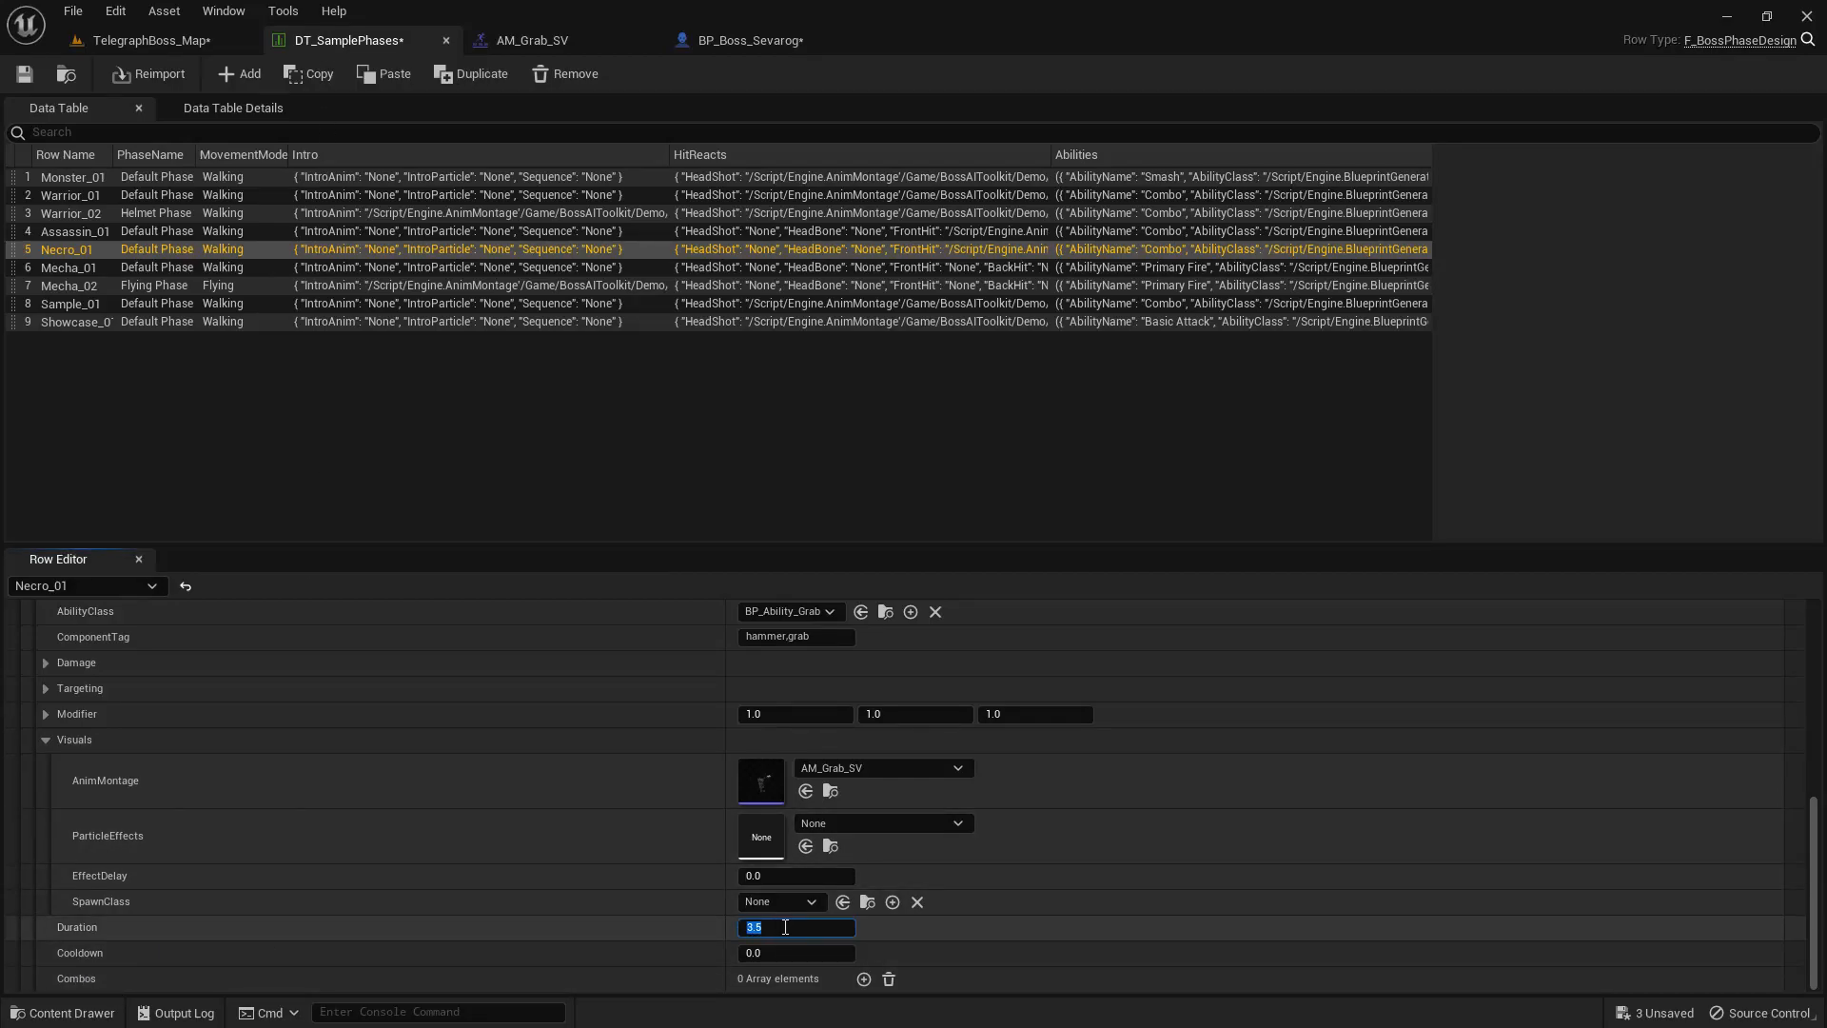
left_click(796, 952)
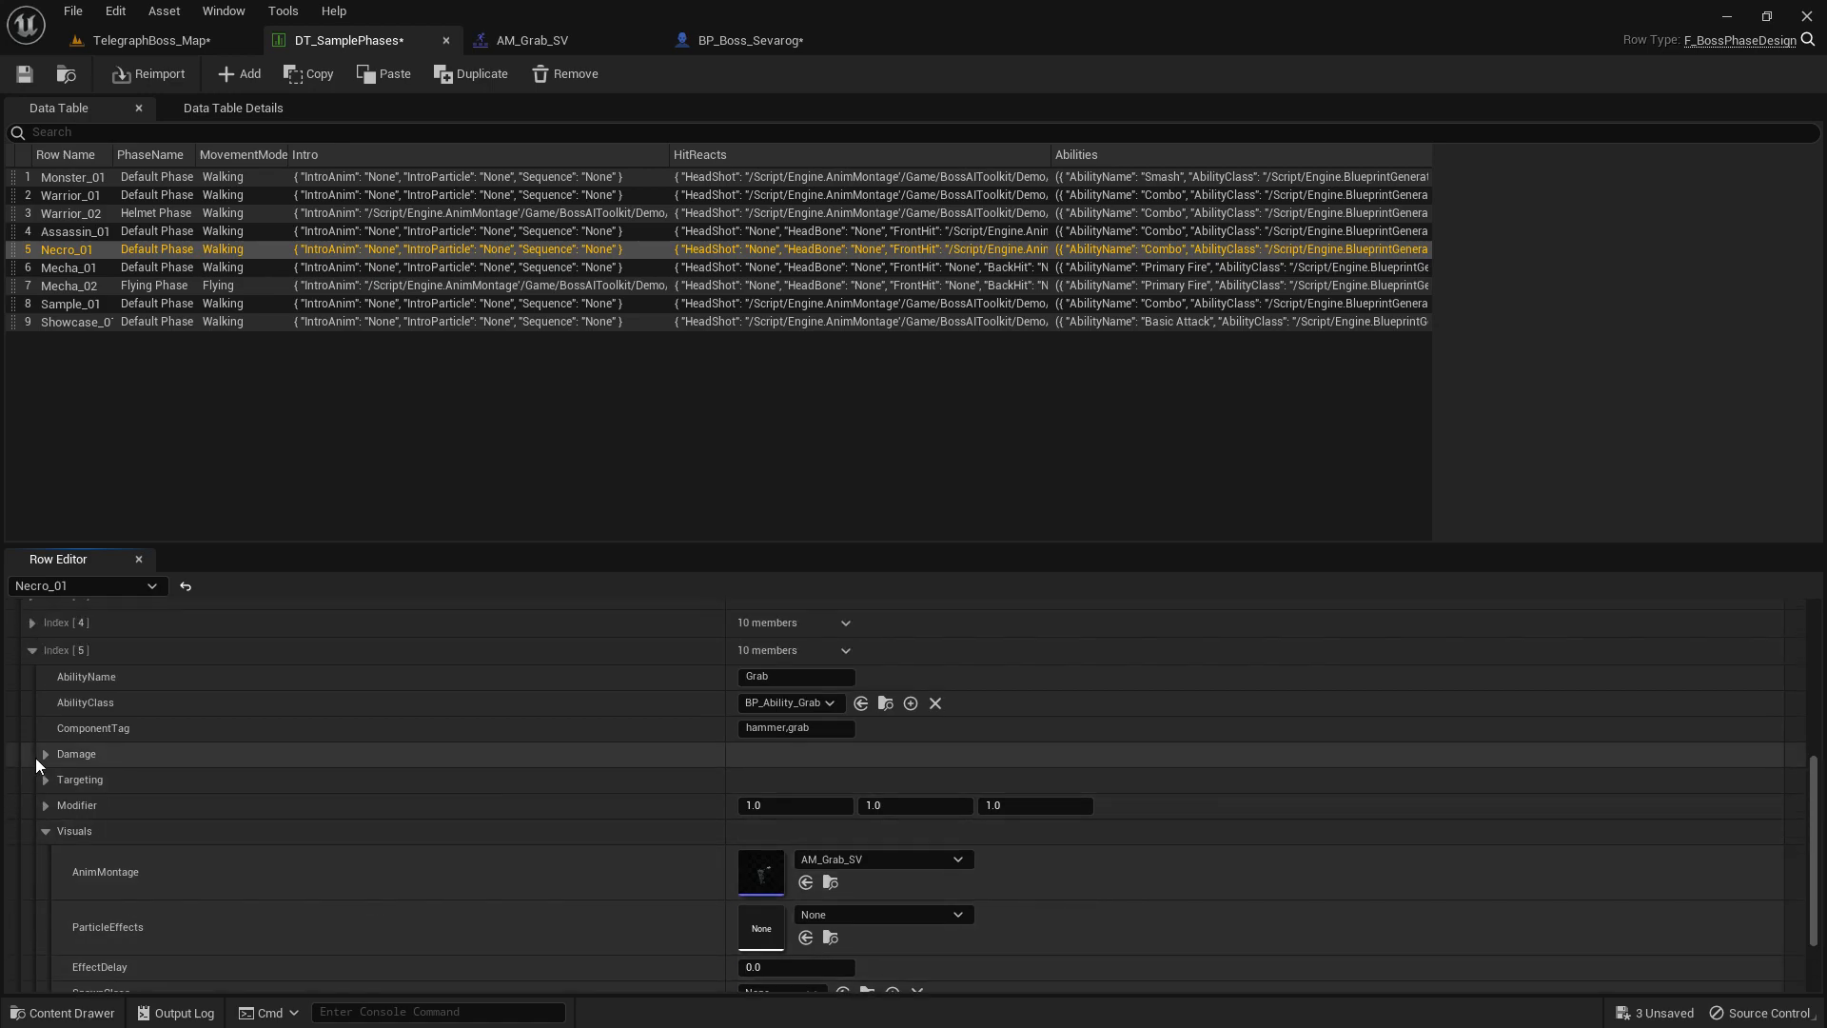
Set Grab's DamageType to BP_DamageType_Default and CrowdControl to Knock Down.
left_click(46, 754)
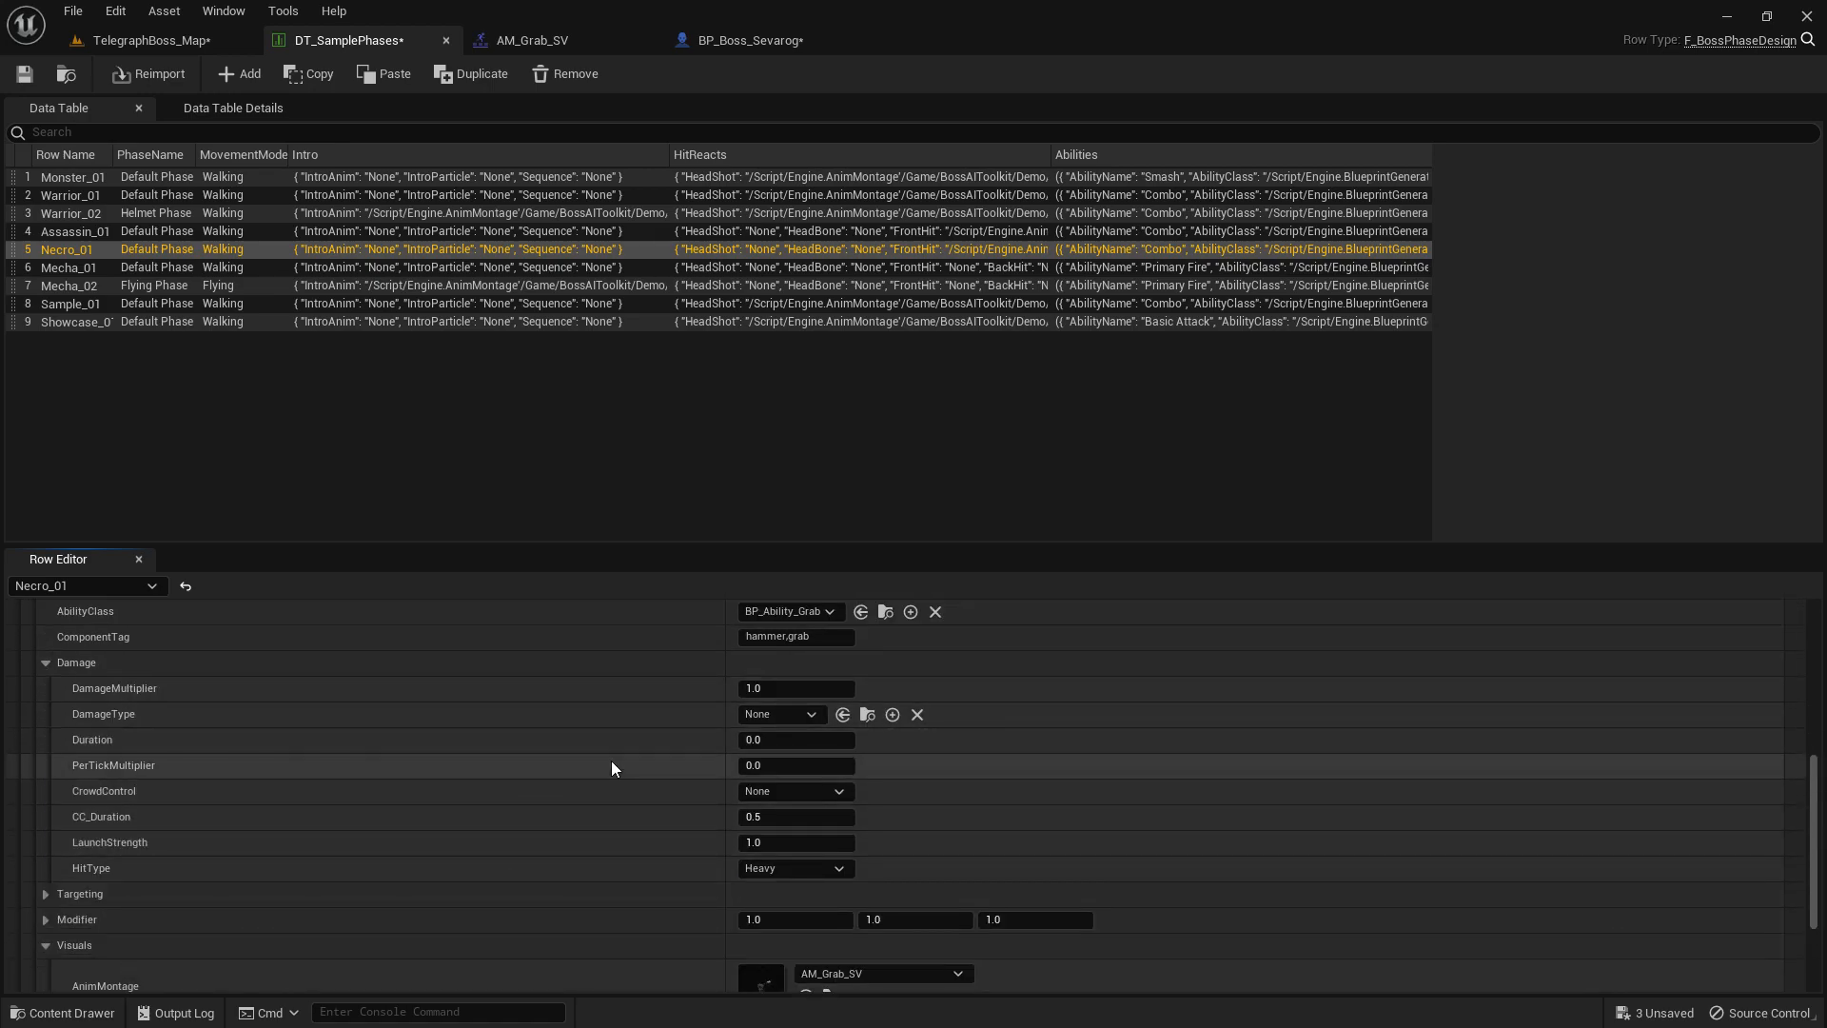
left_click(811, 714)
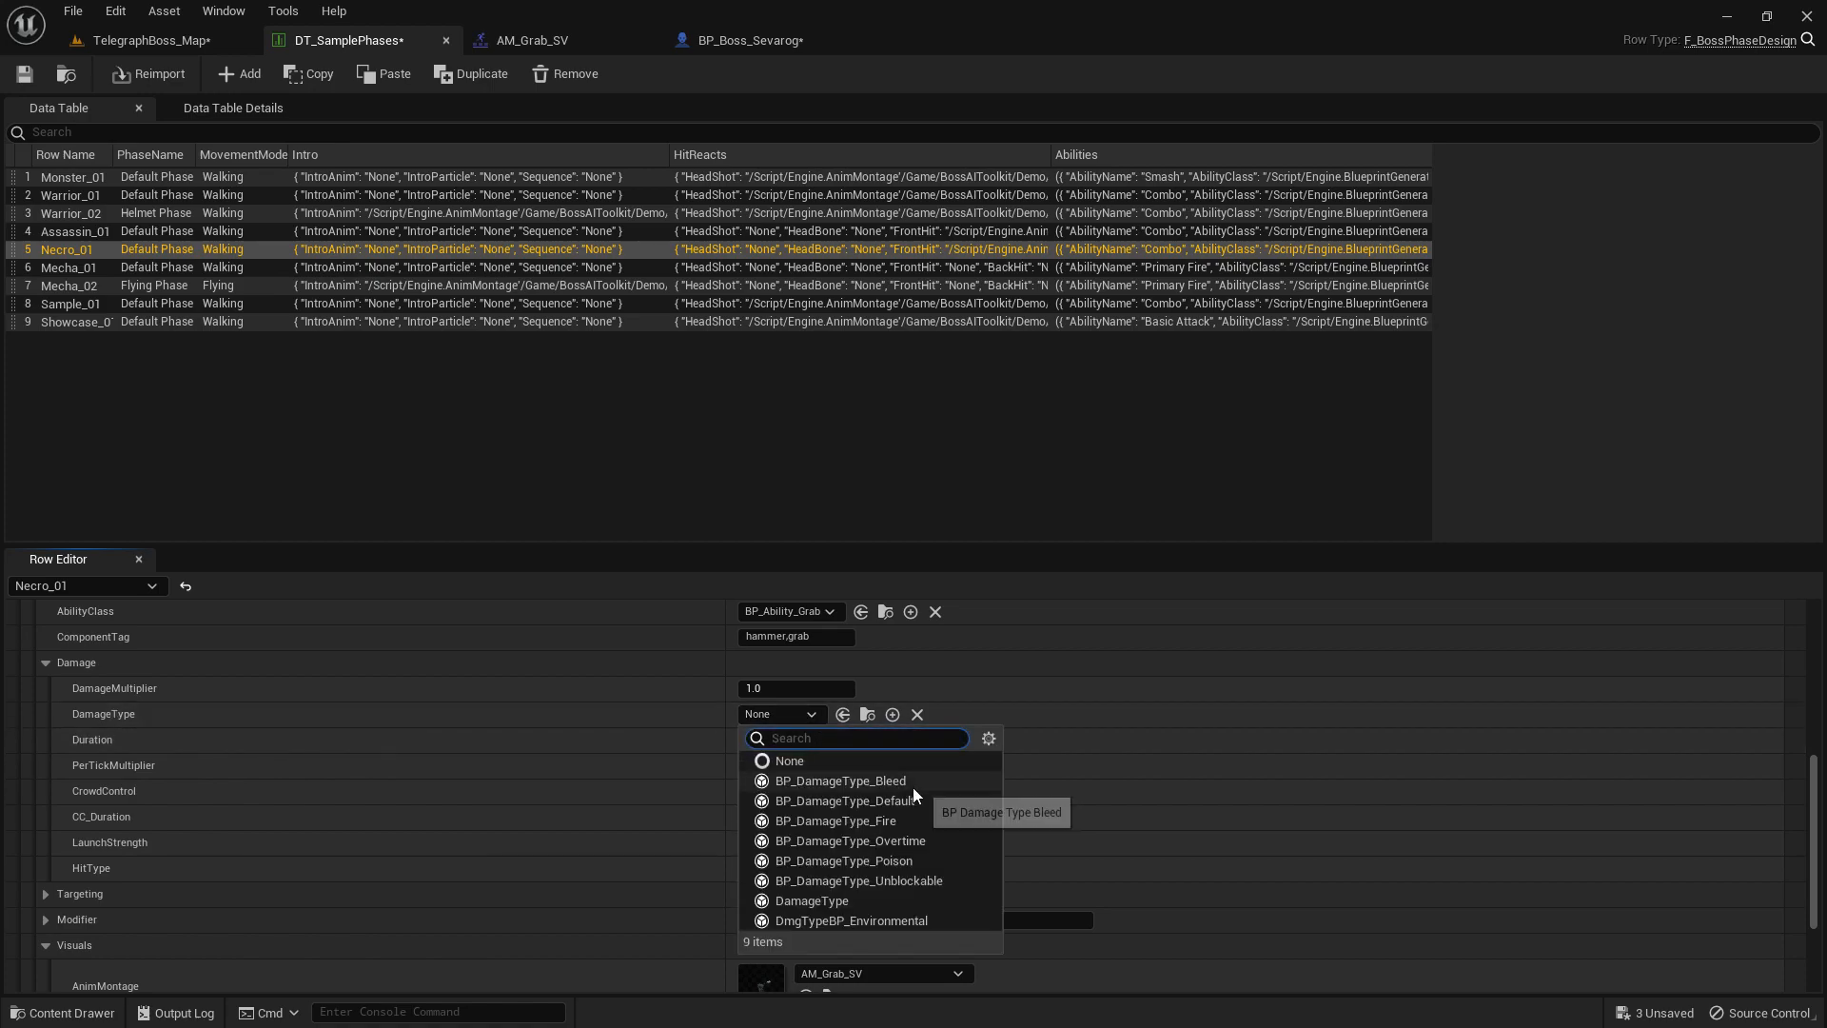
left_click(849, 802)
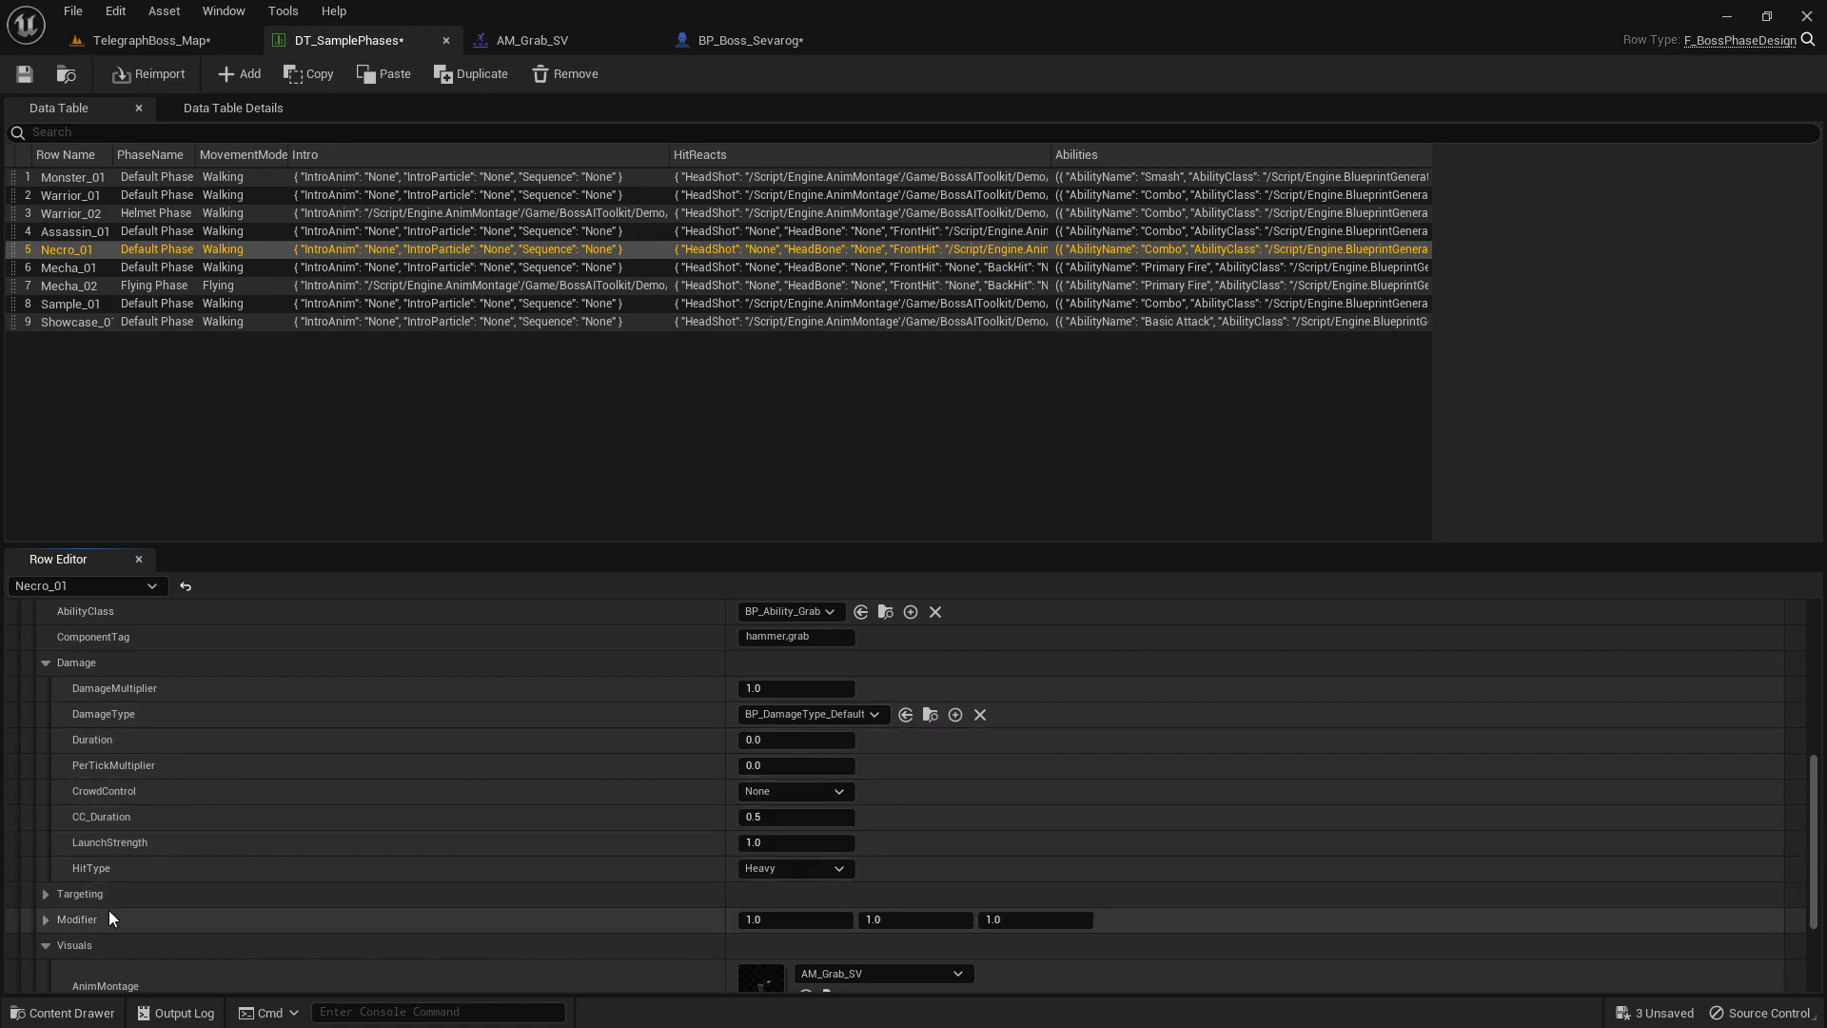
mouse_move(111, 824)
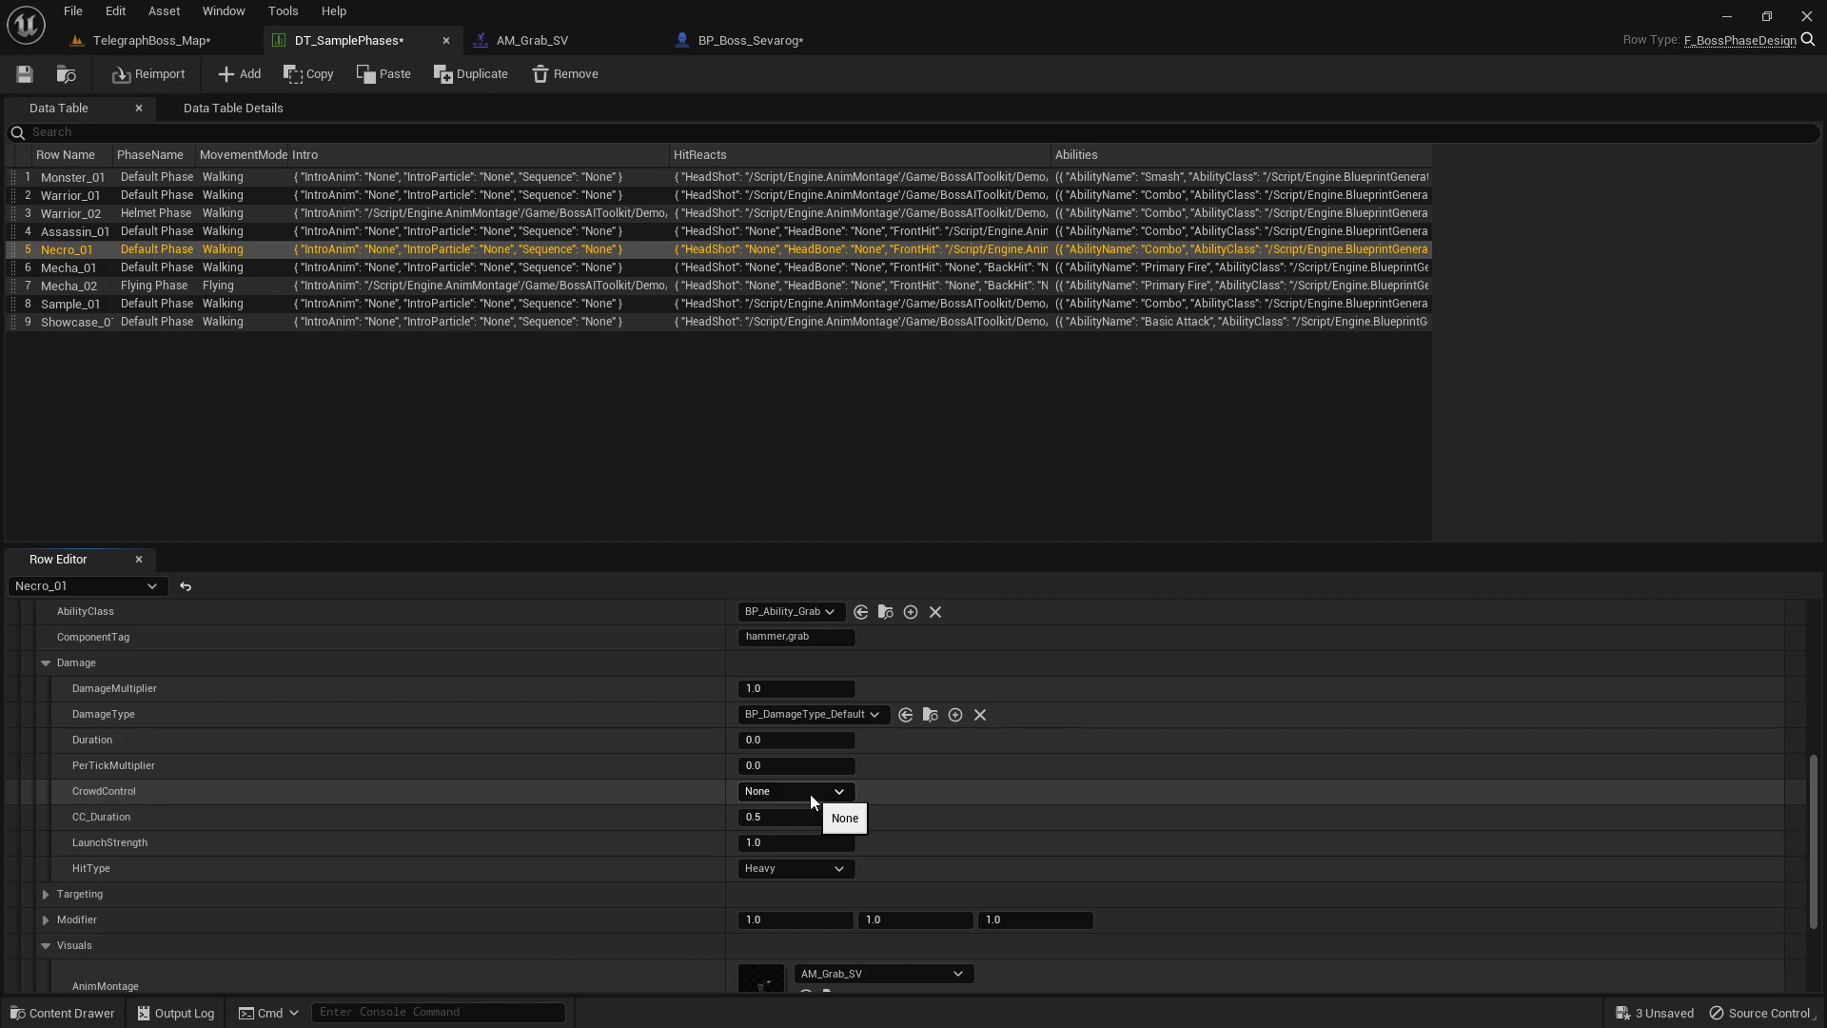
left_click(794, 789)
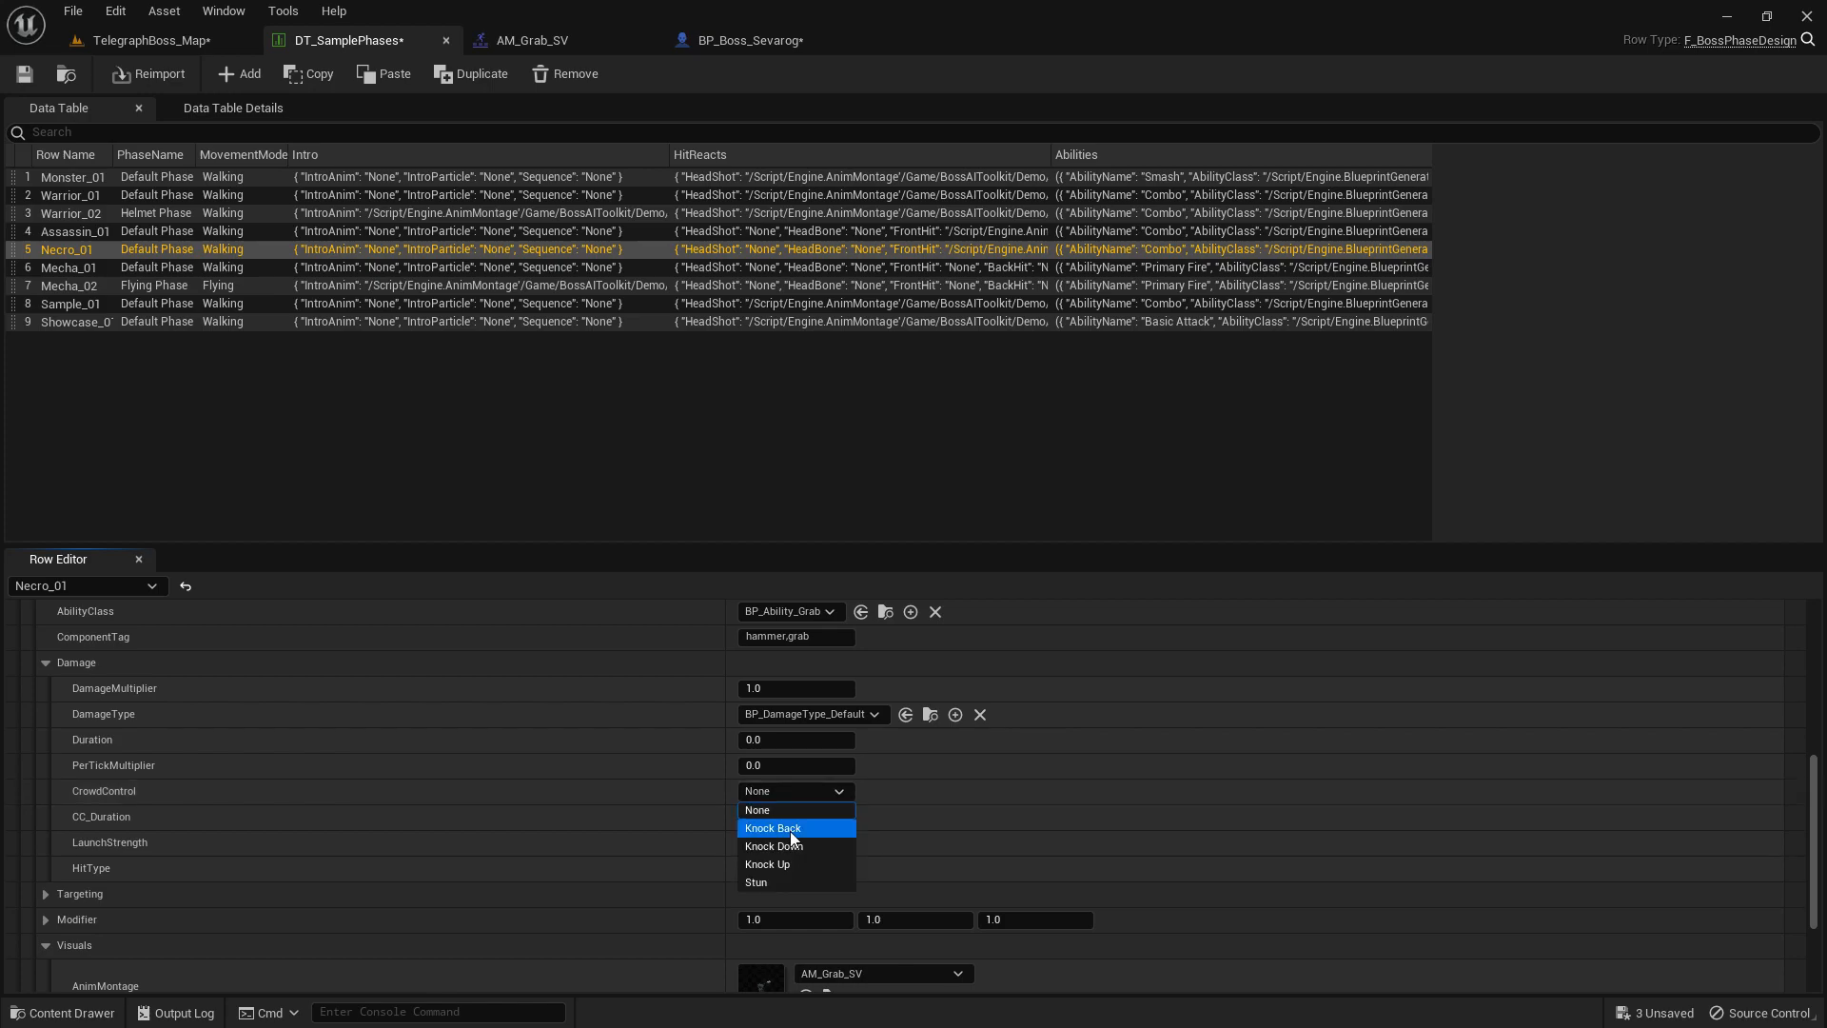
mouse_move(798, 845)
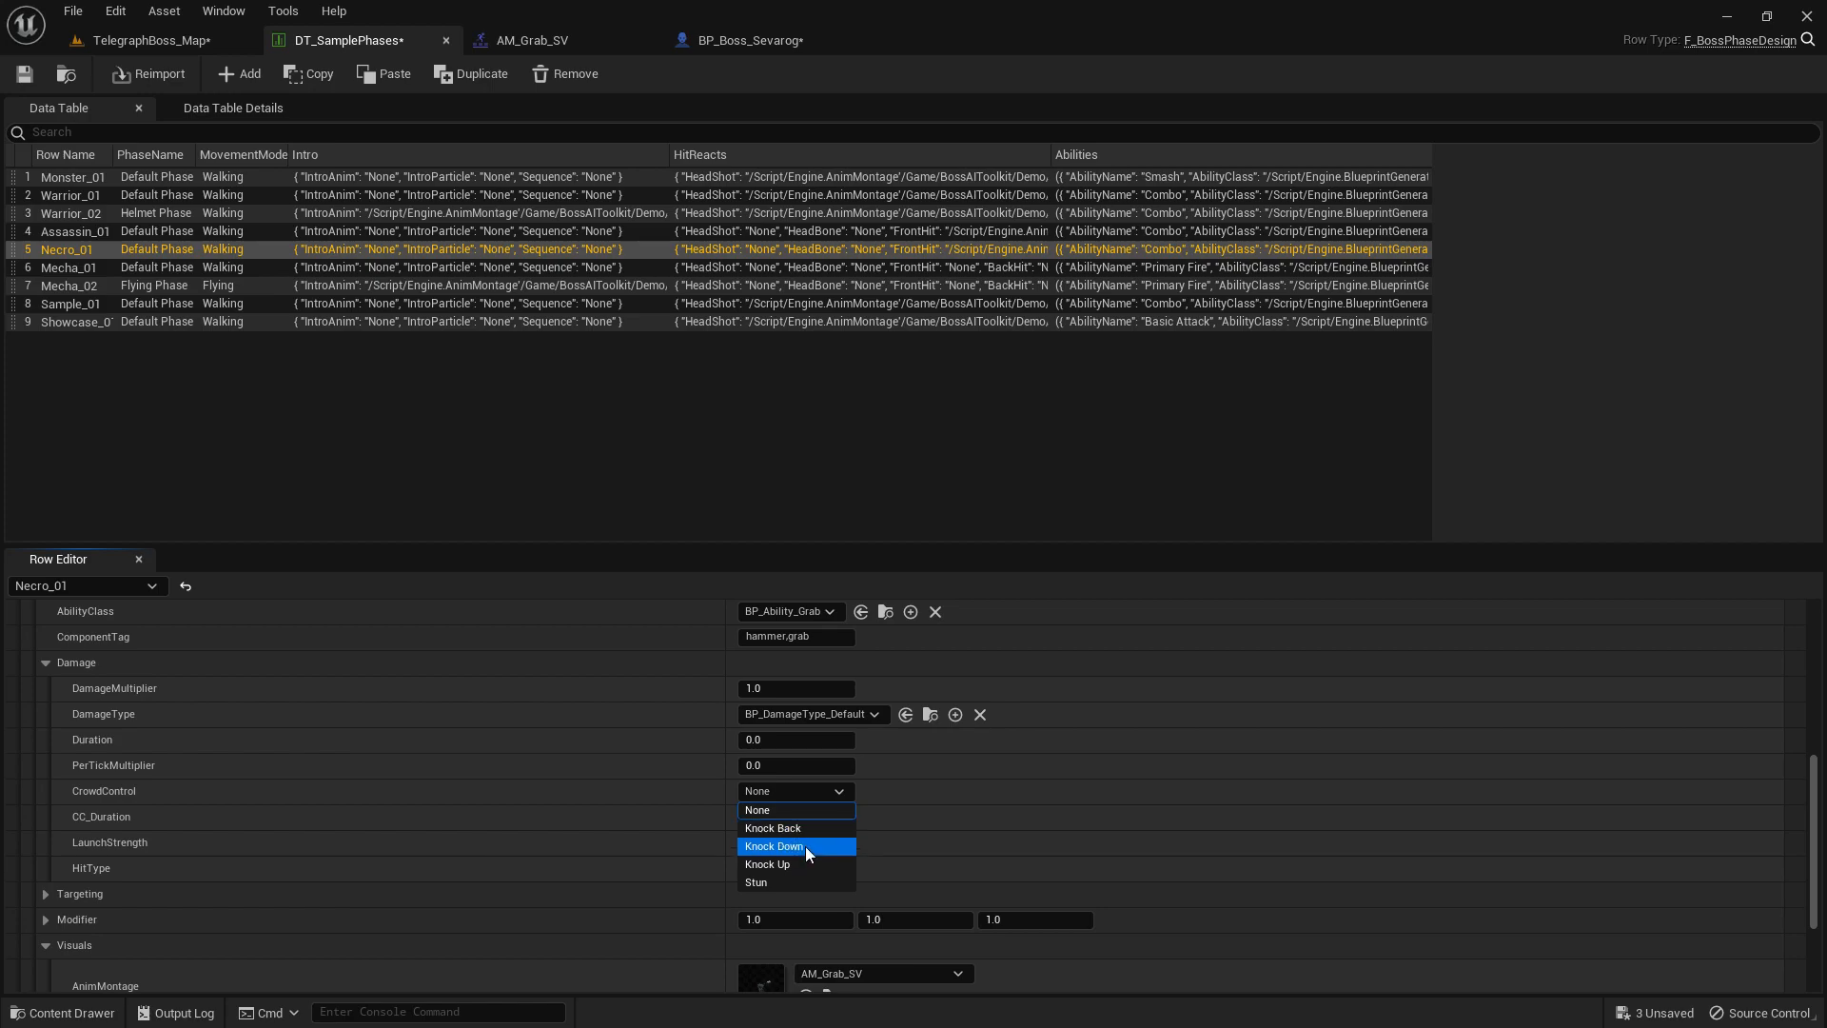
left_click(531, 40)
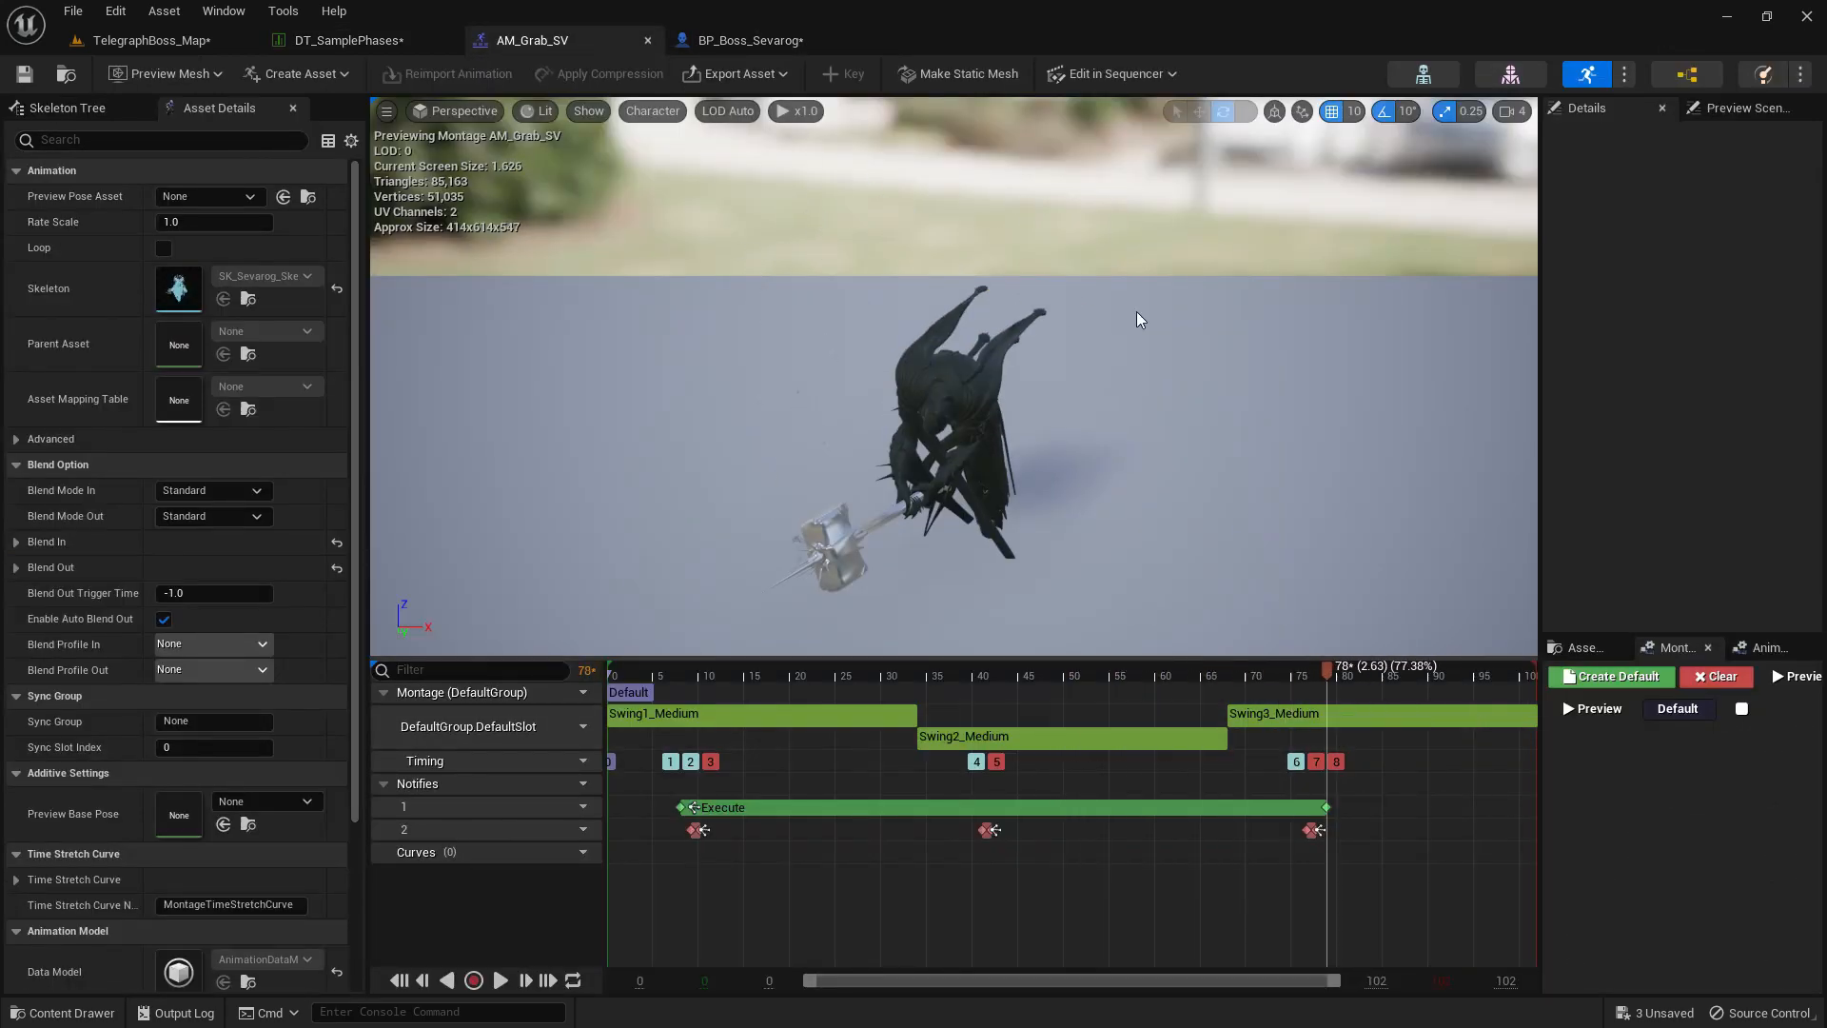
left_click(750, 40)
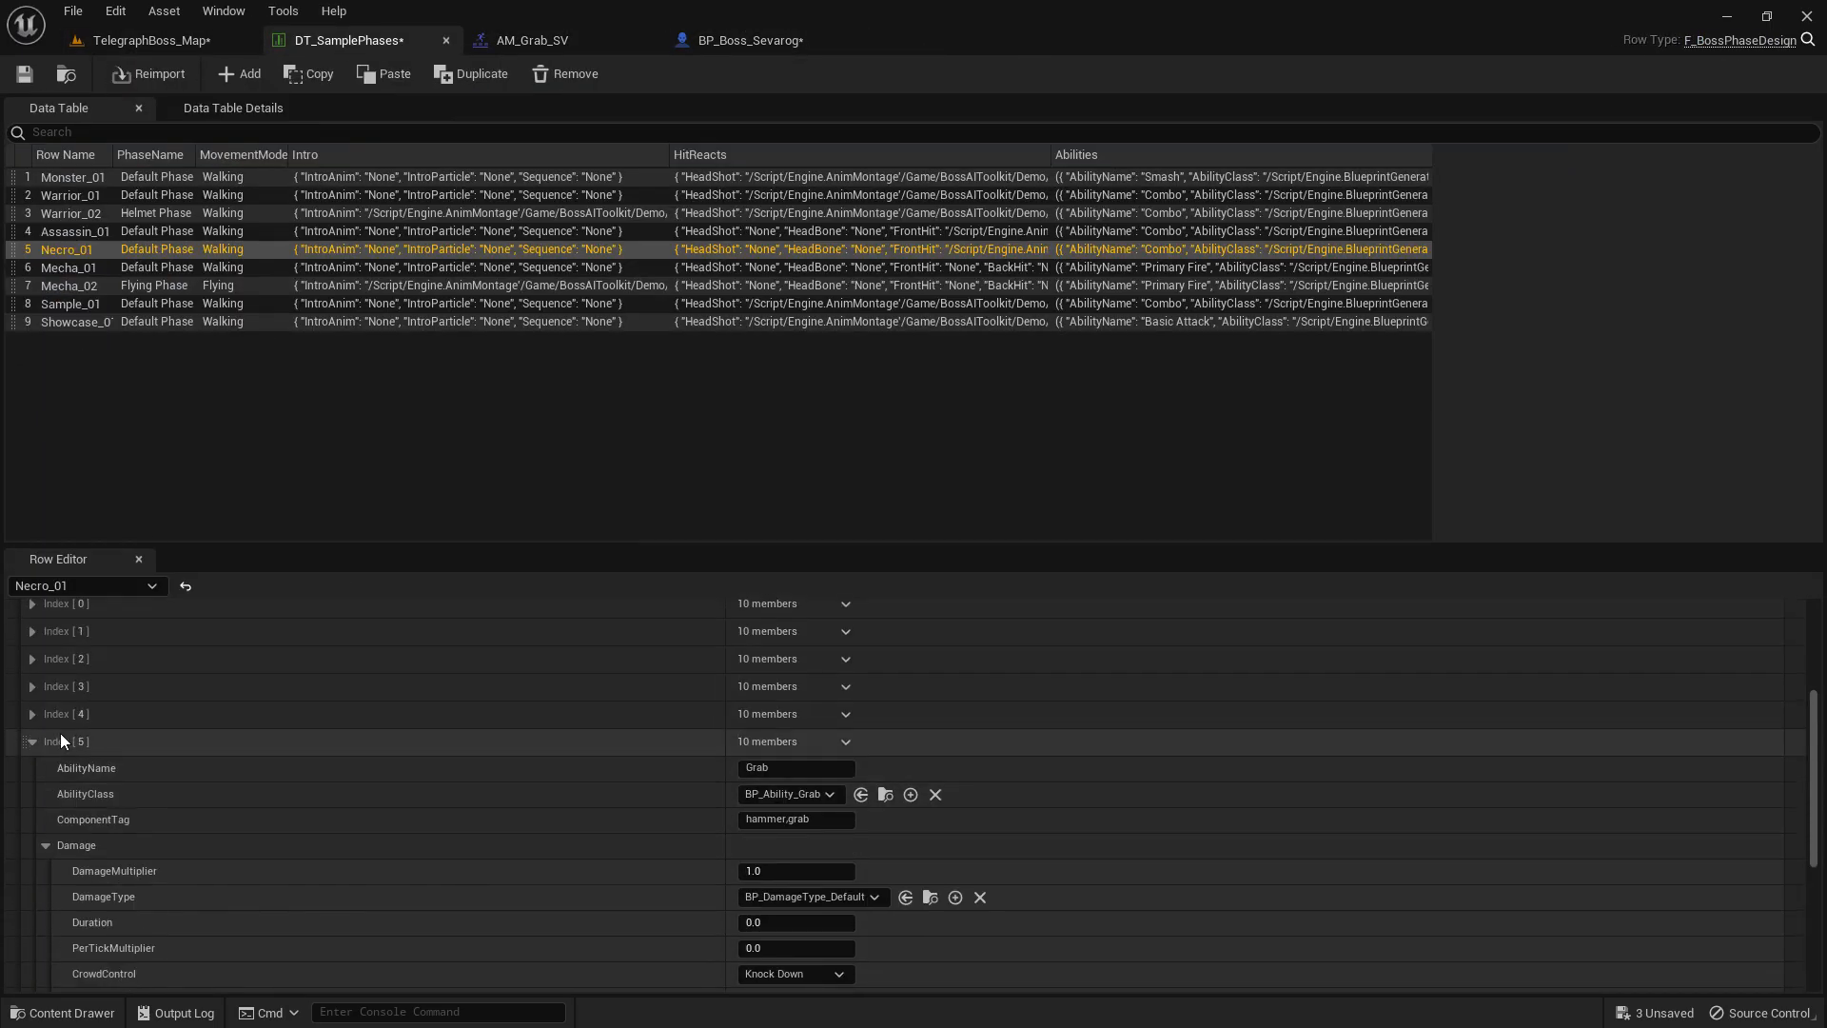
Play-test TelegraphBoss_Map with BP_Boss_Sevarog's Debug Ability Index at 5 (Grab).
left_click(148, 40)
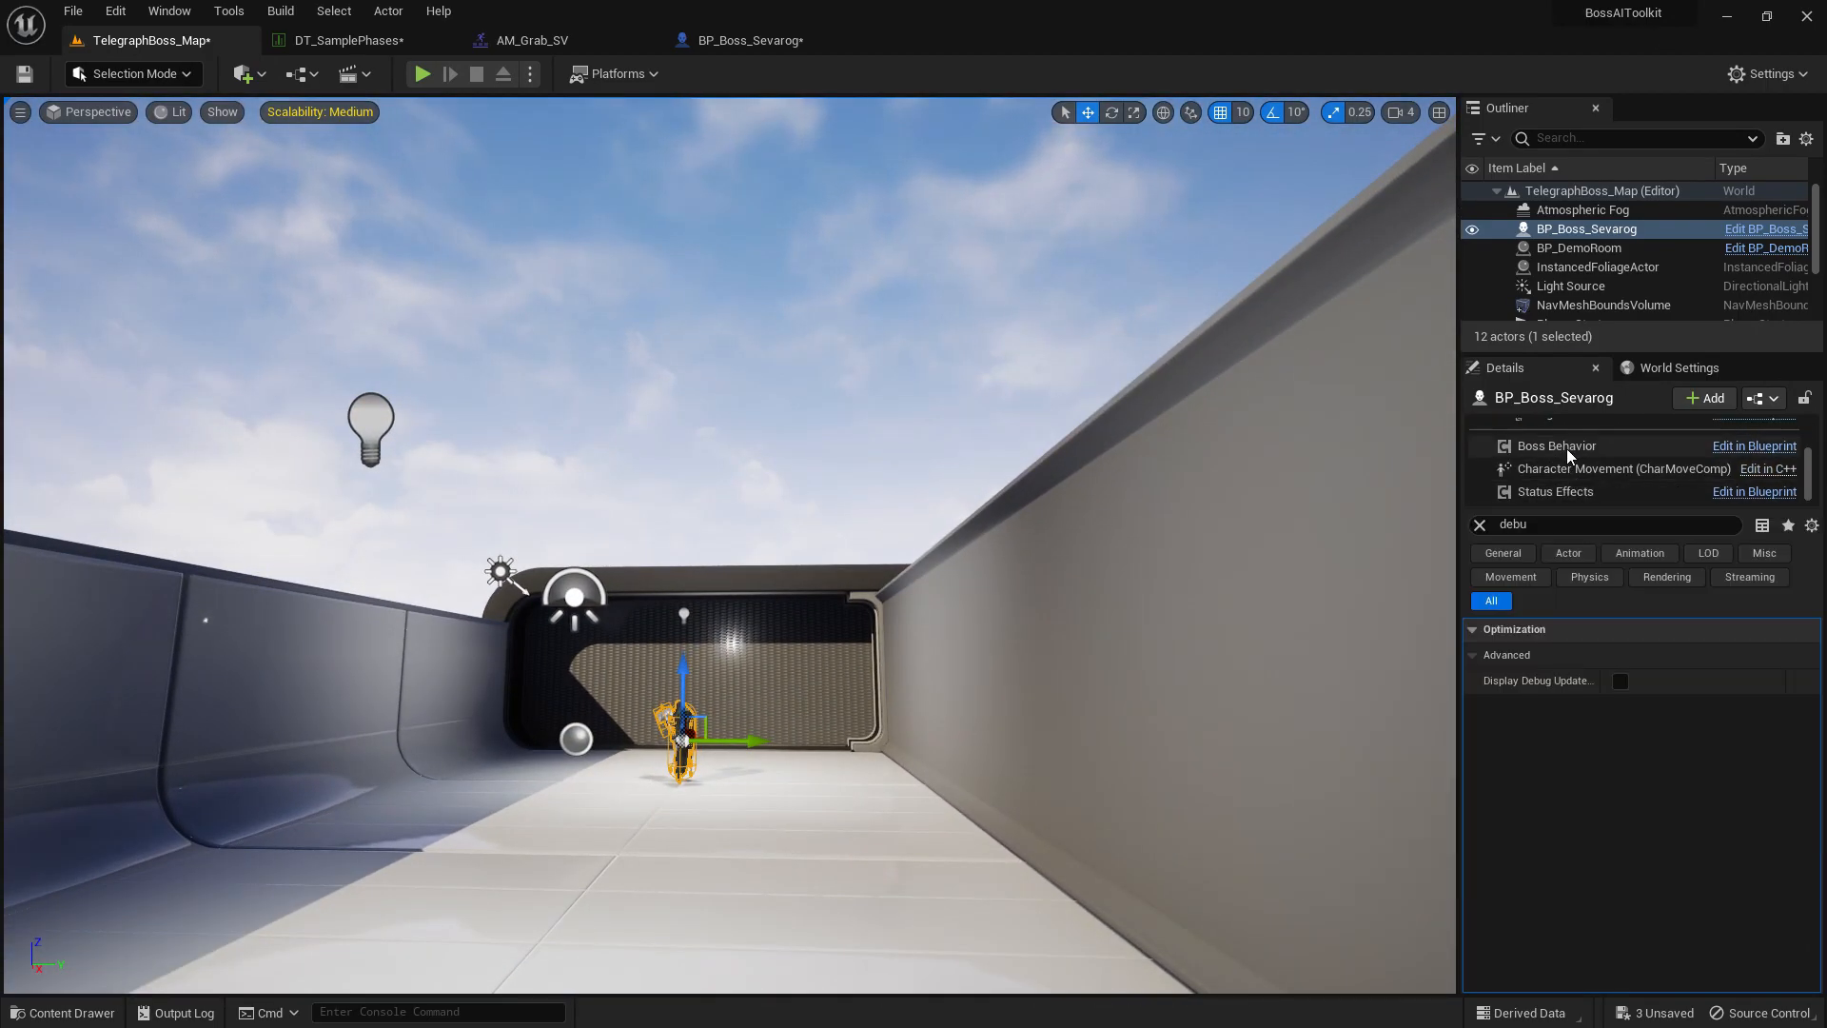
left_click(1555, 445)
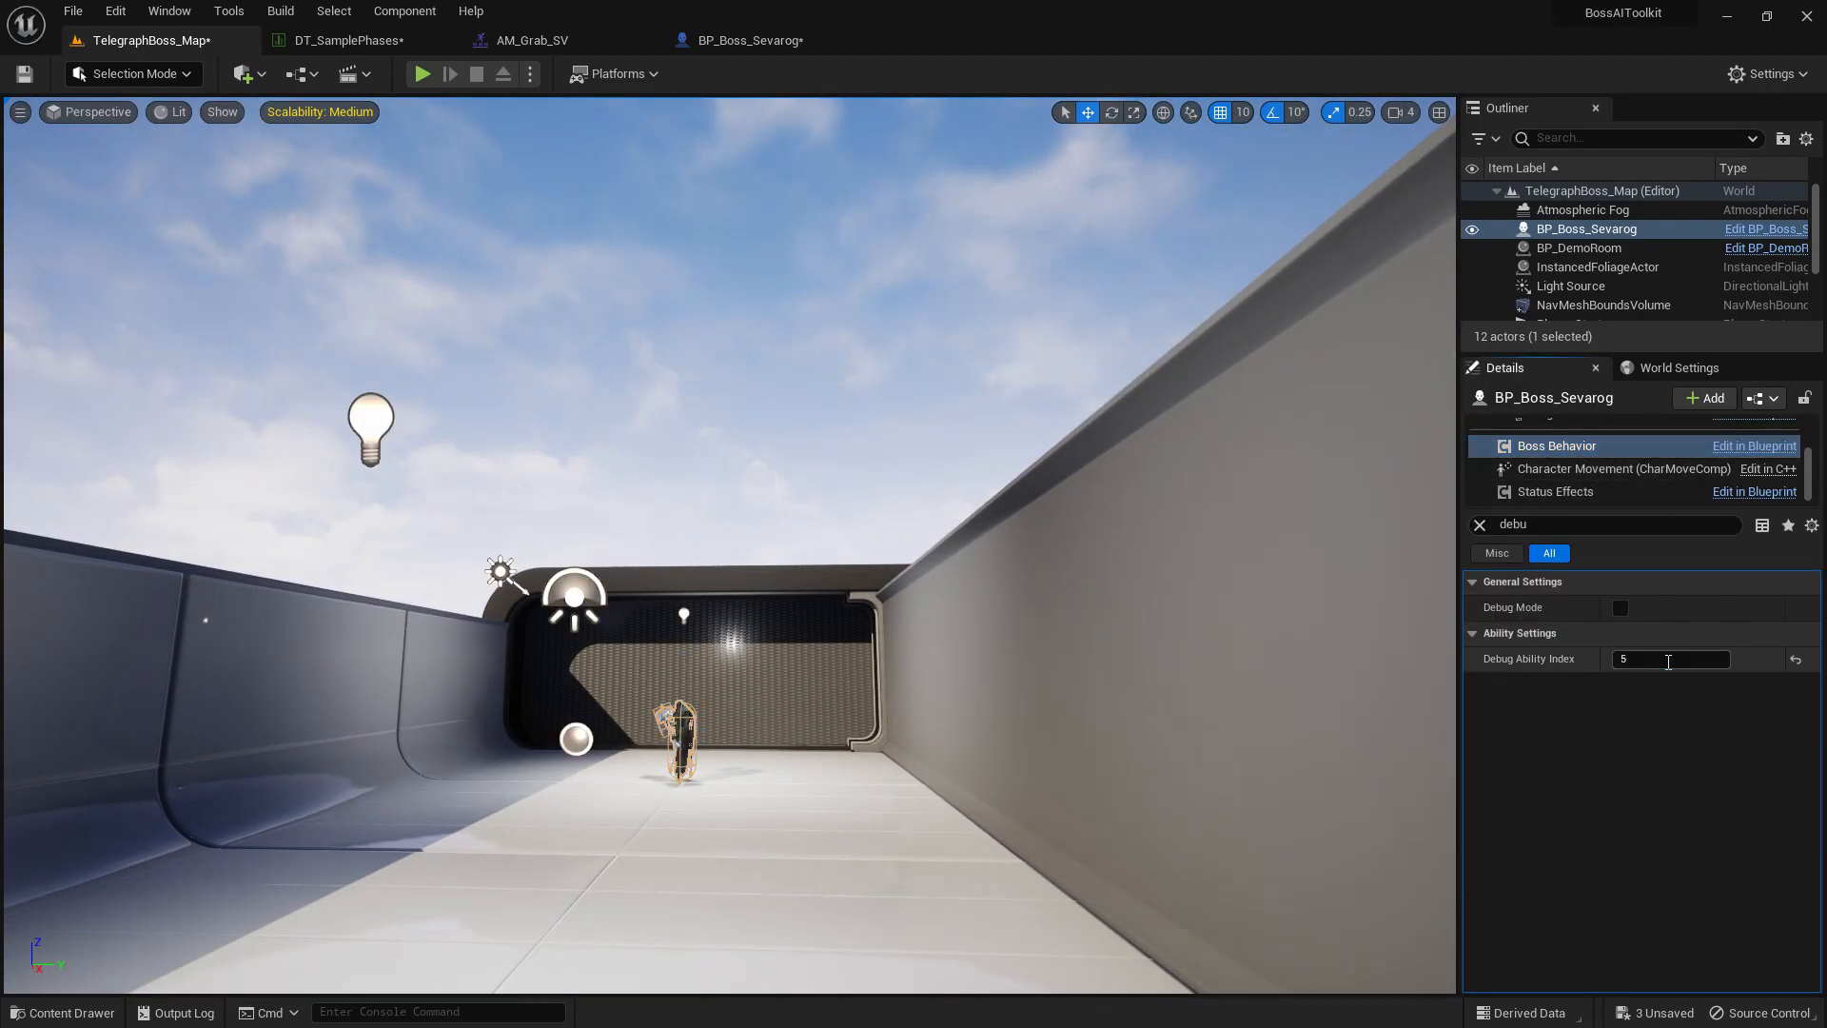
left_click(422, 74)
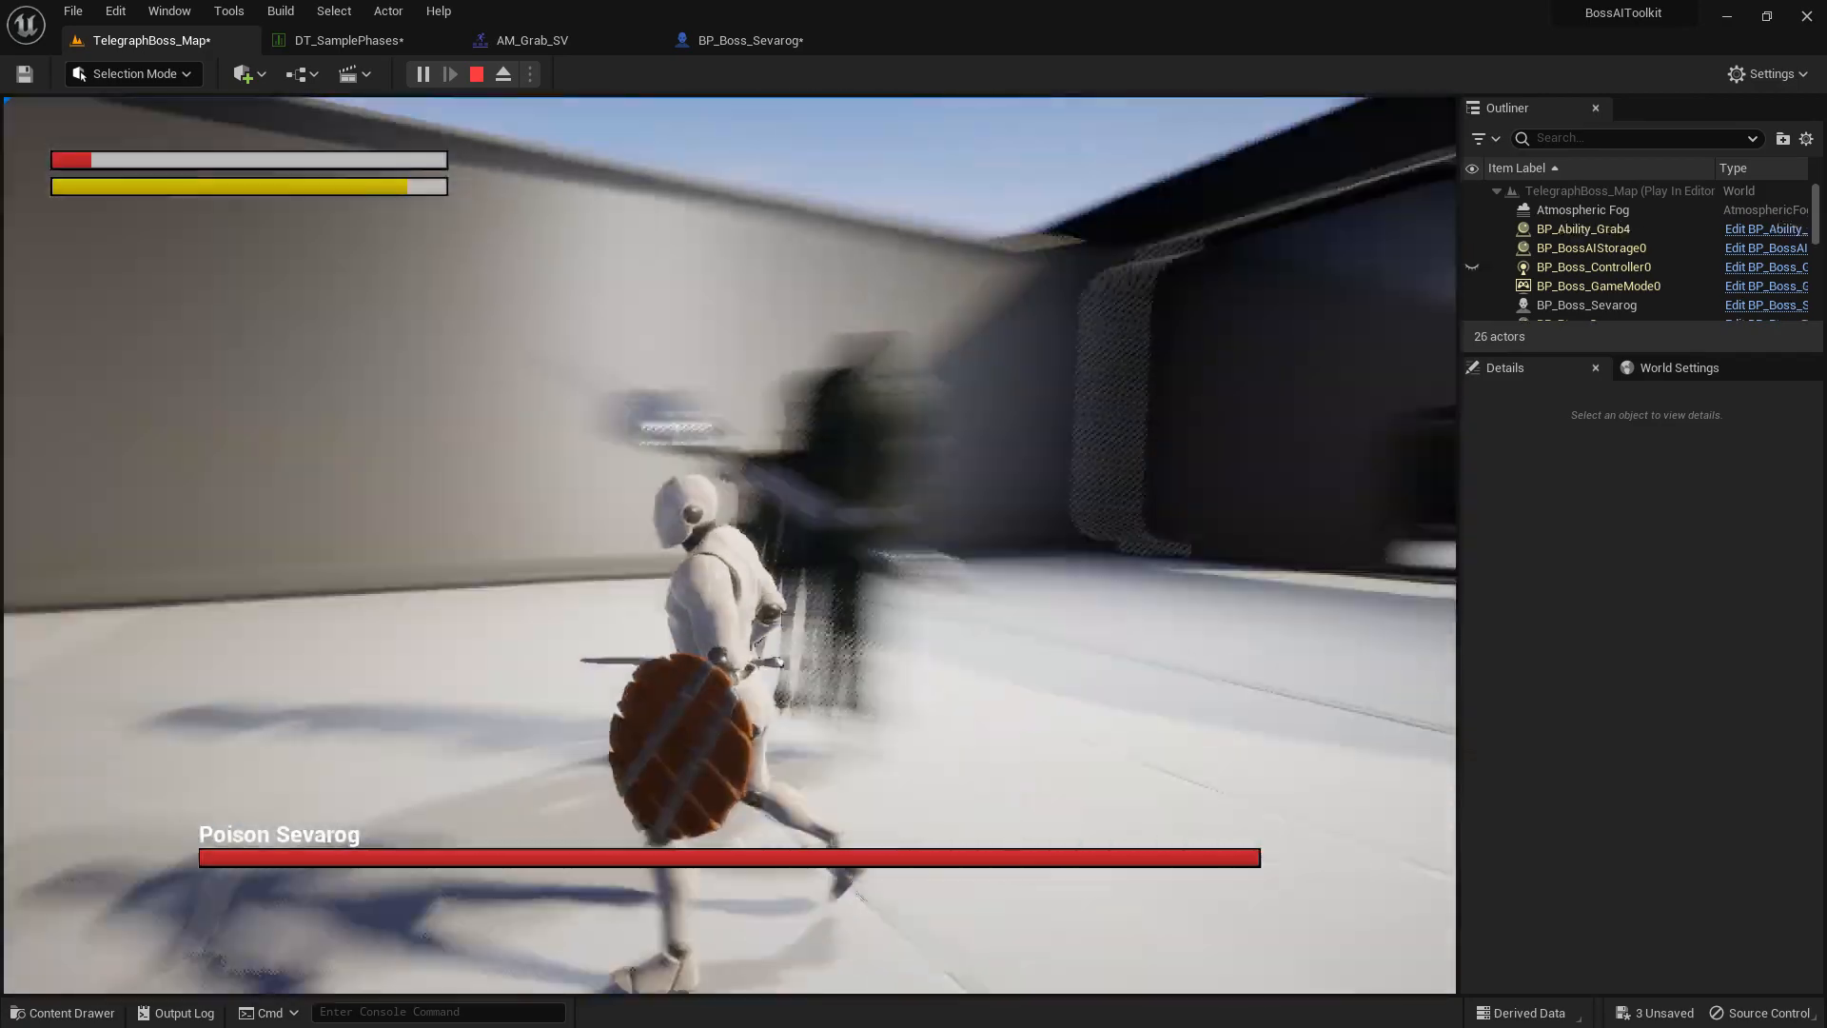
Switch to the BP_Boss_Sevarog blueprint and orbit the viewport around the boss and its hammer.
left_click(476, 74)
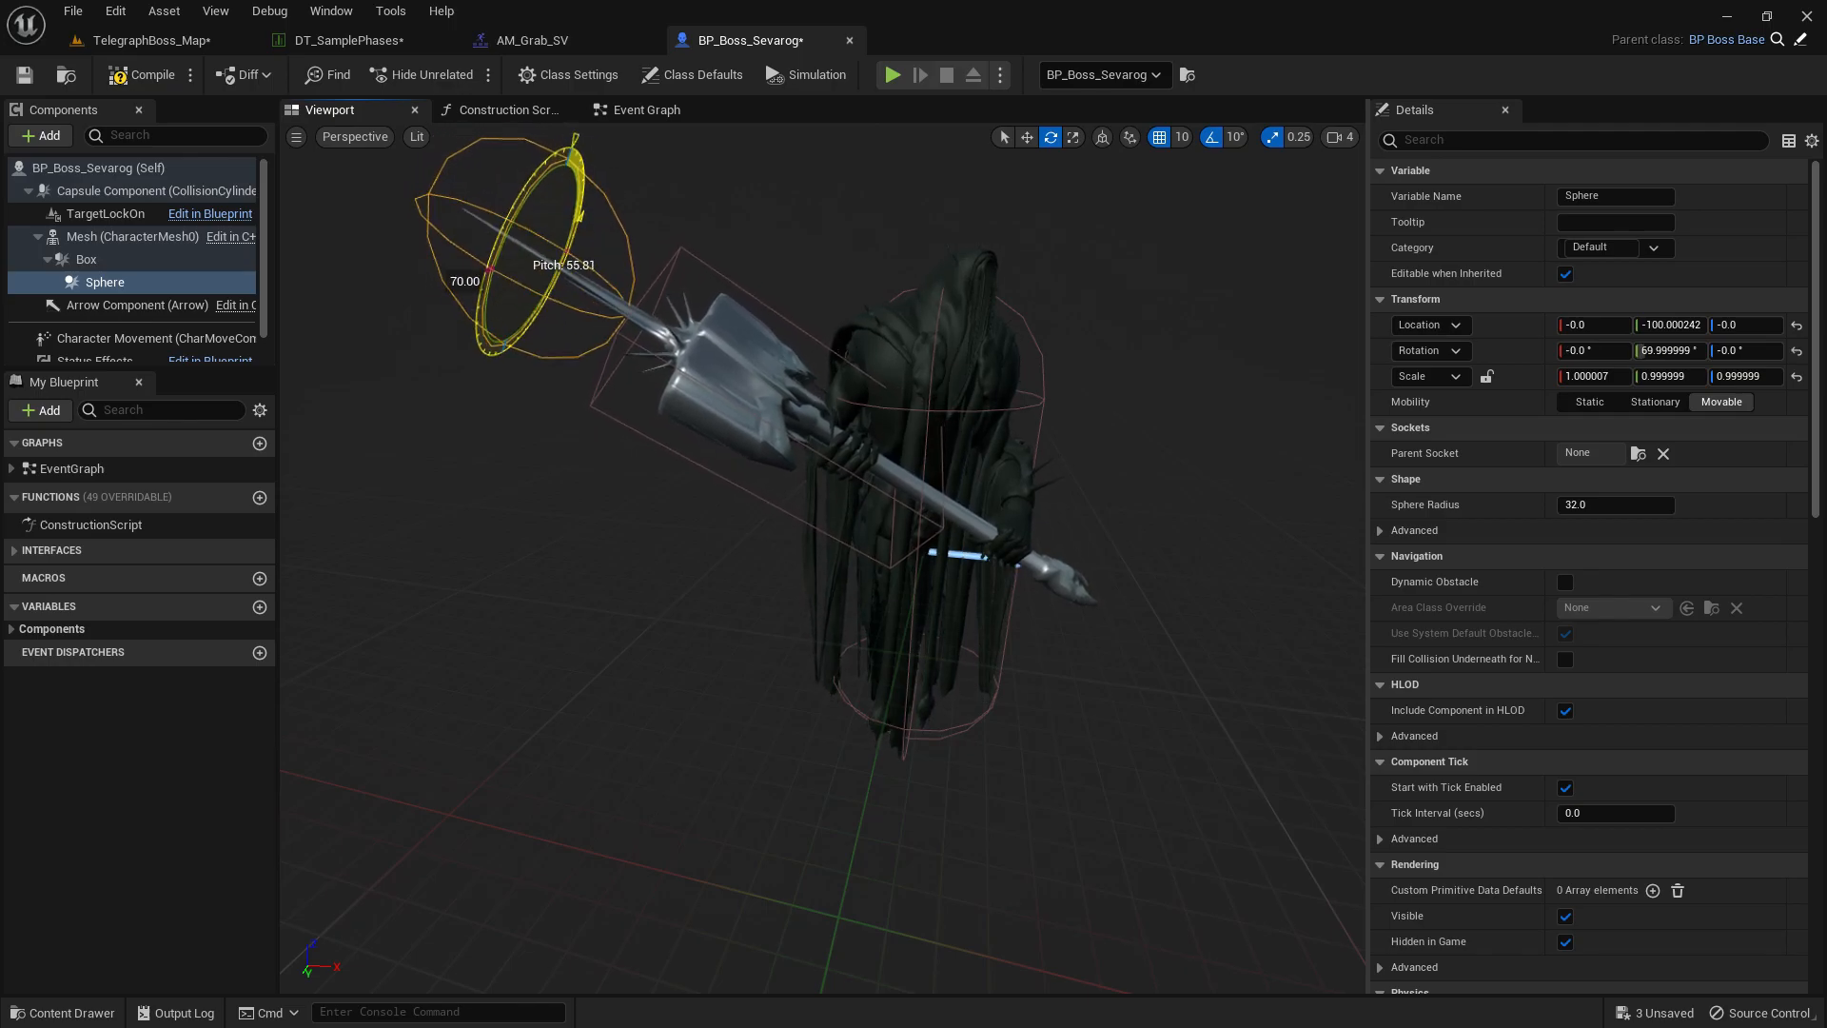
left_click_drag(537, 220, 559, 251)
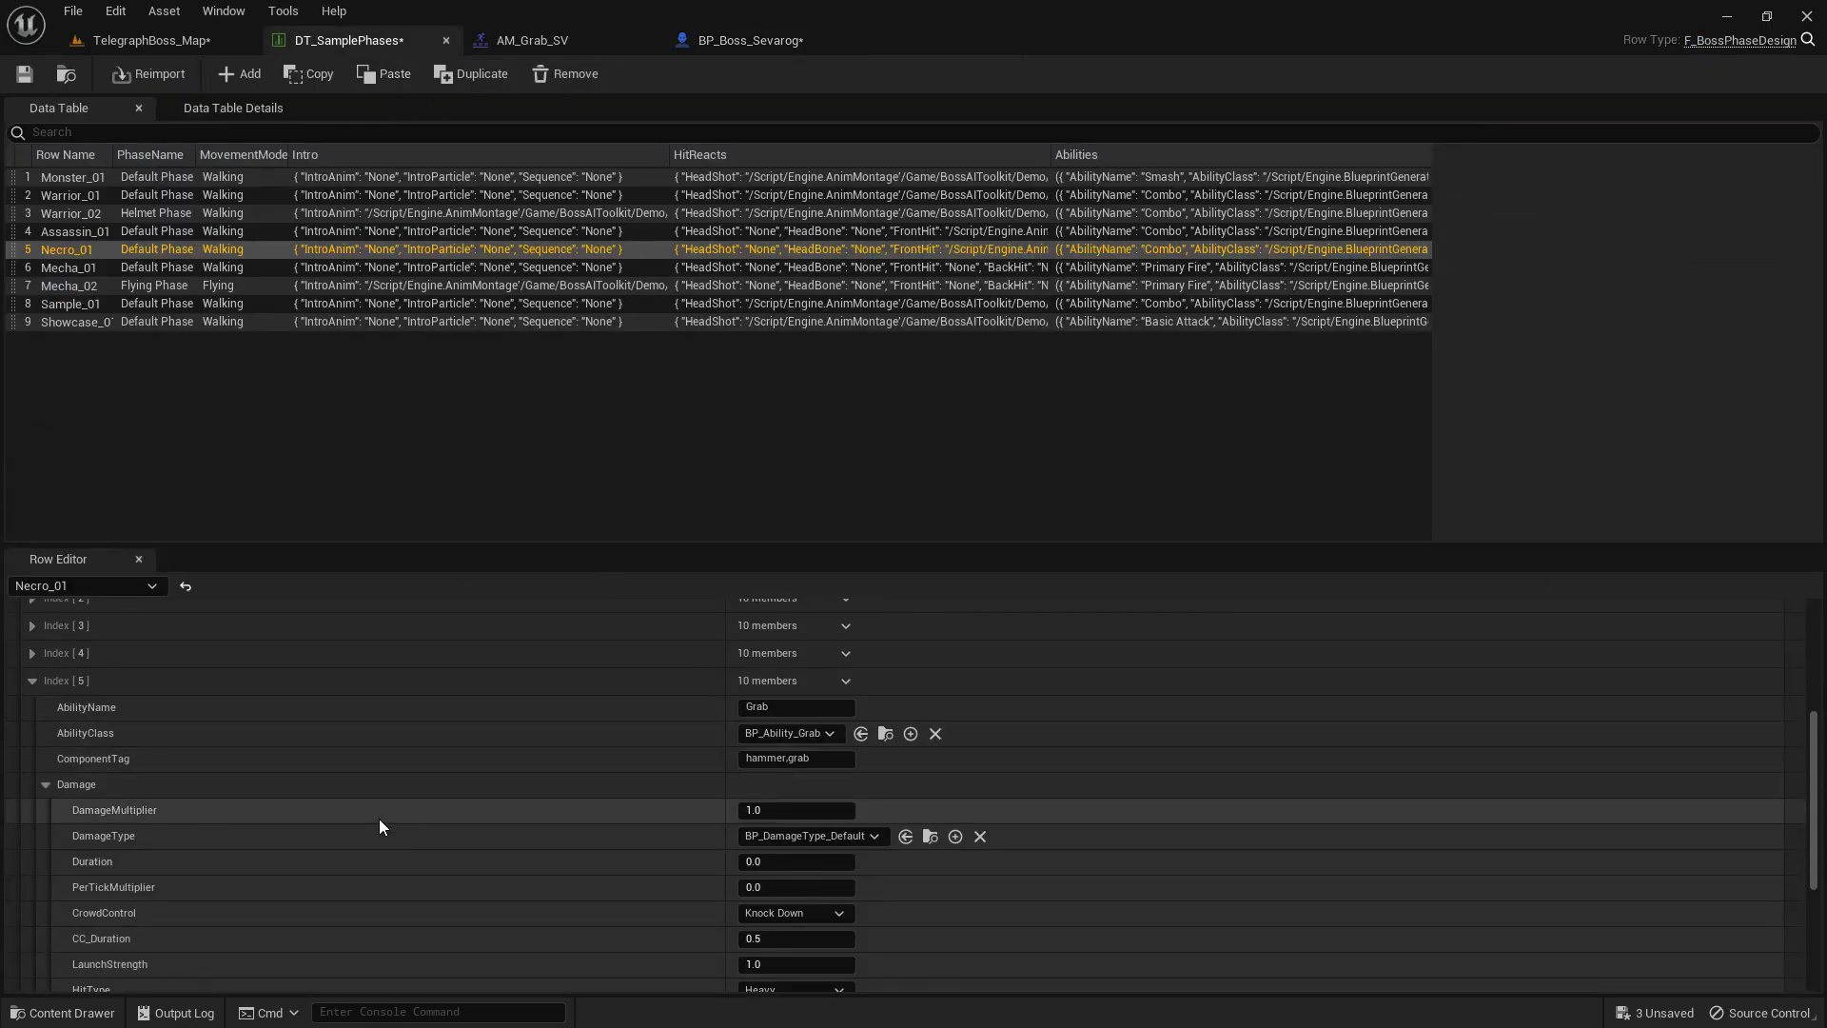
scroll("down", 3)
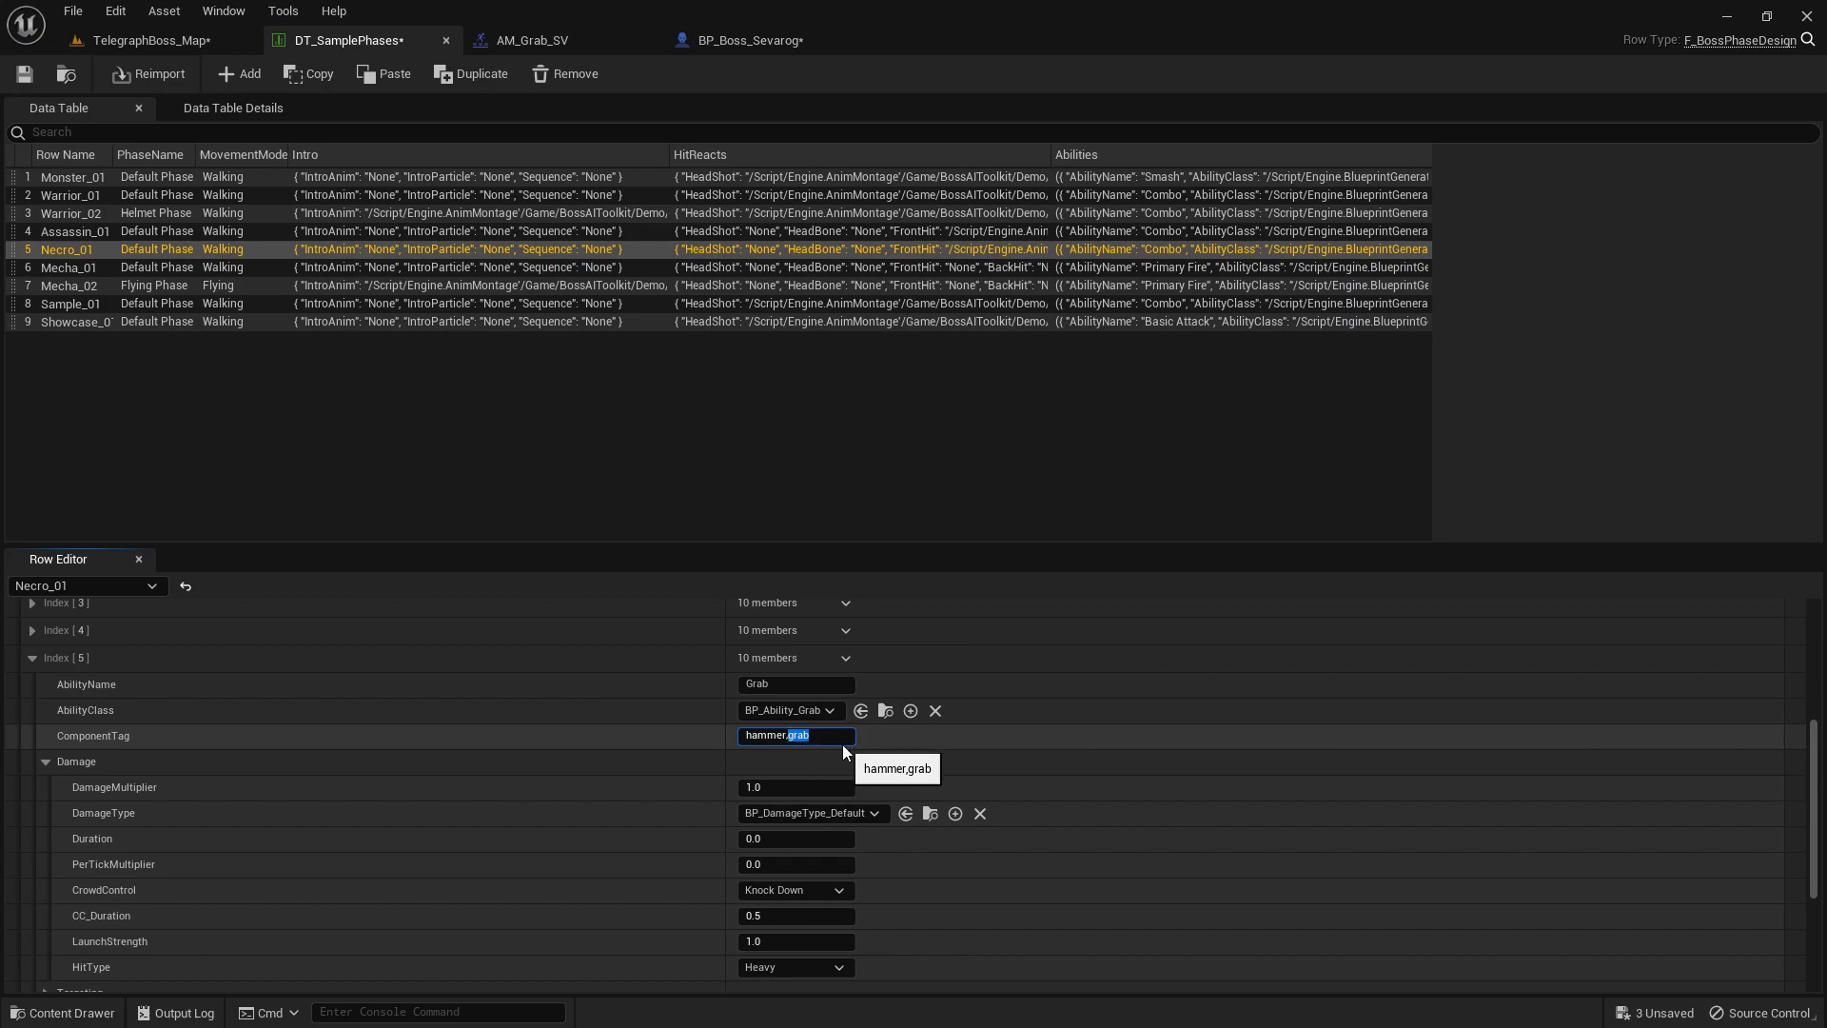
left_click(746, 40)
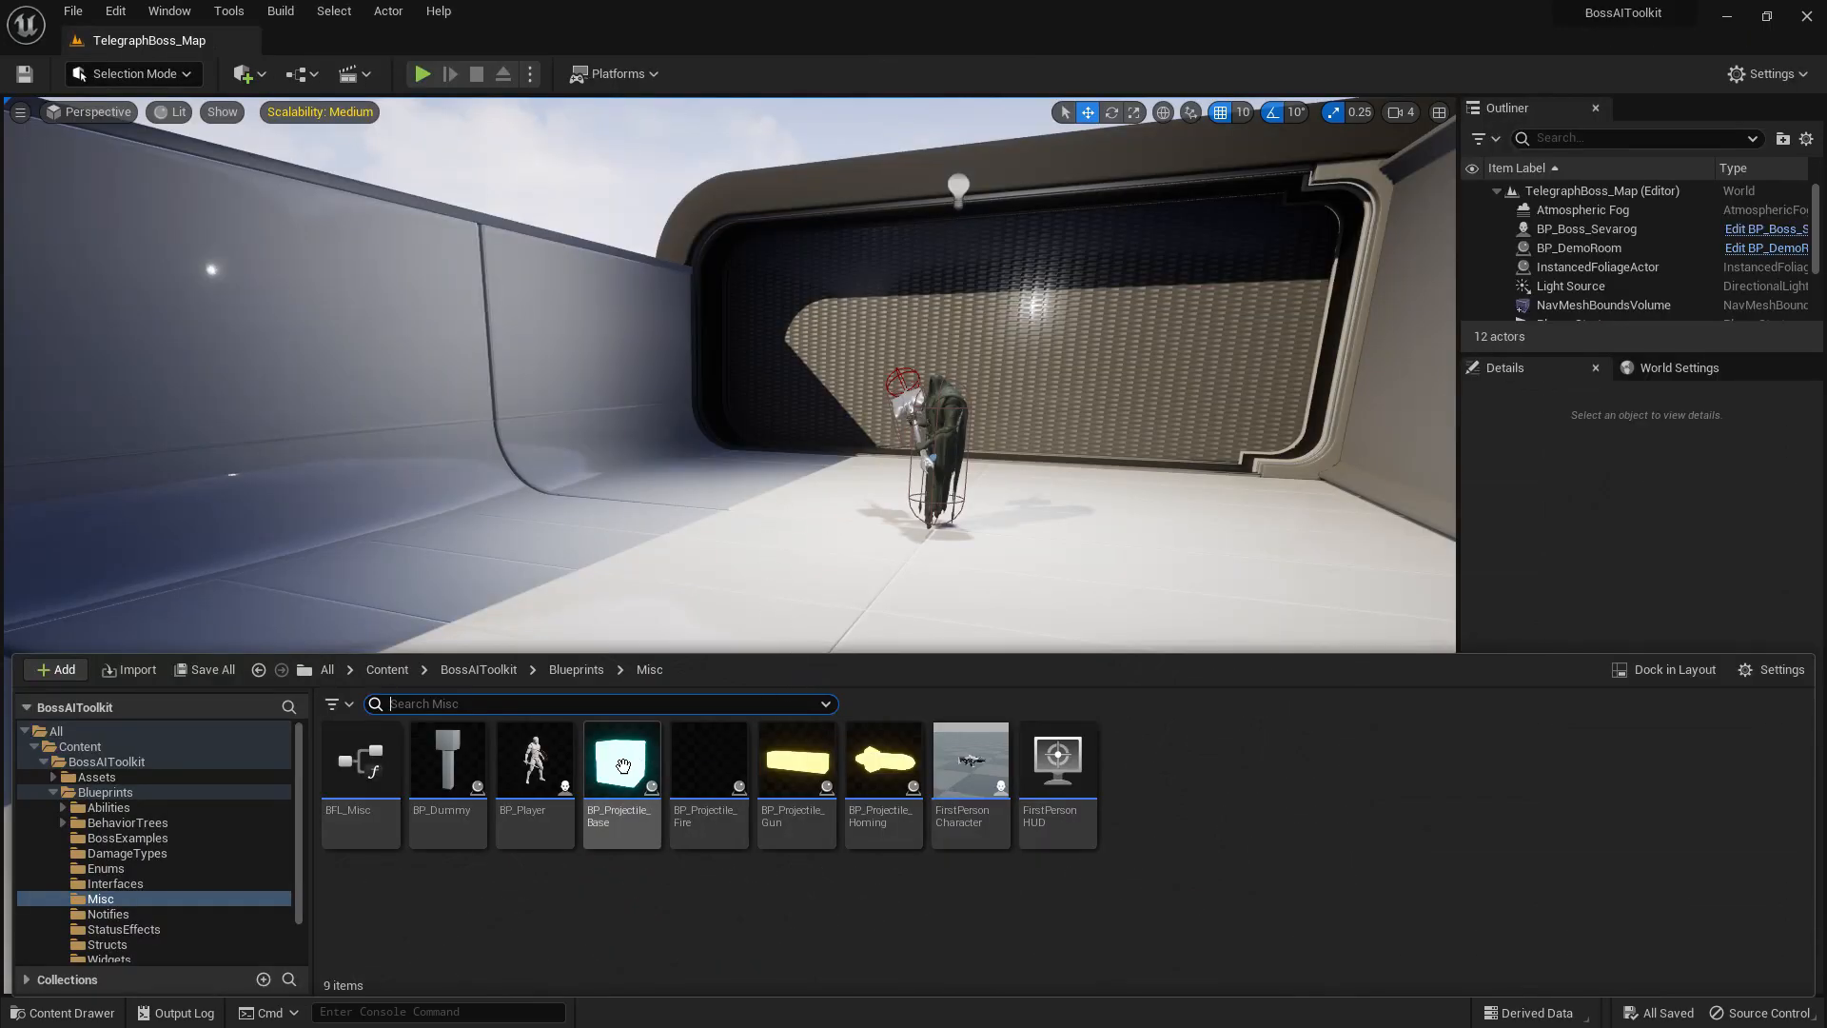
Open BP_Player from the Blueprints > Misc folder to show its Event Graph.
left_click(533, 763)
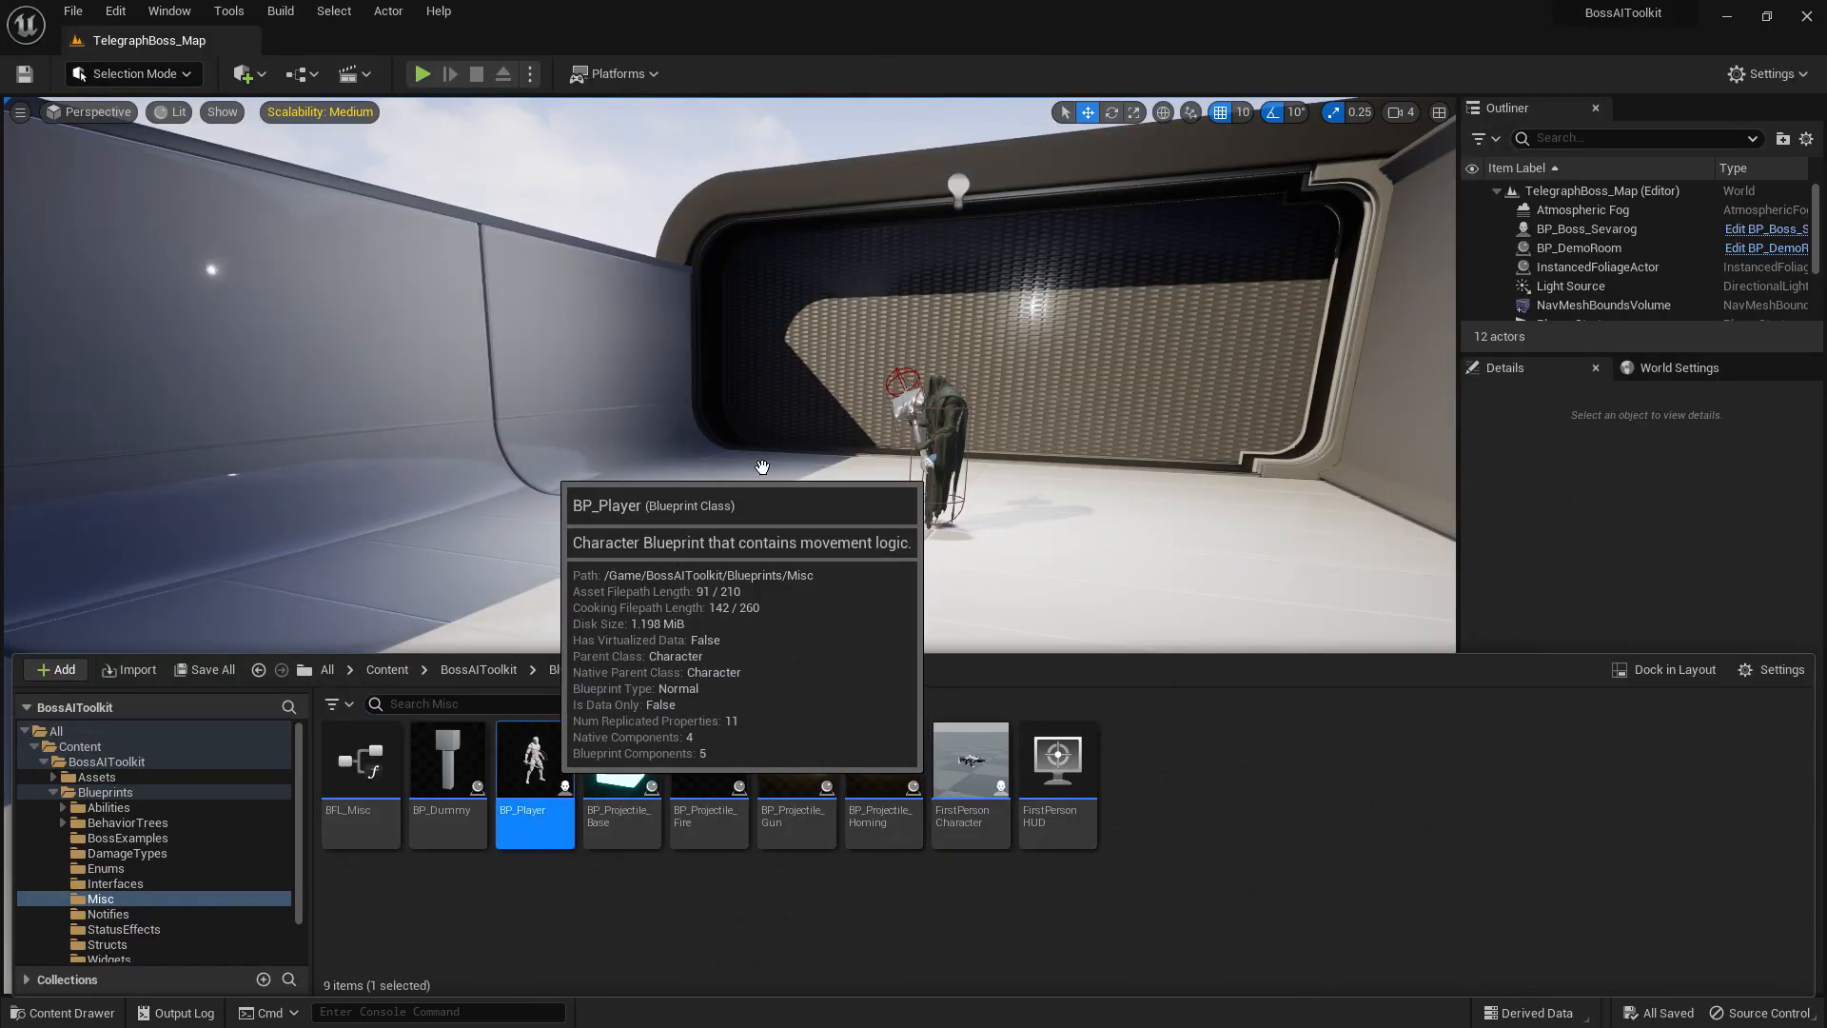
double_click(533, 757)
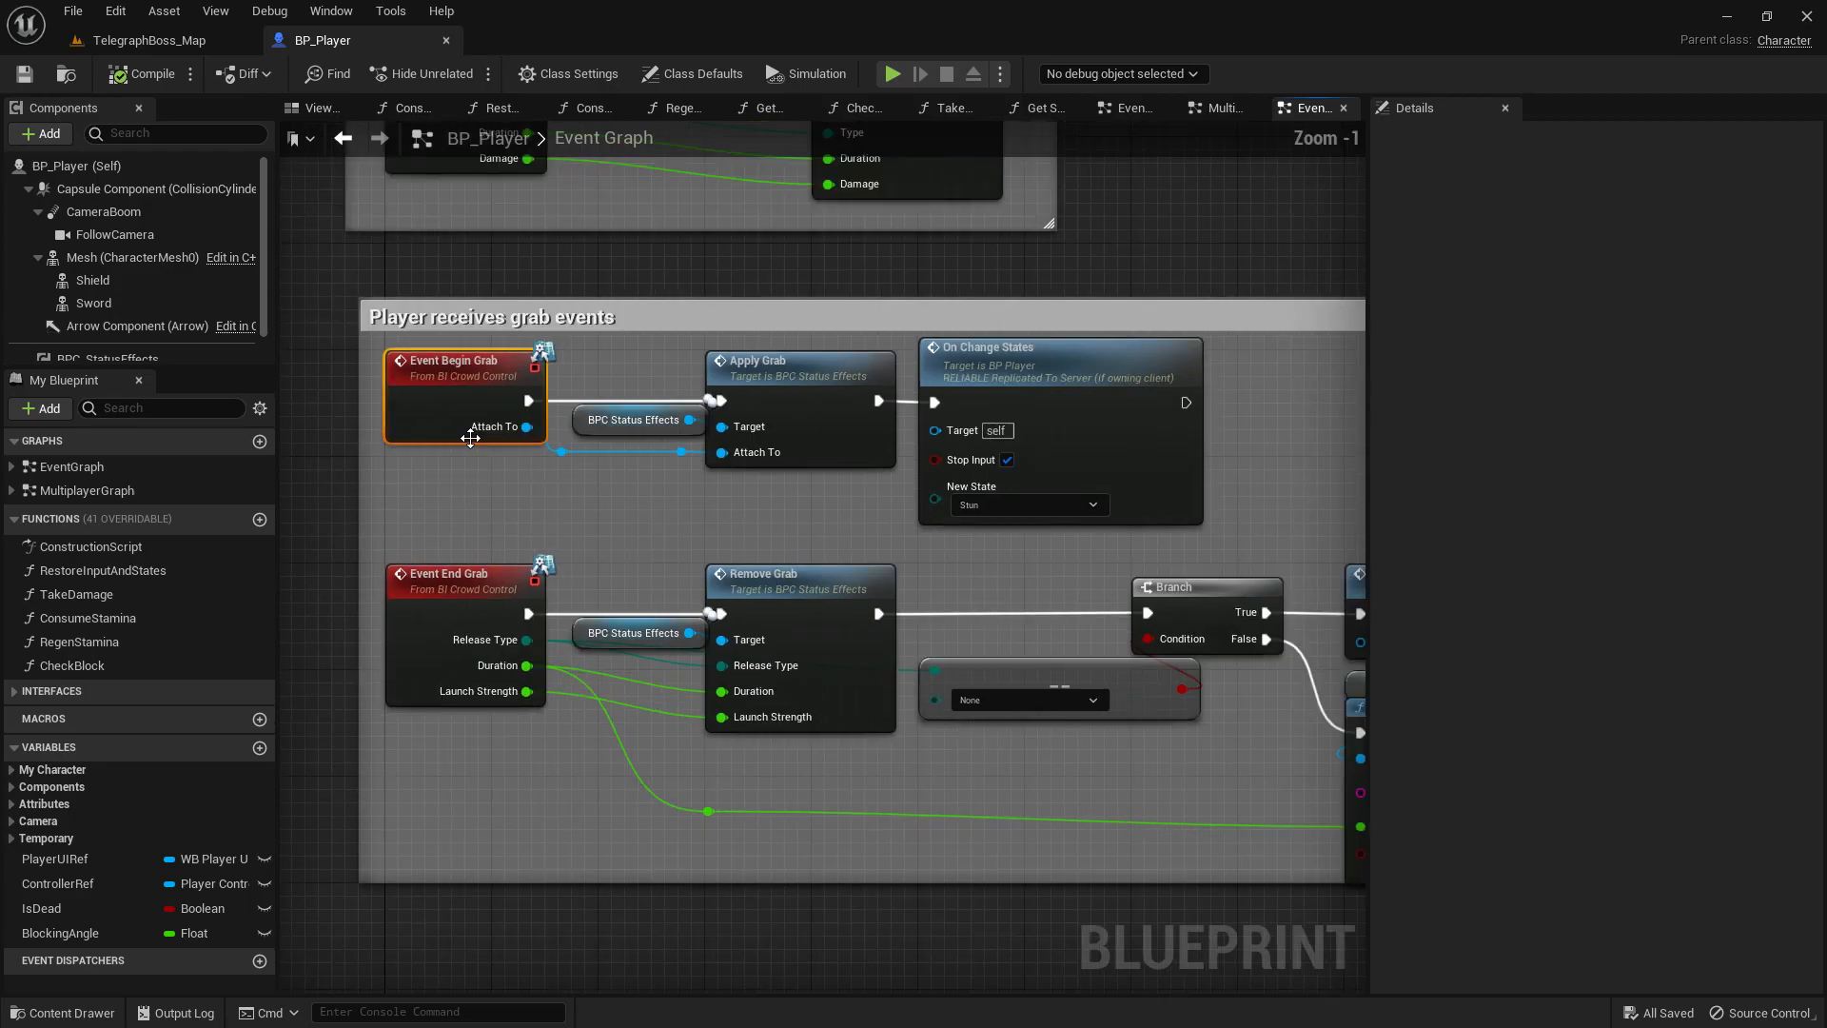
mouse_move(466, 390)
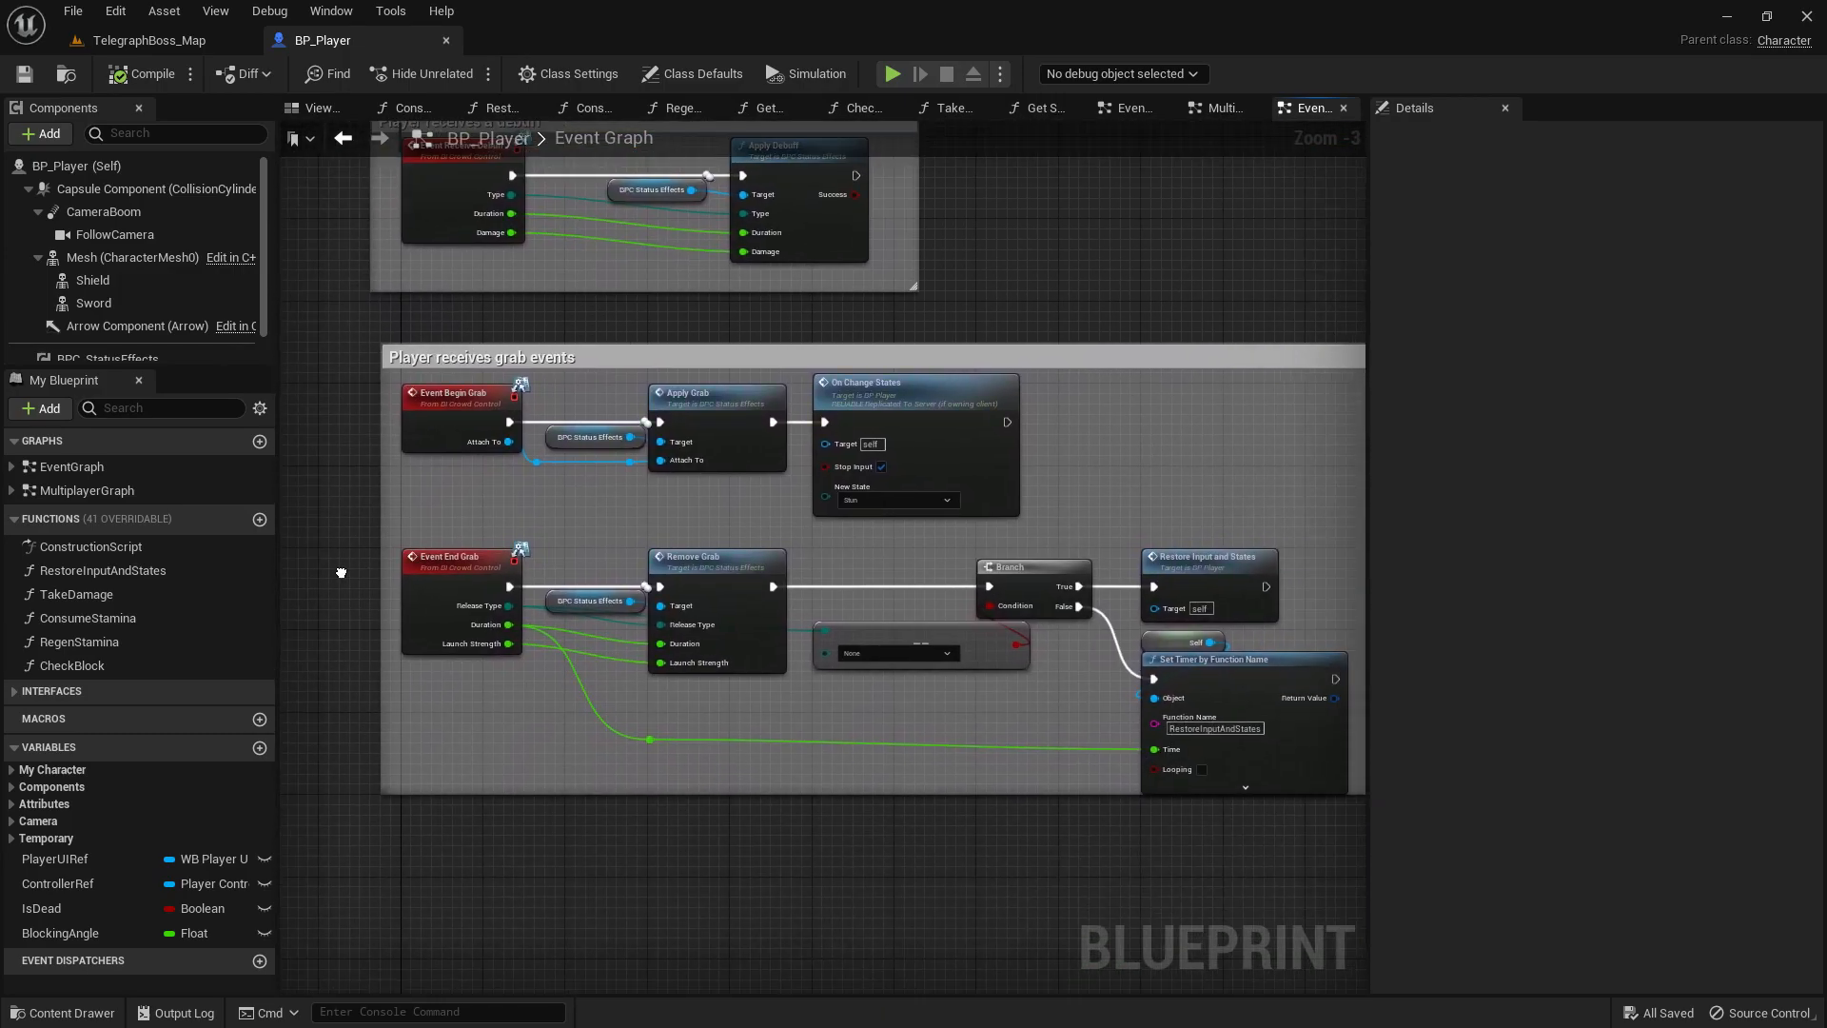
left_click(478, 355)
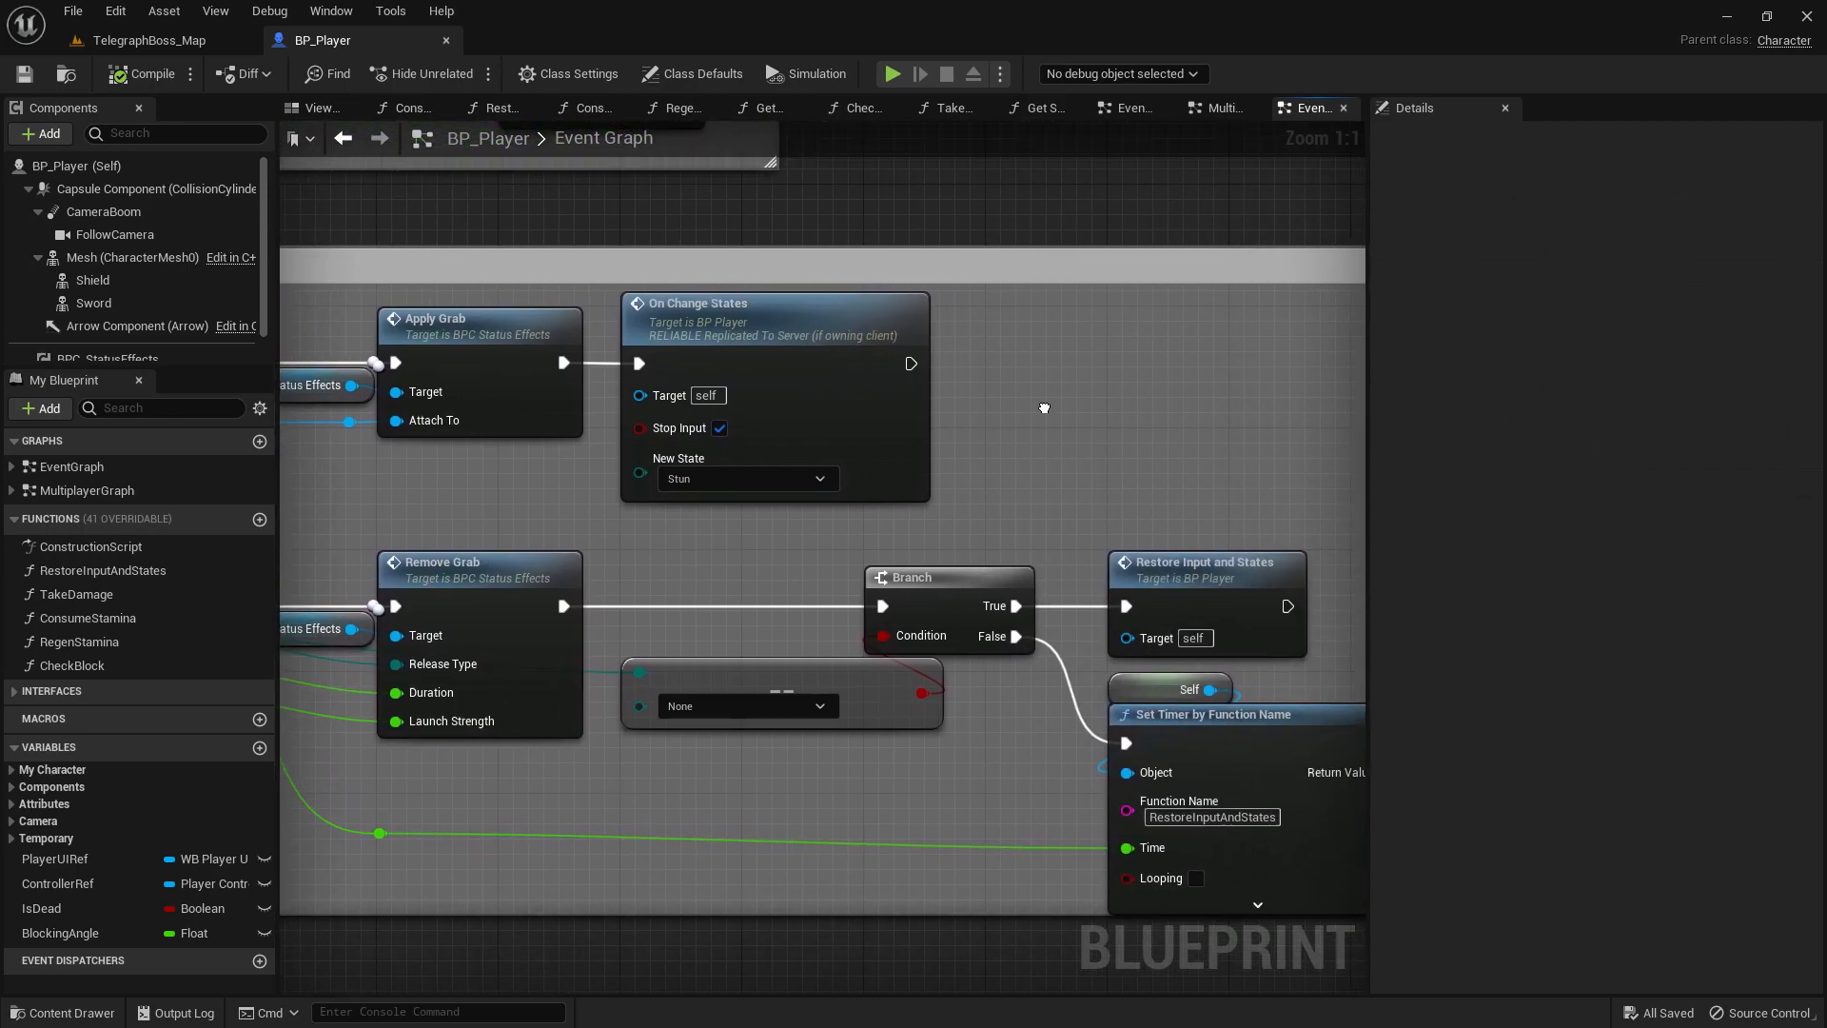
left_click(1217, 107)
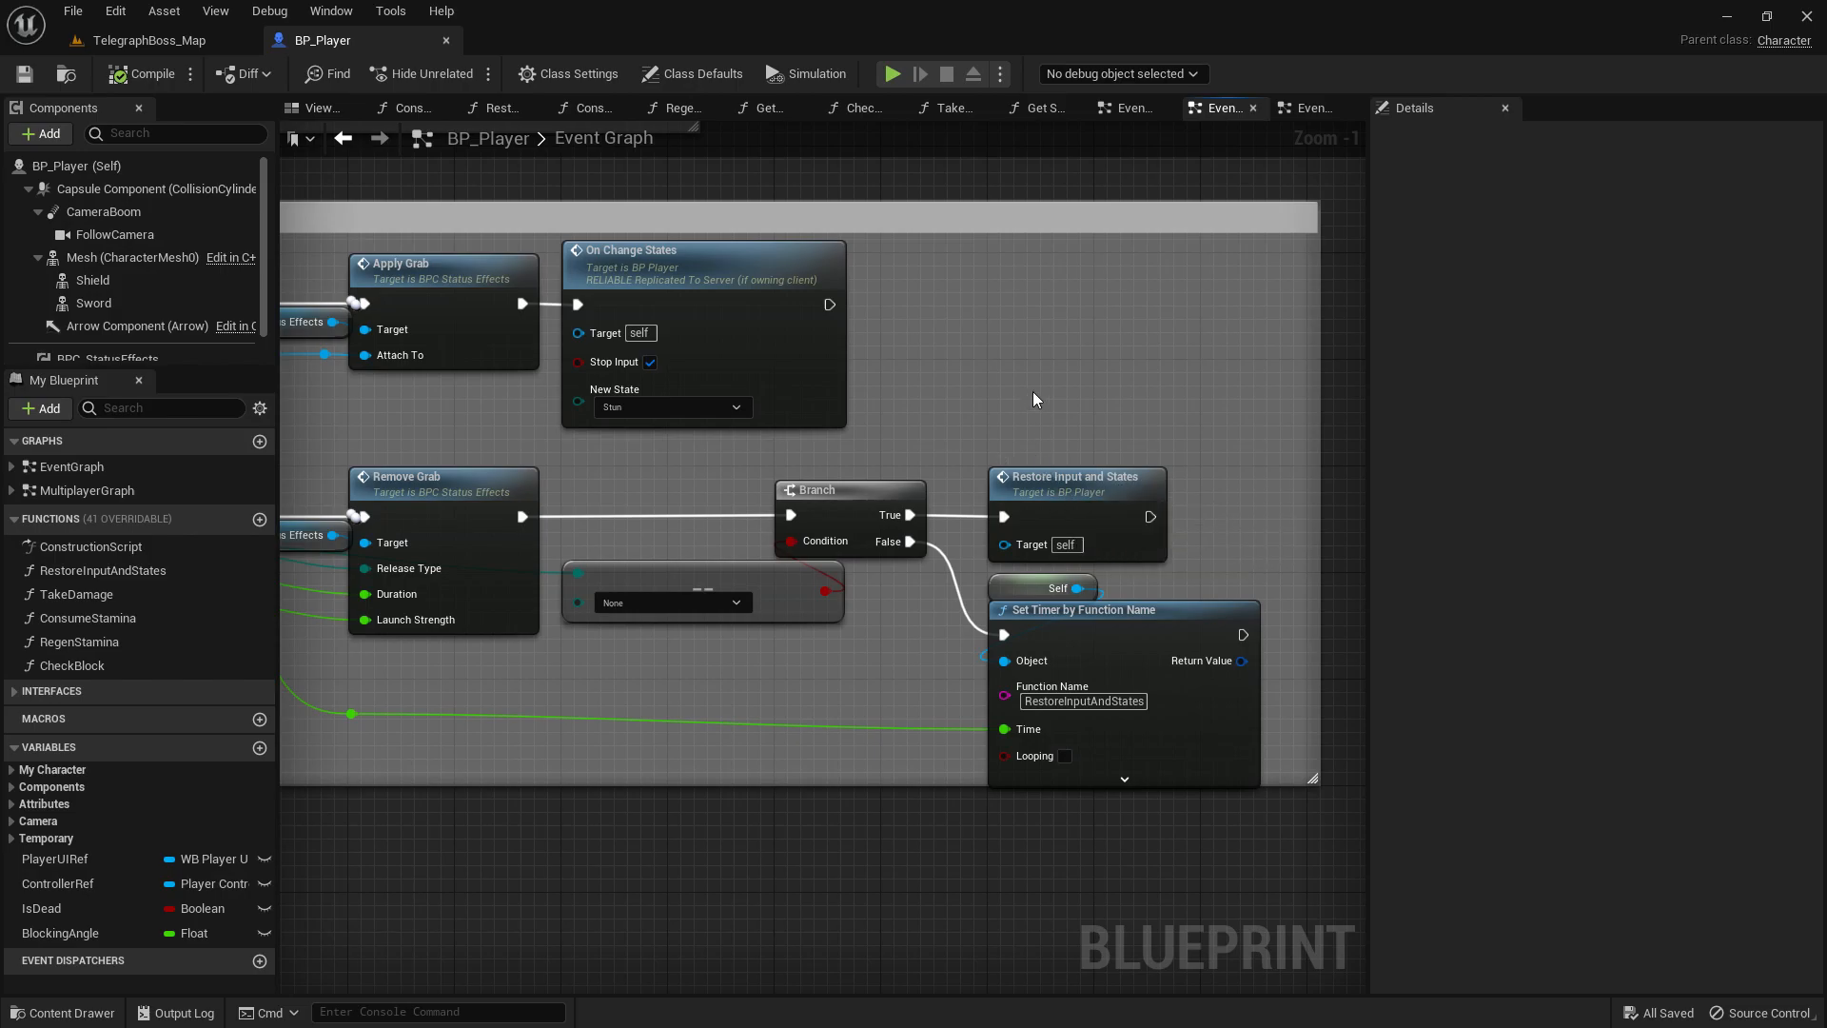
mouse_move(1032, 392)
type("Player receives grab events")
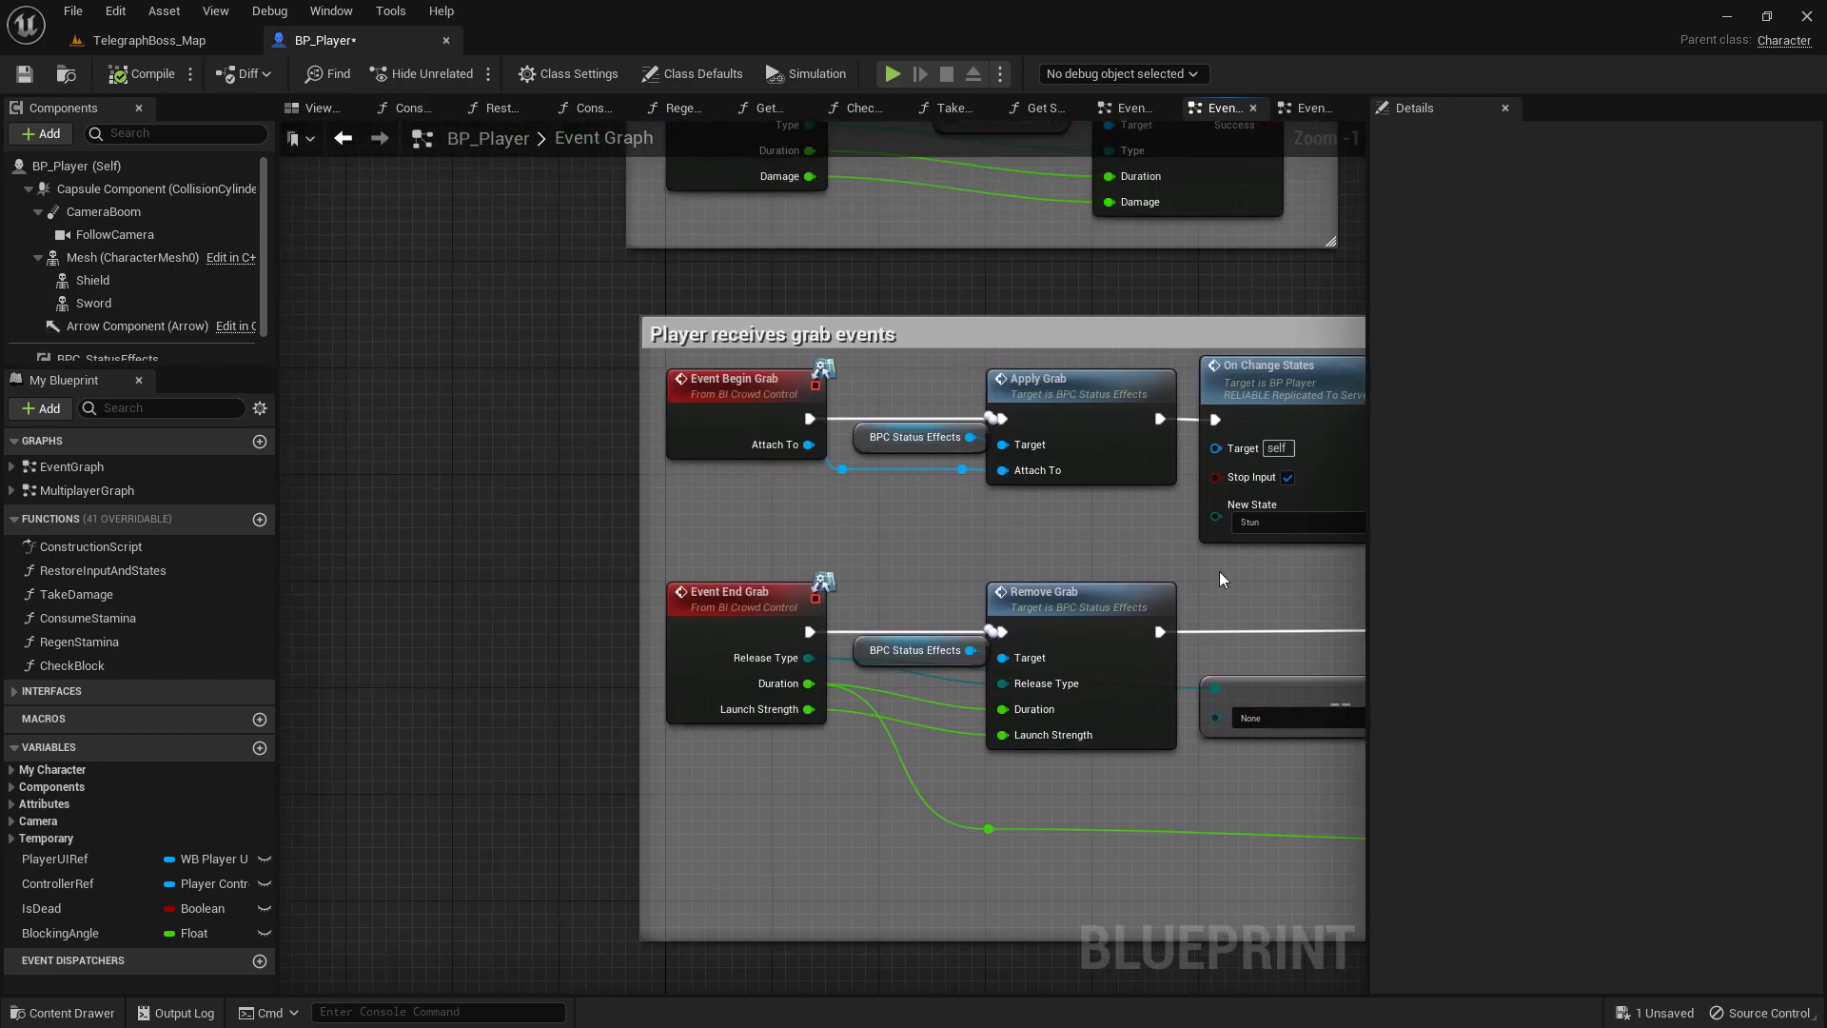
mouse_move(571, 481)
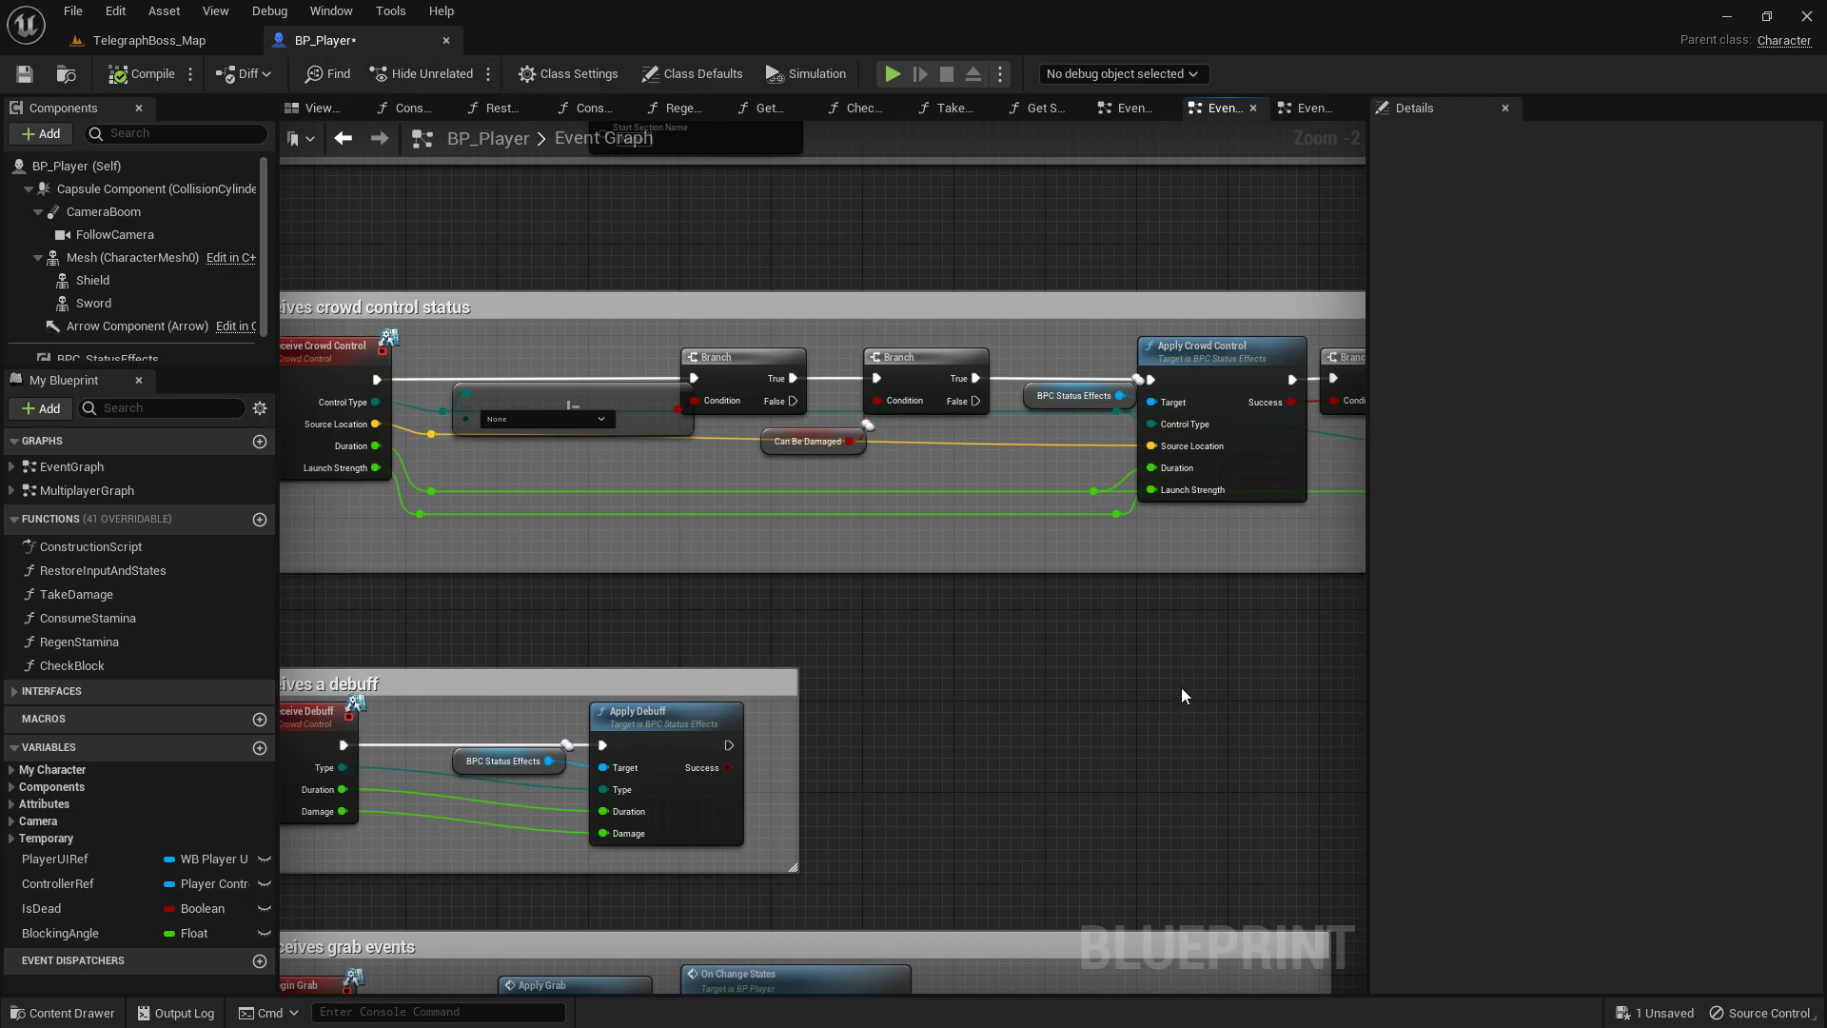
mouse_move(1174, 641)
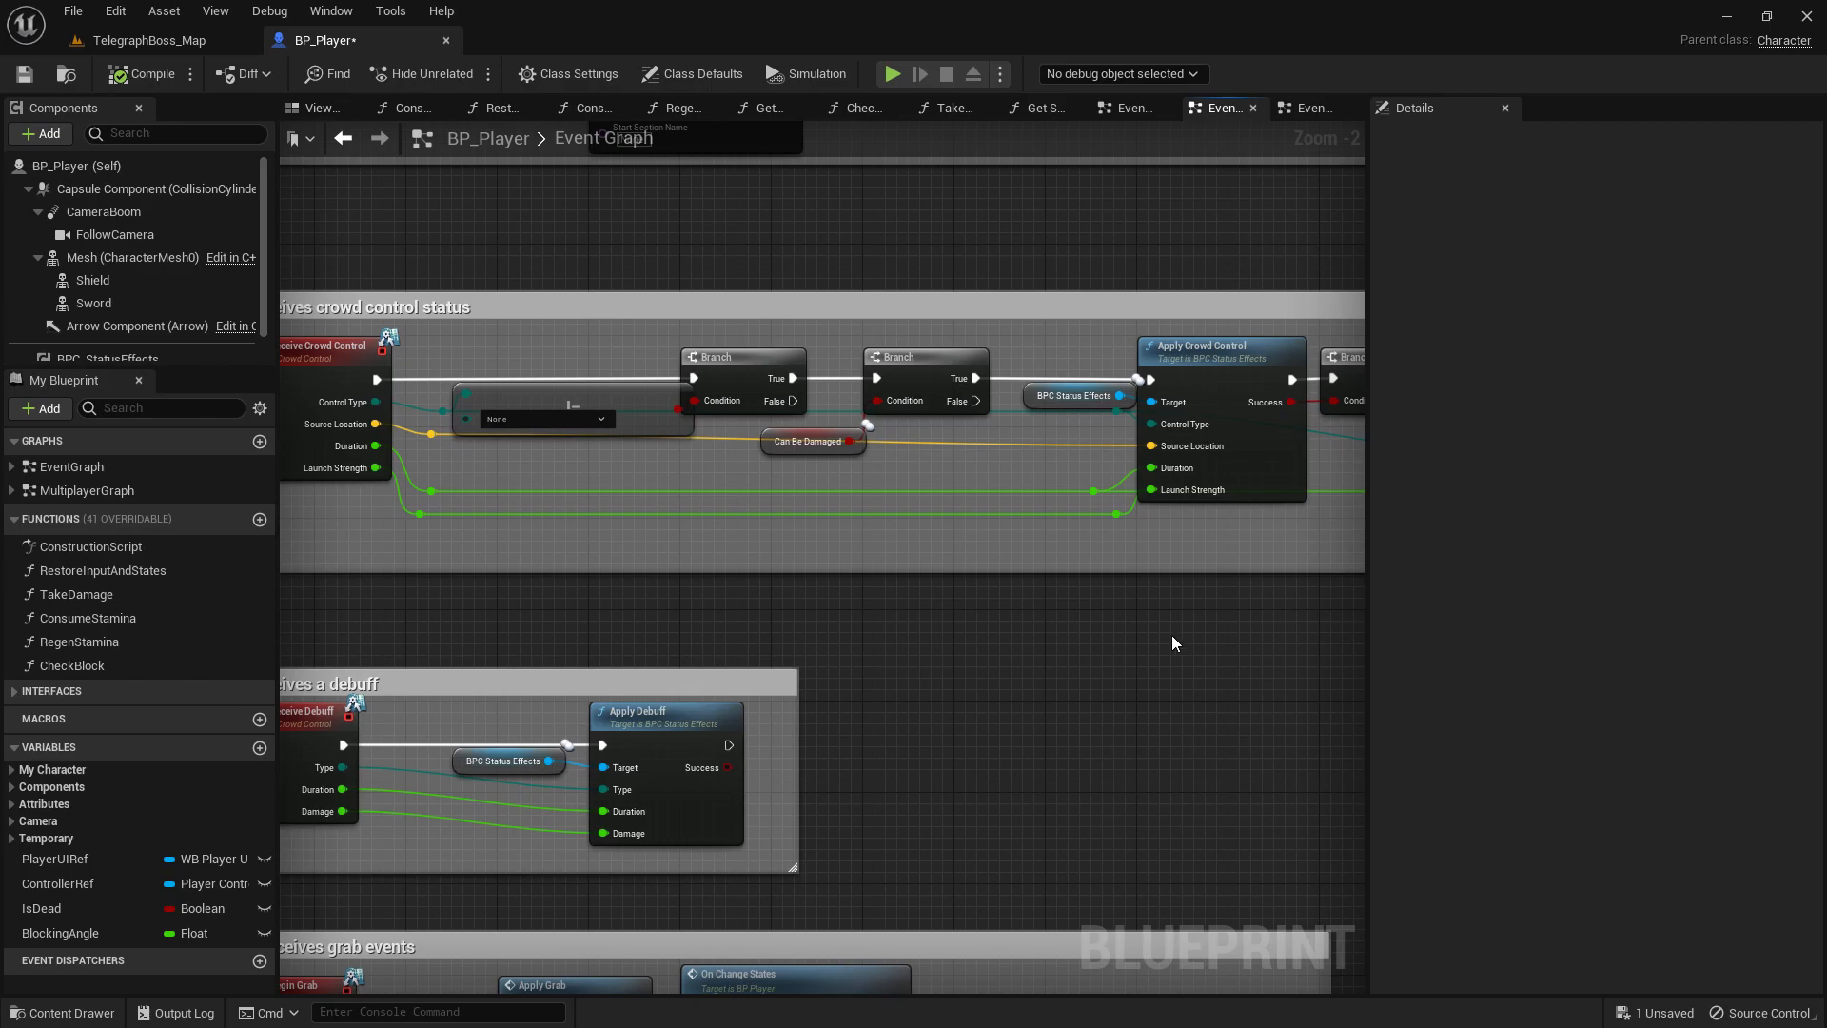
mouse_move(948, 660)
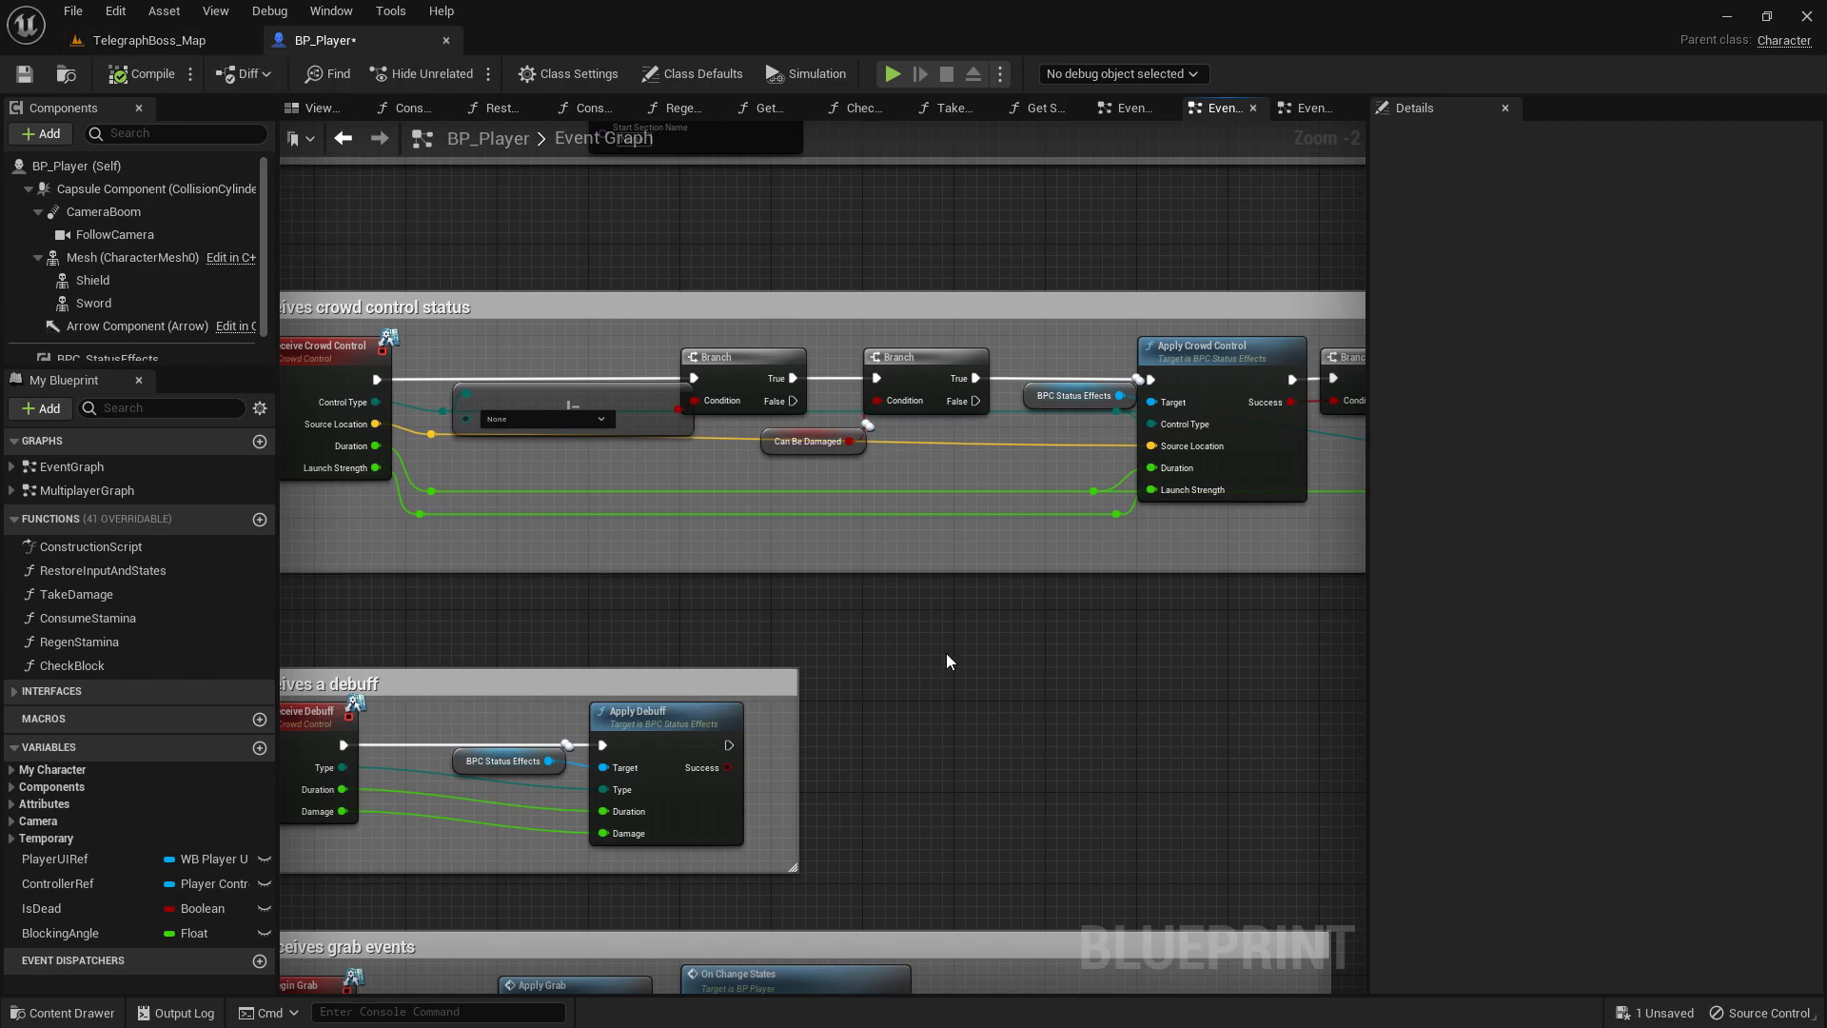